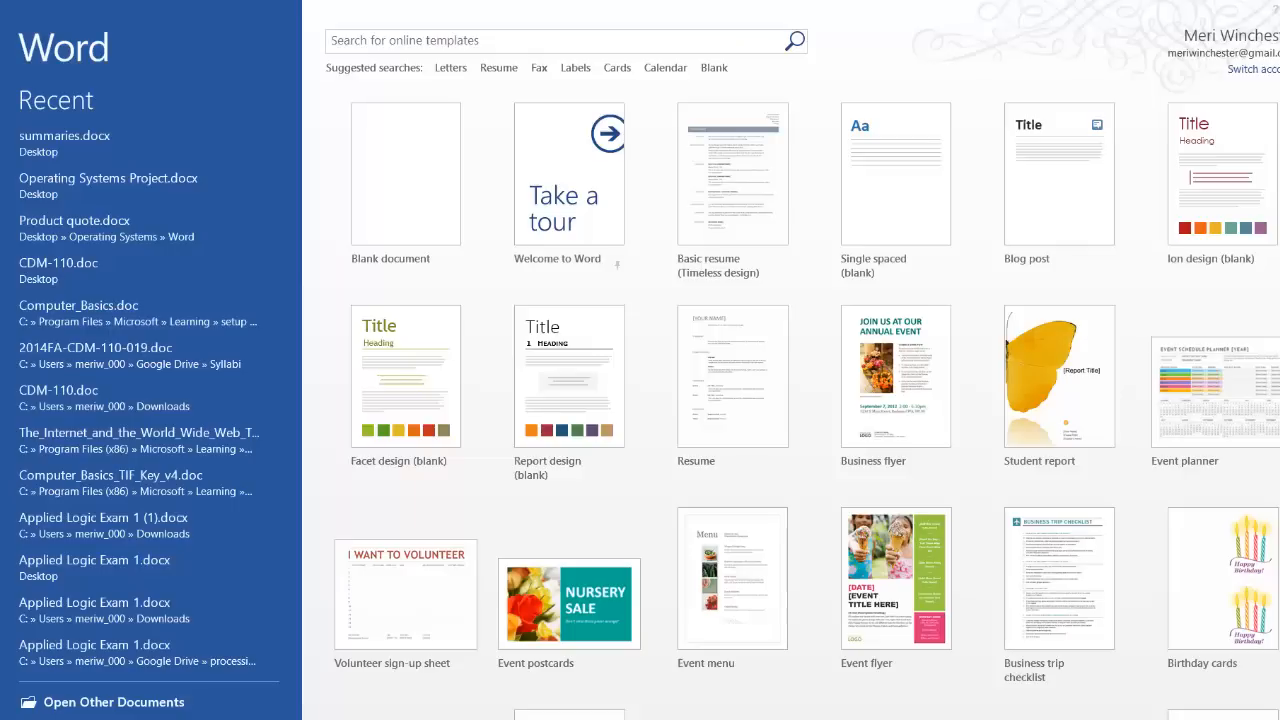
mouse_move(168, 110)
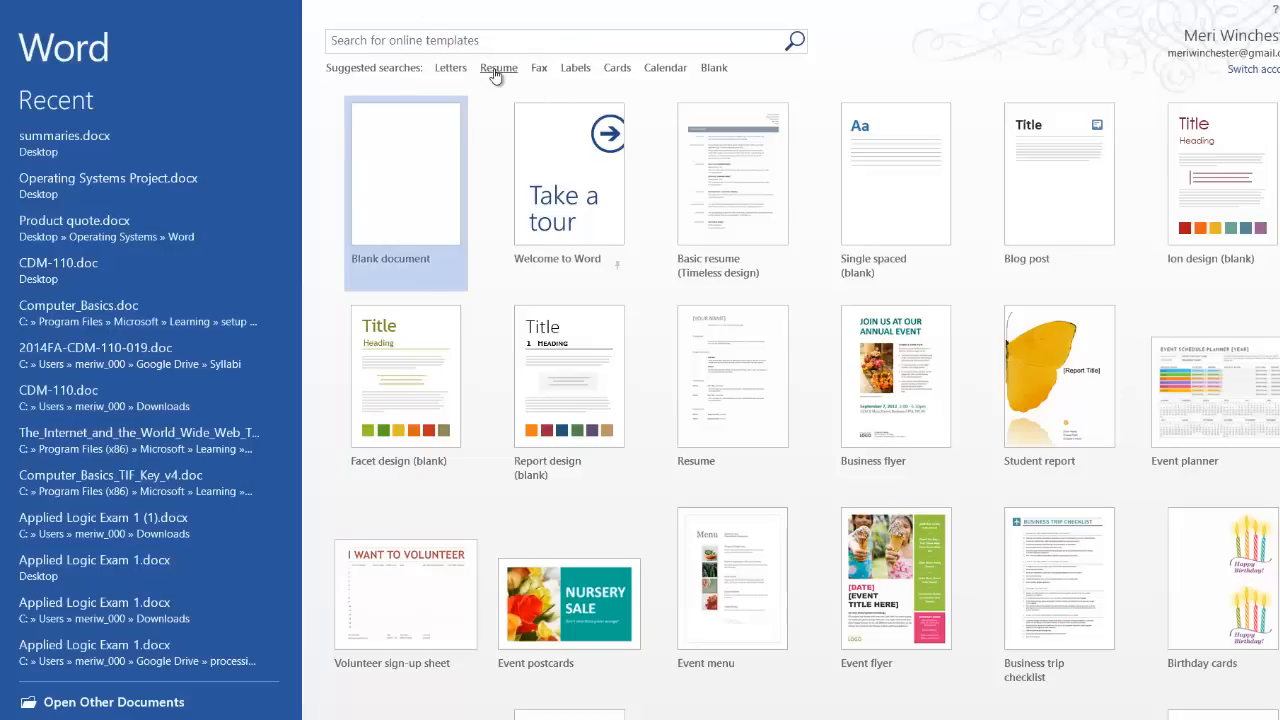
Search Word's online templates for resume designs via the suggested 'Resume' link.
left_click(498, 68)
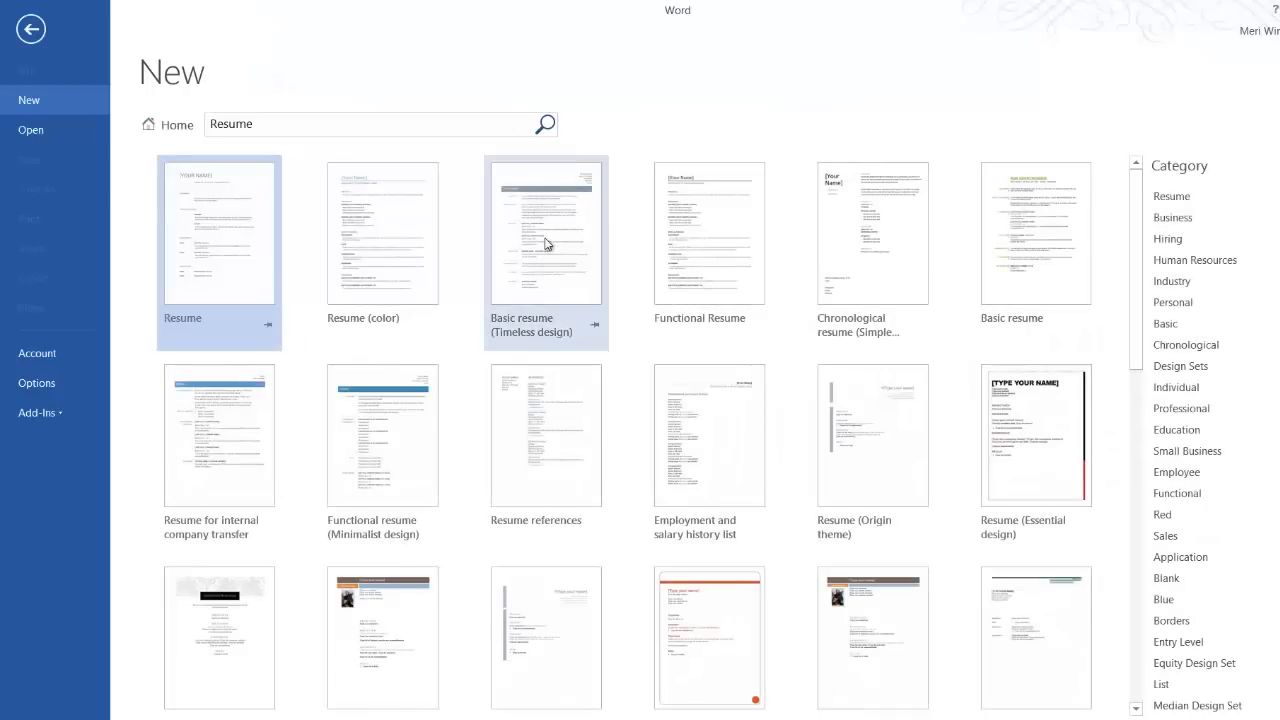
mouse_move(550, 256)
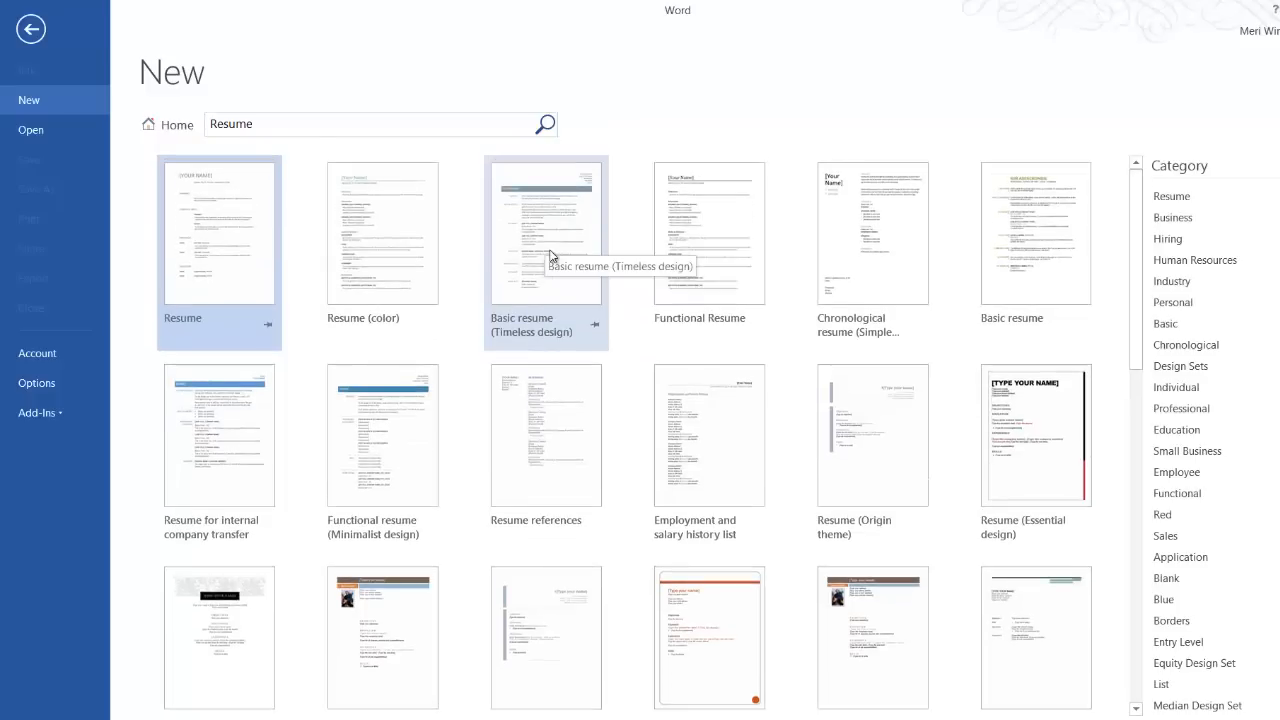
mouse_move(598, 278)
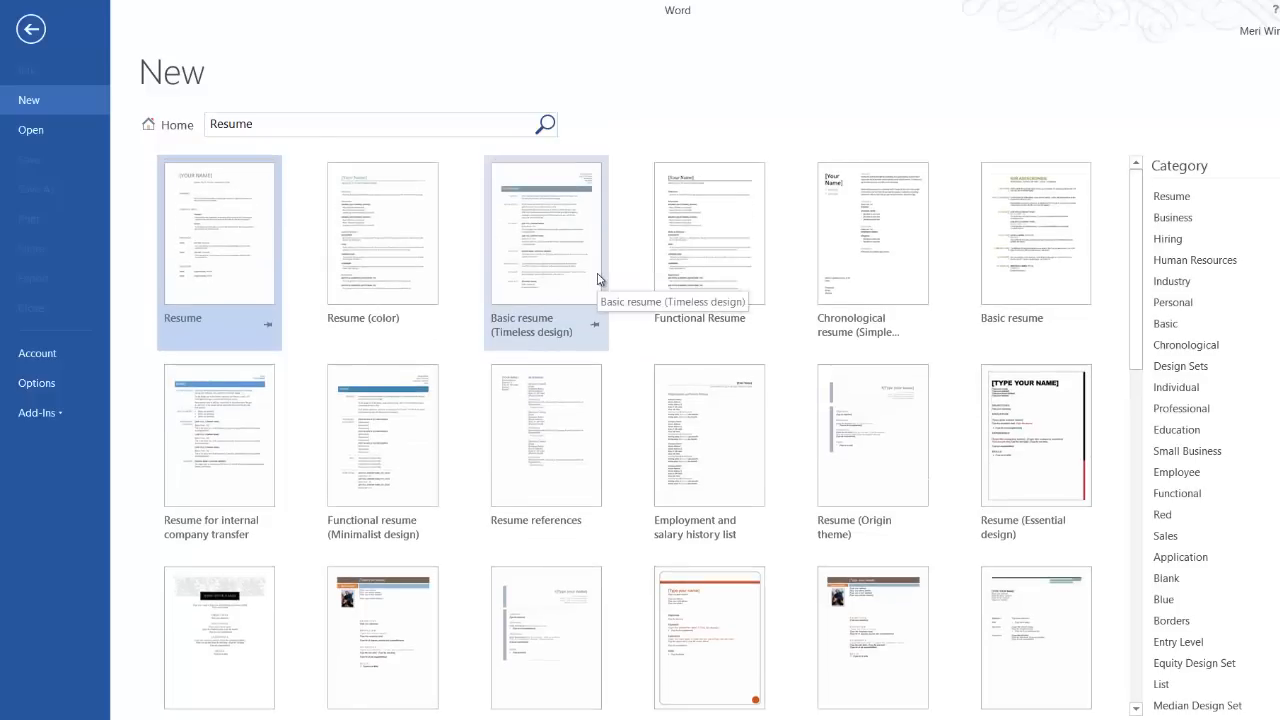
mouse_move(584, 280)
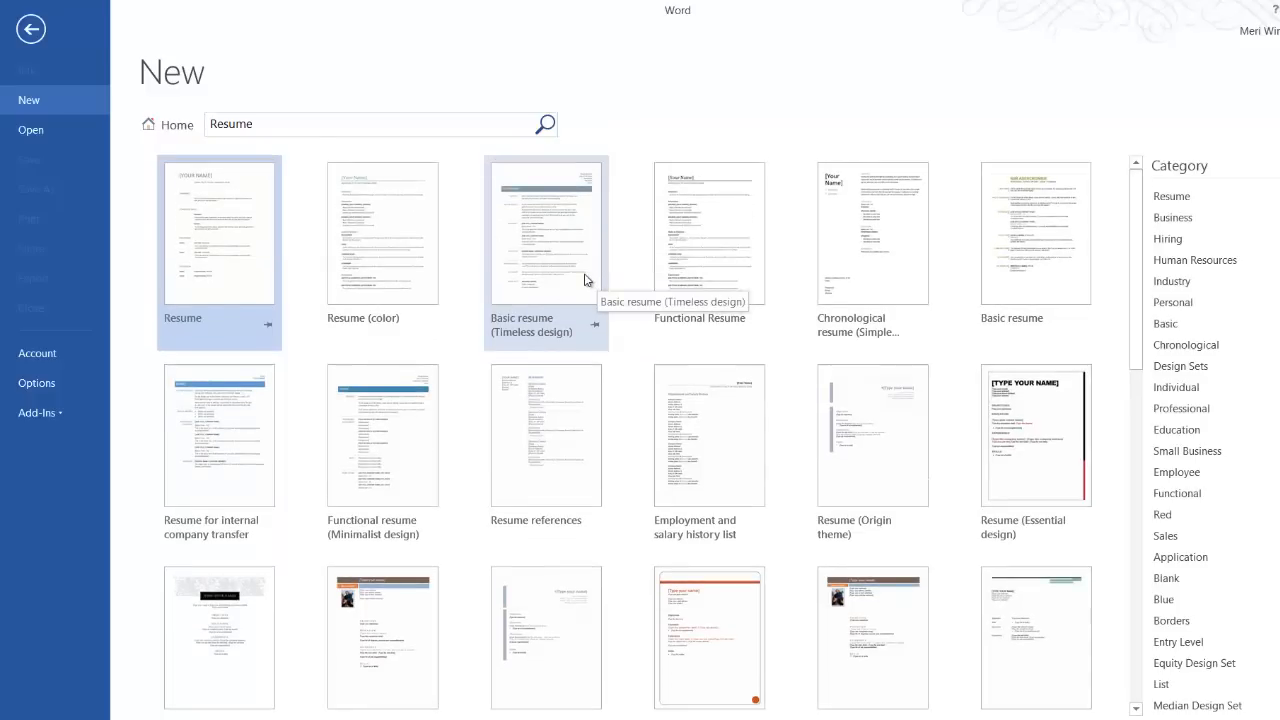
Create a new document from the Basic resume (Timeless design) template.
left_click(544, 232)
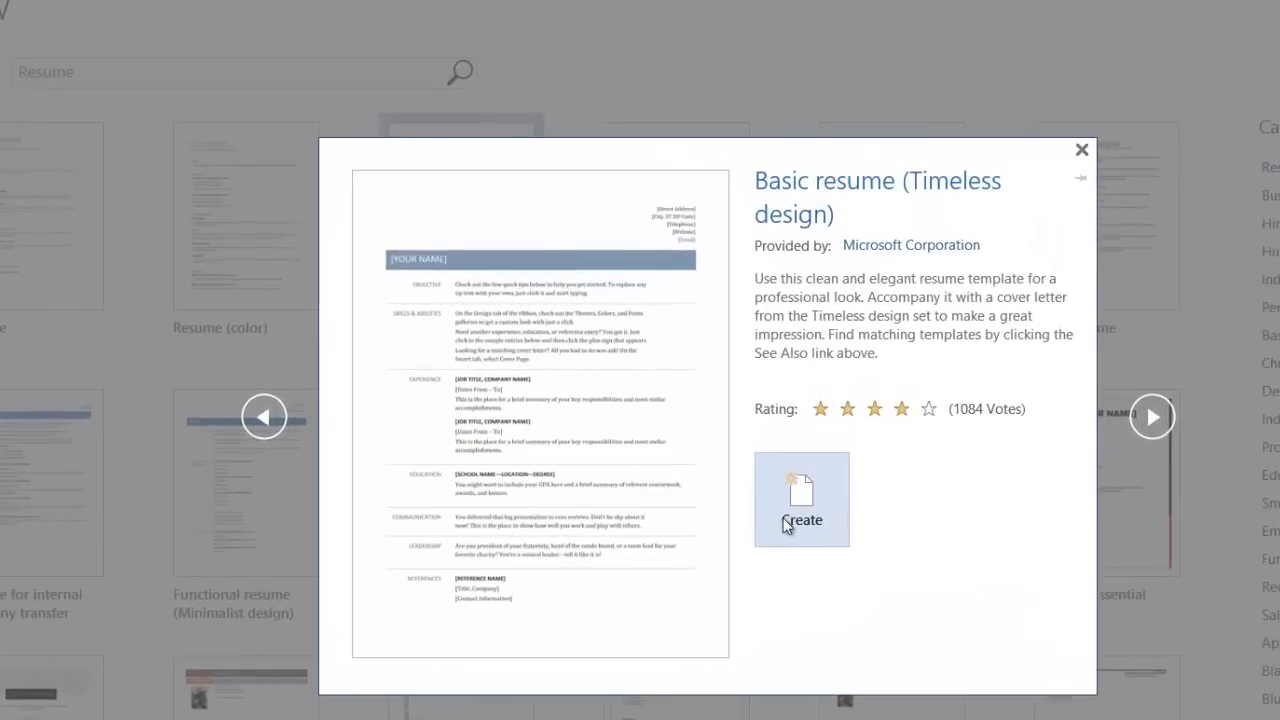
left_click(800, 520)
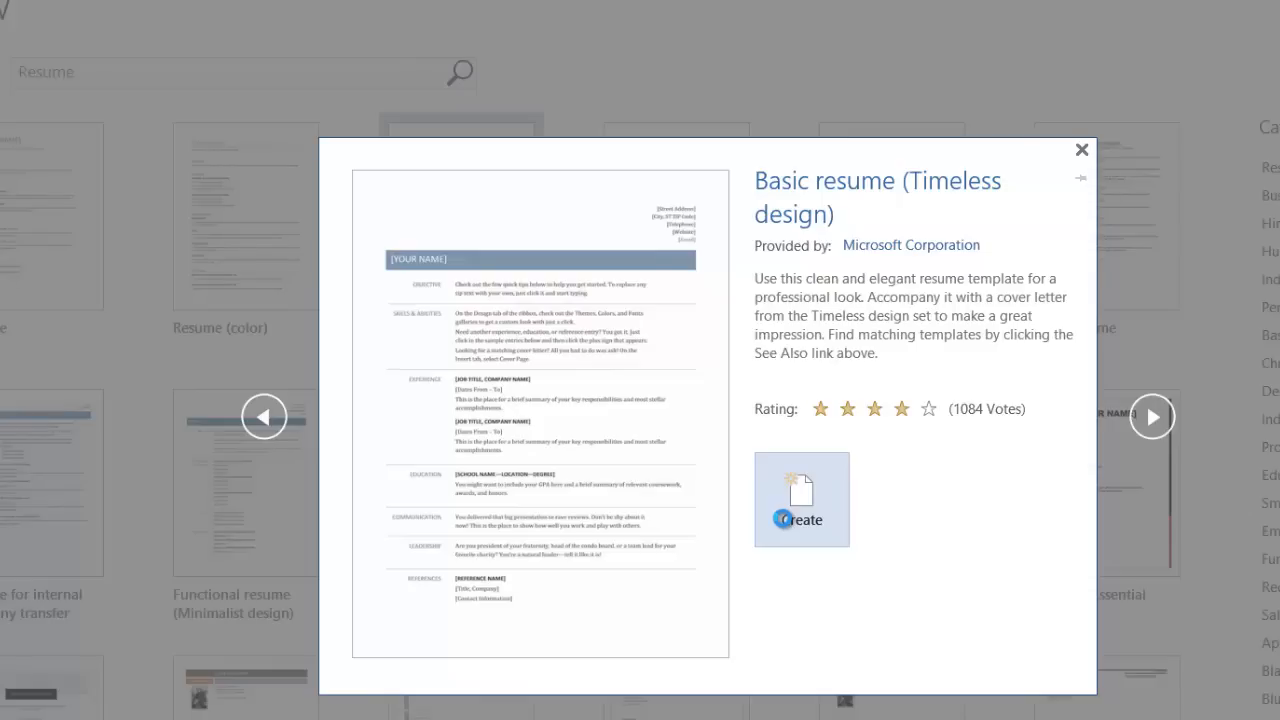
left_click(800, 500)
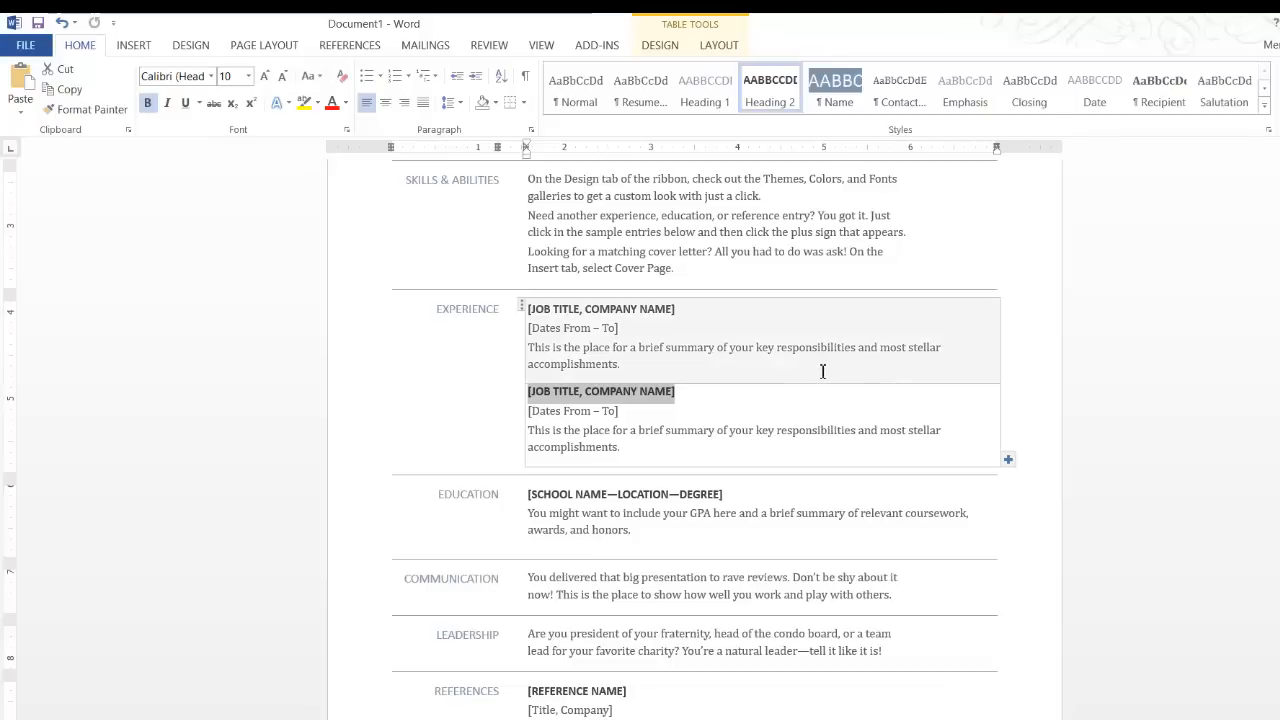
mouse_move(1232, 432)
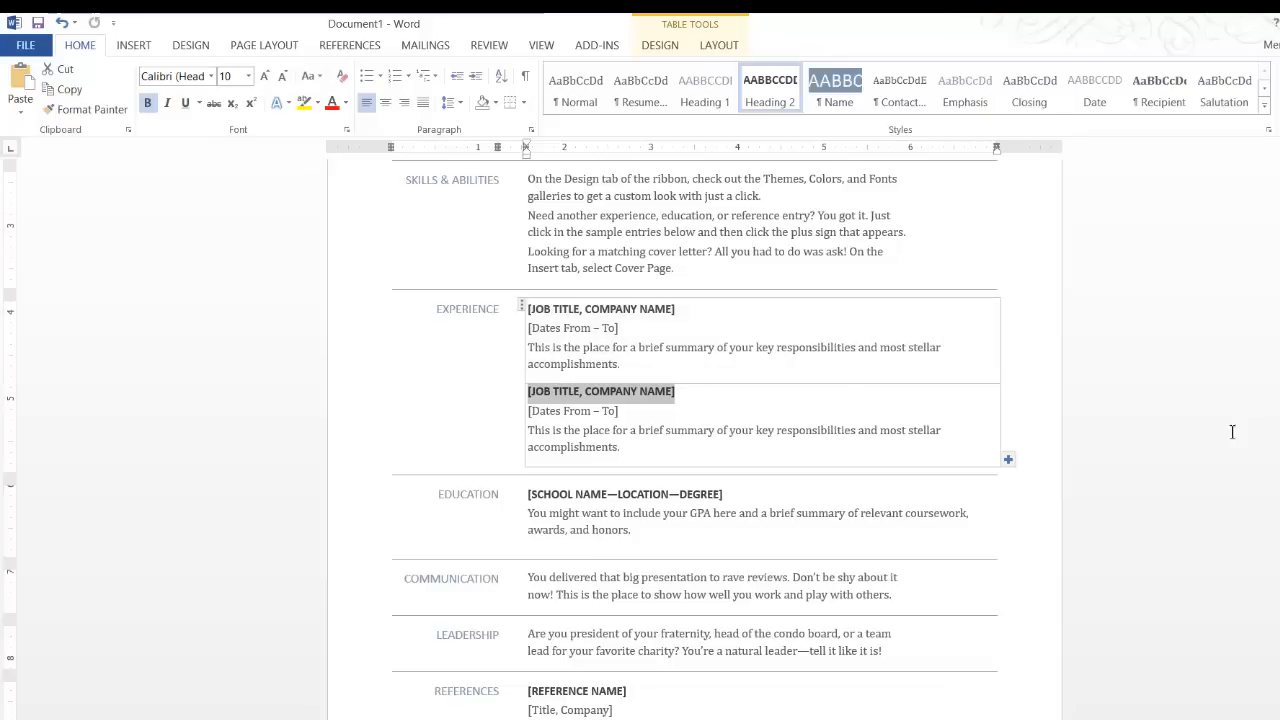
Insert a third job entry under Experience and a third school entry under Education.
left_click(1008, 458)
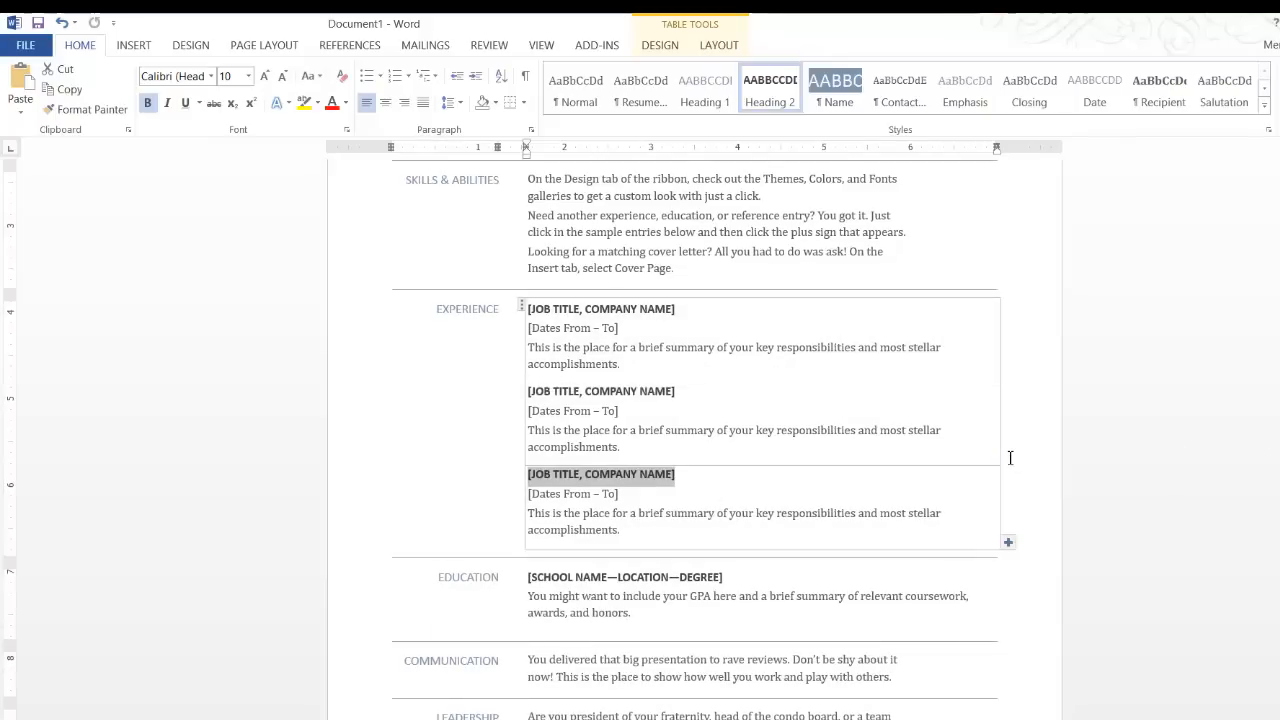
scroll("down", 3)
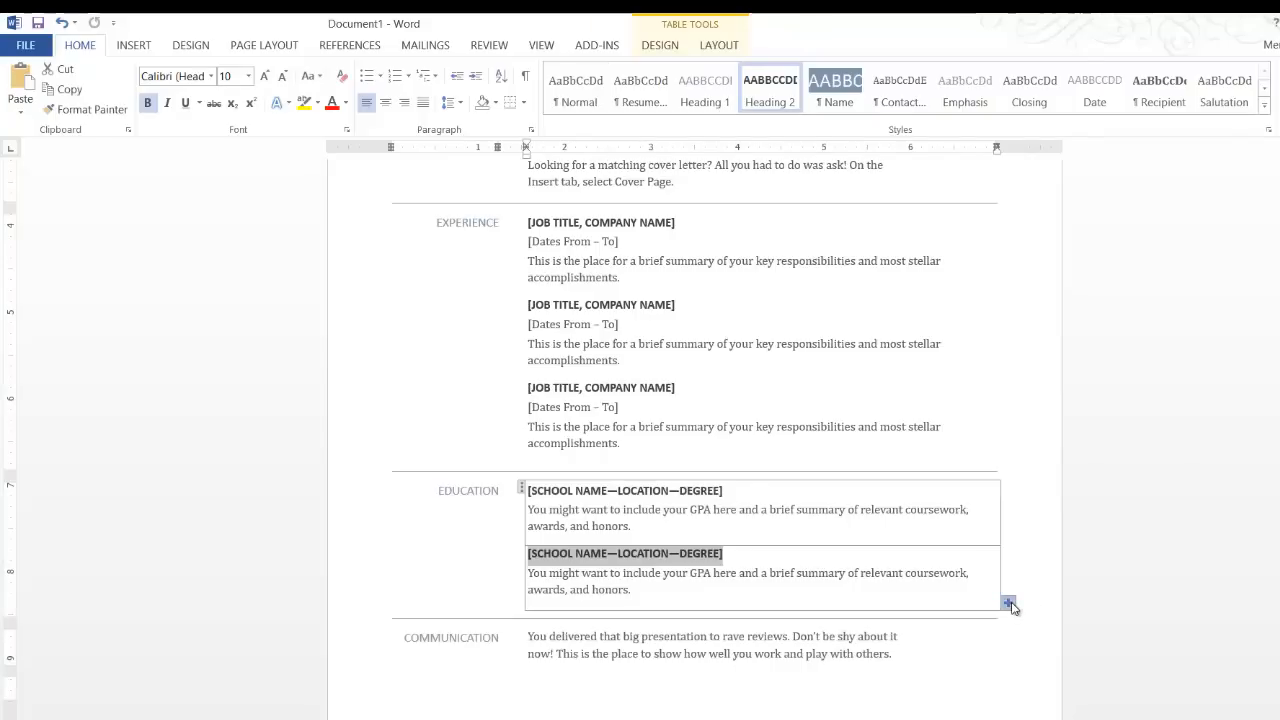
left_click(1008, 604)
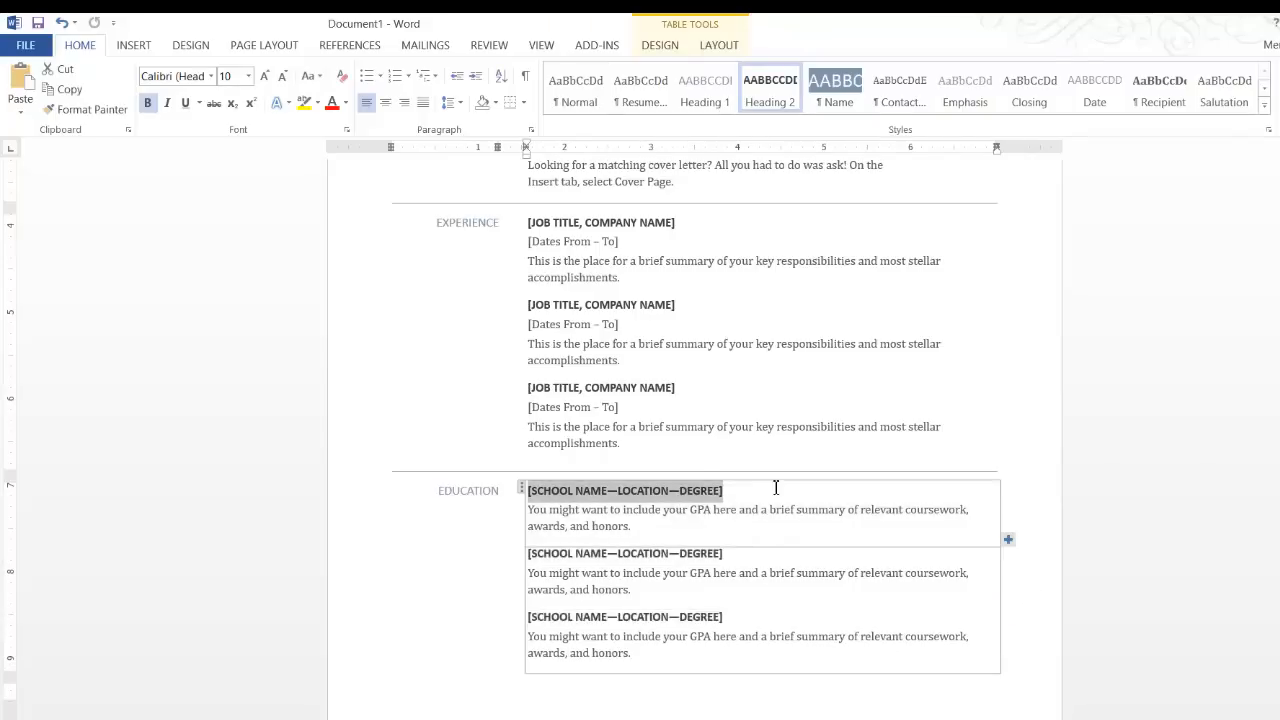
mouse_move(792, 502)
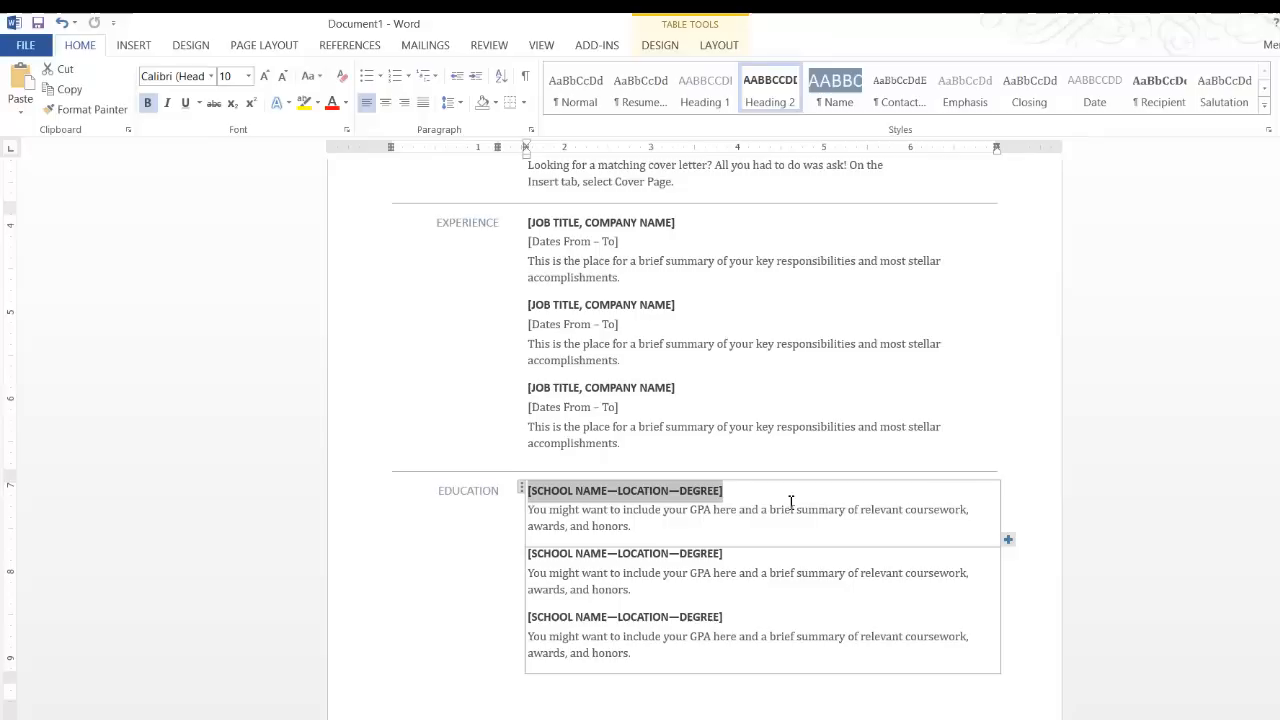
Replace the school placeholder with 'CAPELLA UNIVERSITY MINNEAPOLIS MN'.
type("CA")
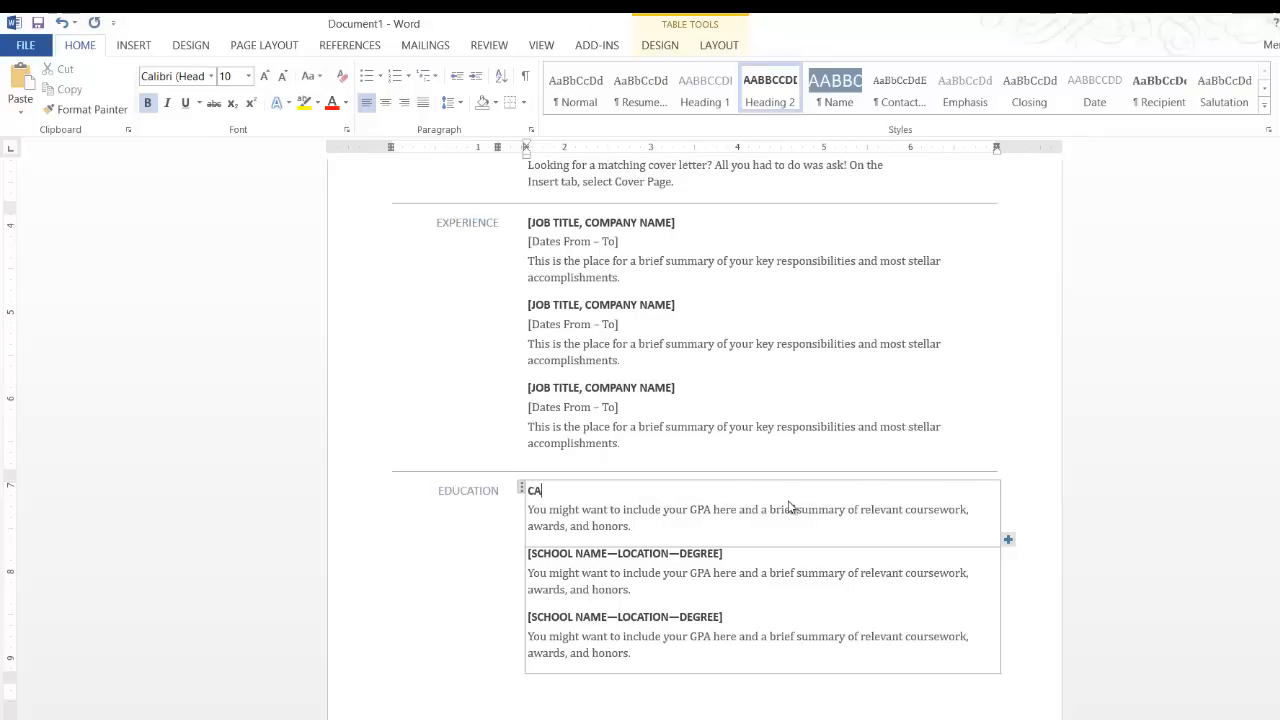
type("PELLA")
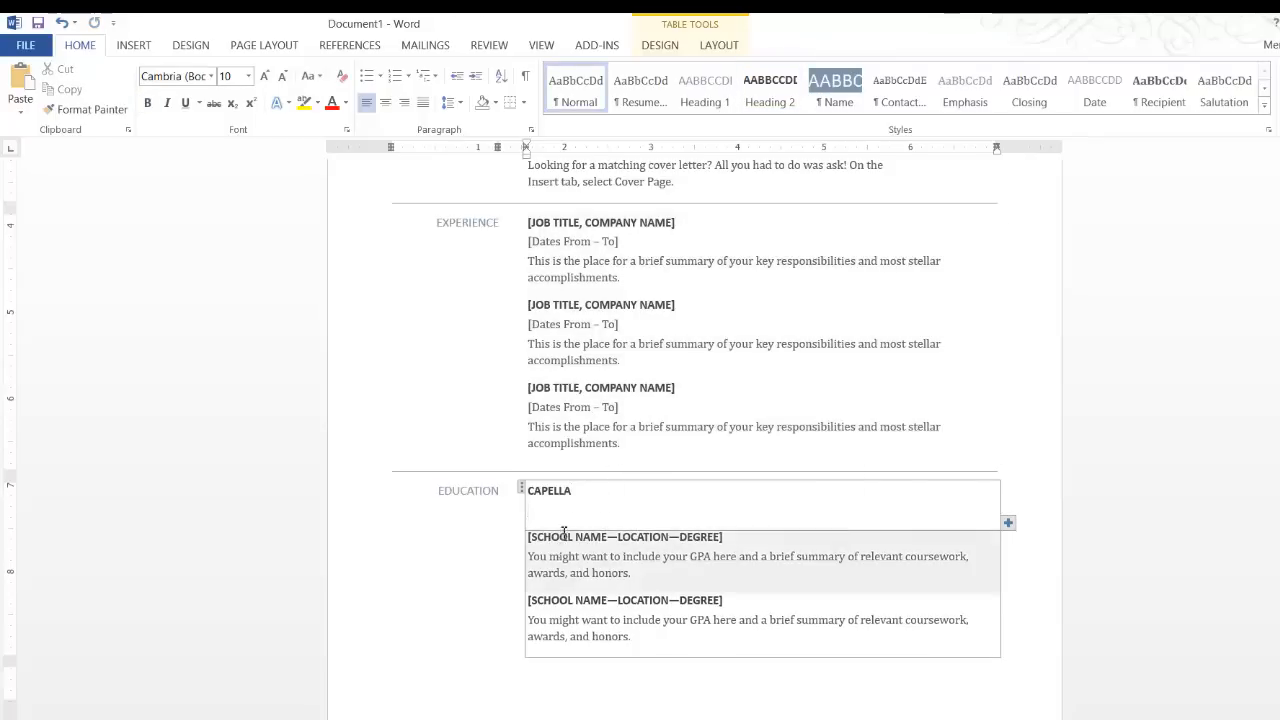
left_click(578, 490)
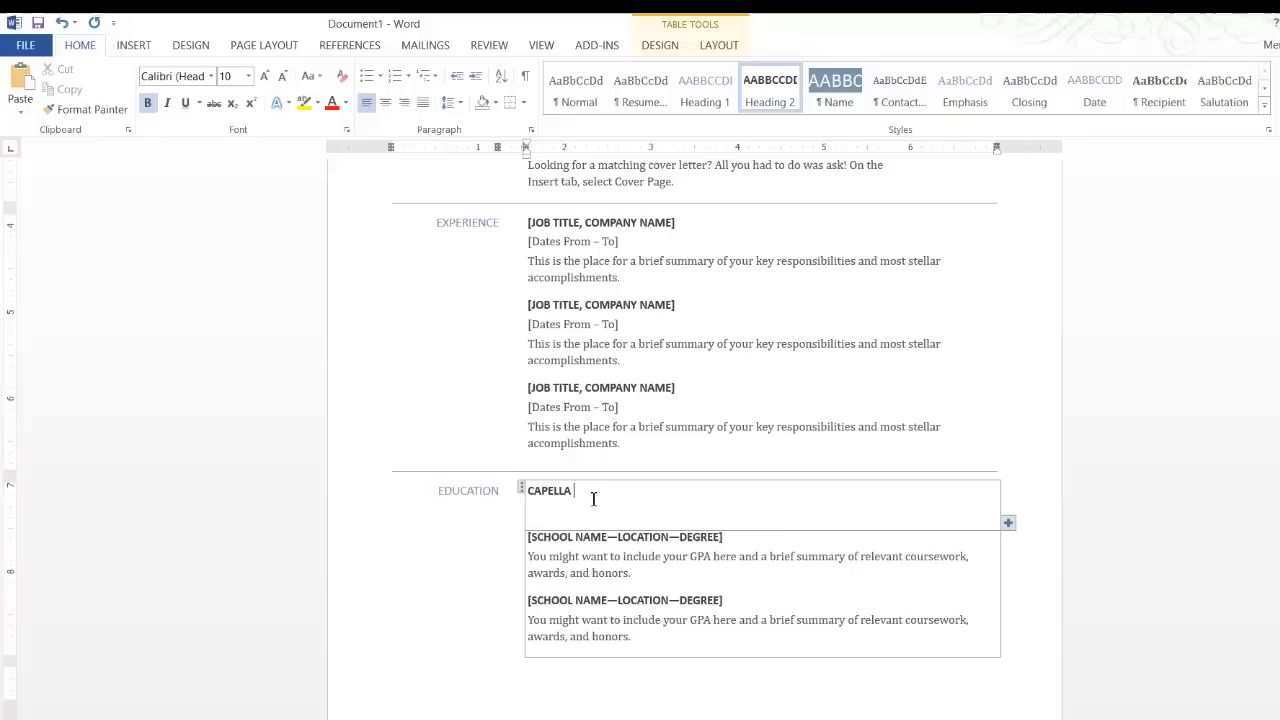
type("UNIVER")
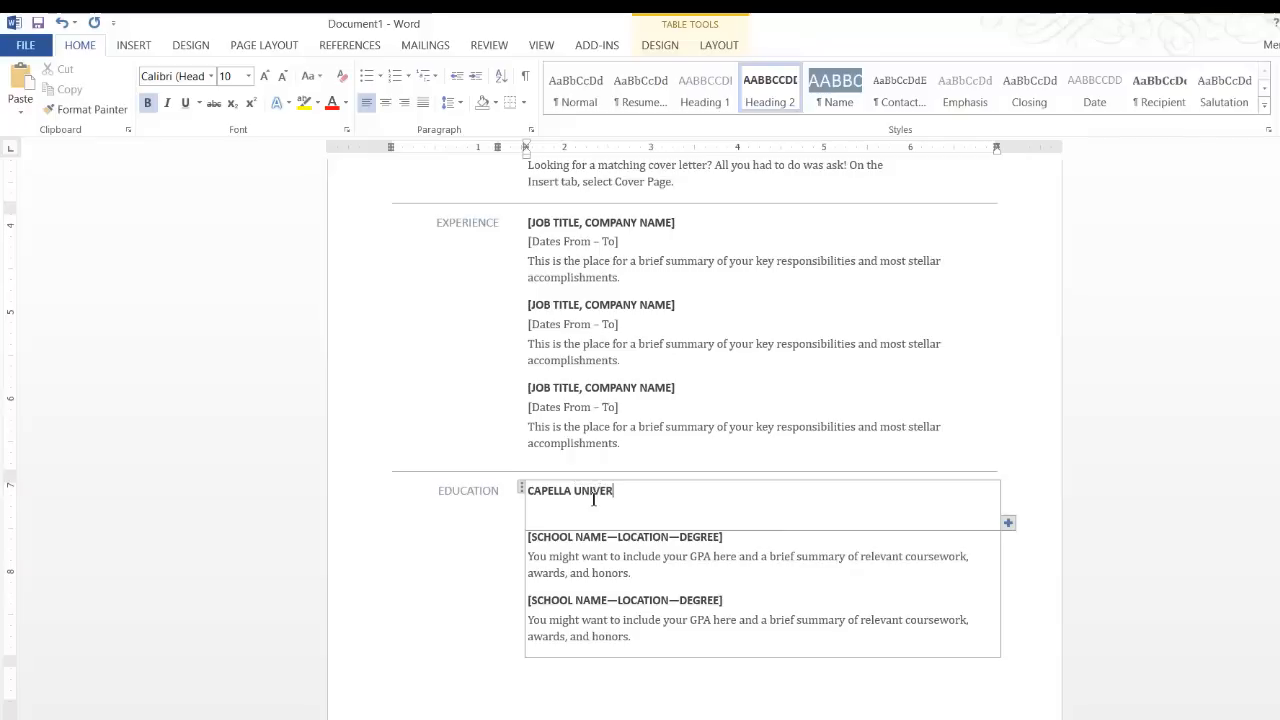
type("SITY")
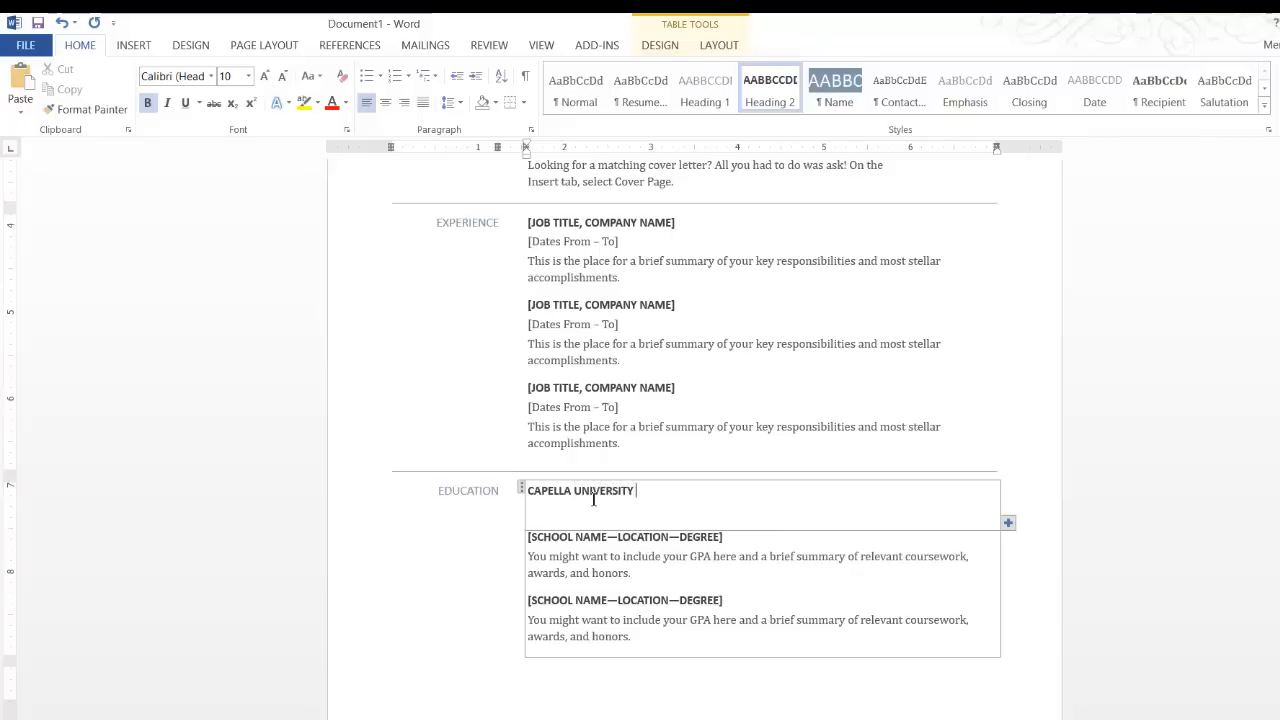
type("MN")
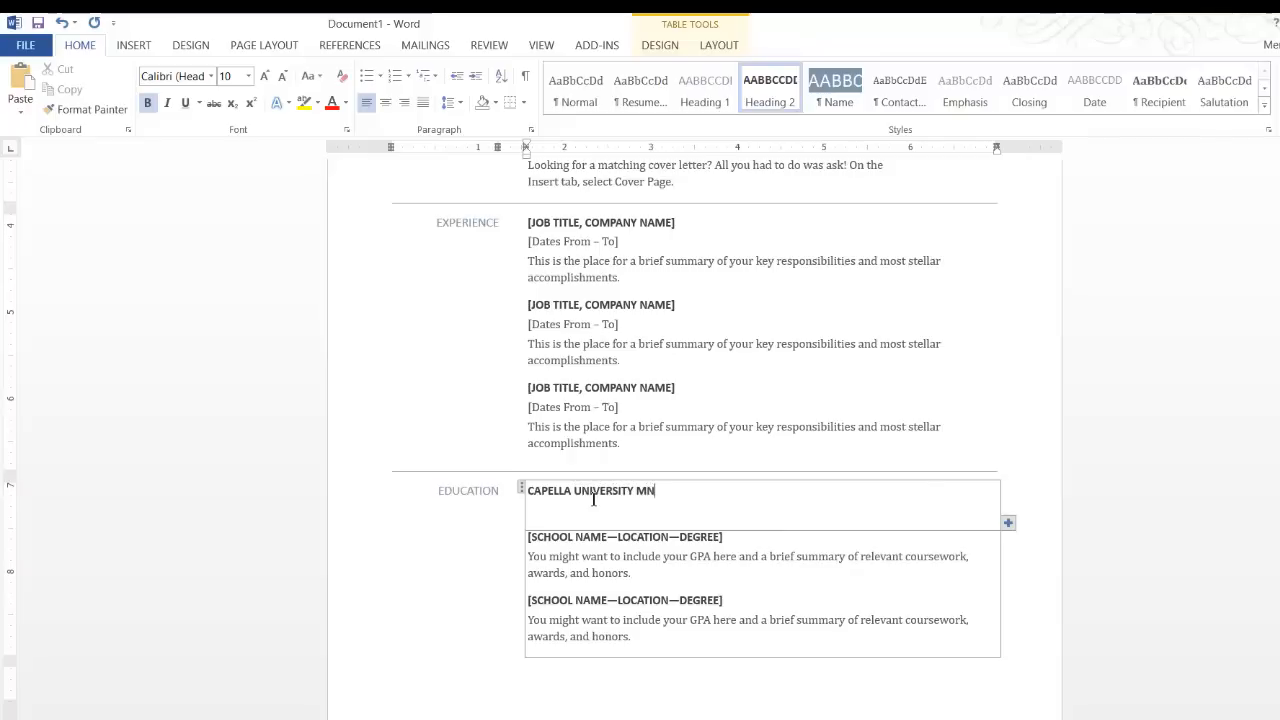
type("INNEAP")
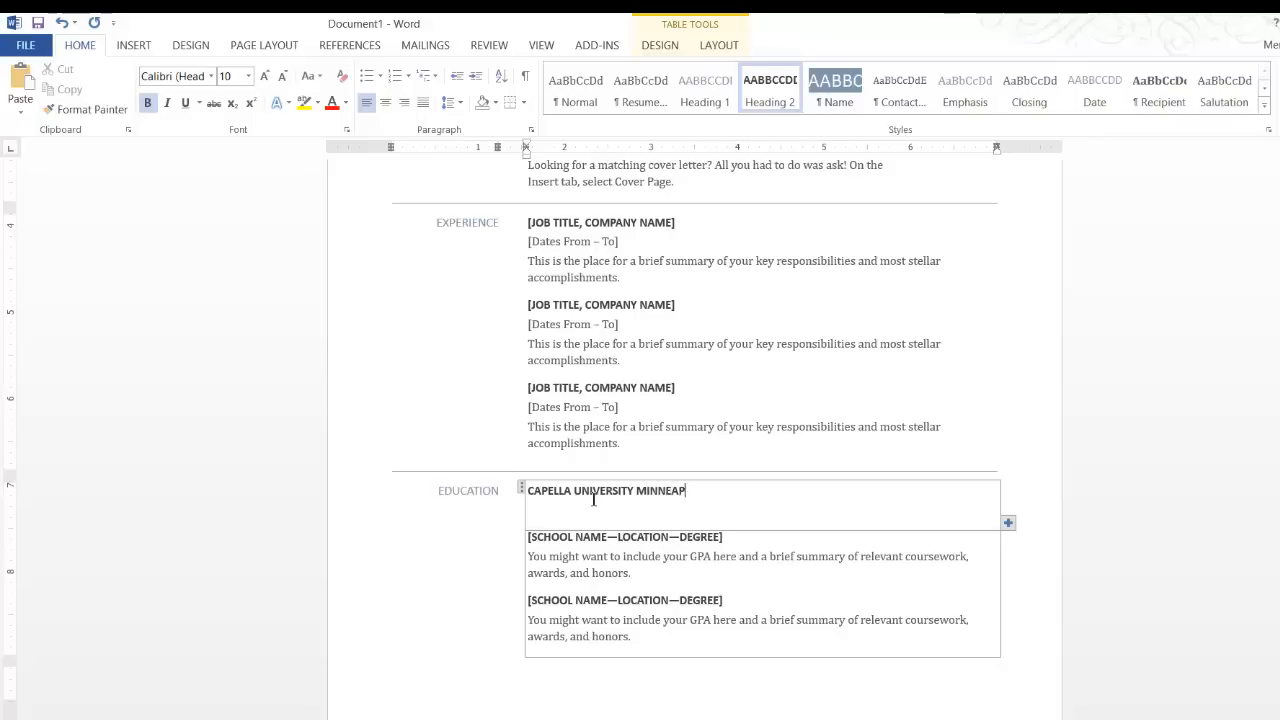
type("OLIS MN")
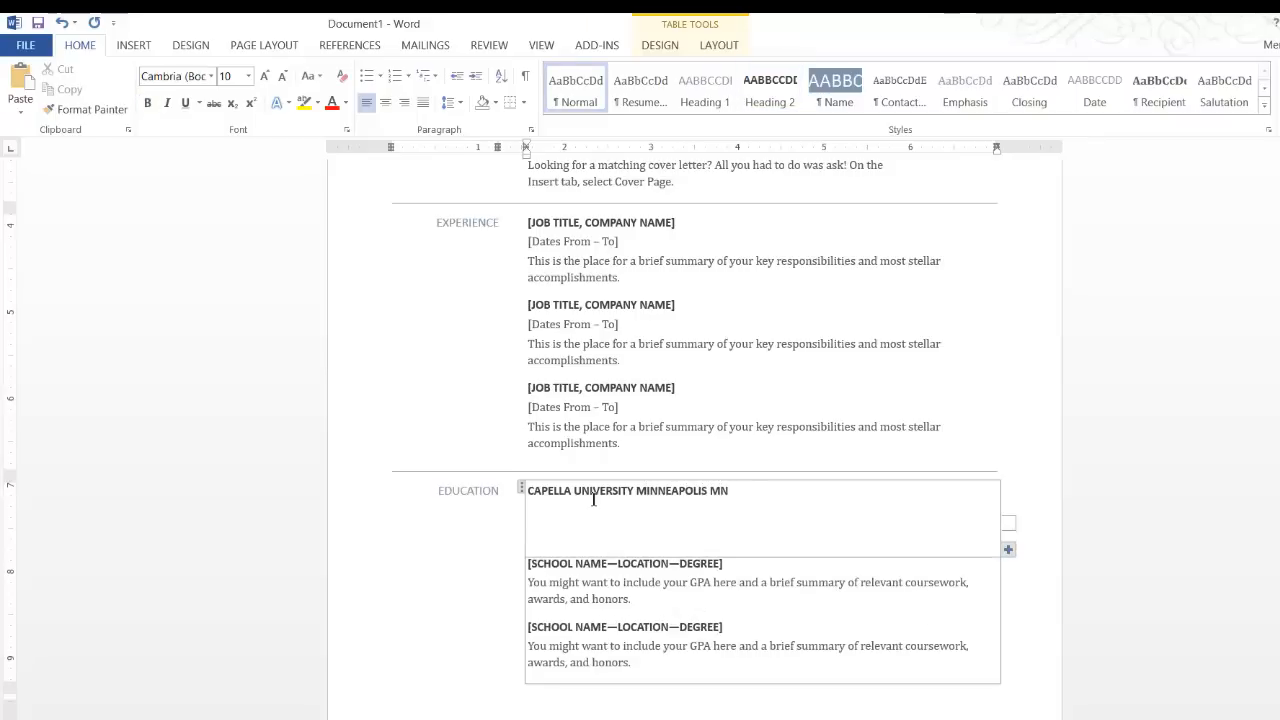
Enter the degree line 'Masters in Instructional Design for Online' below the school name.
type("Masters")
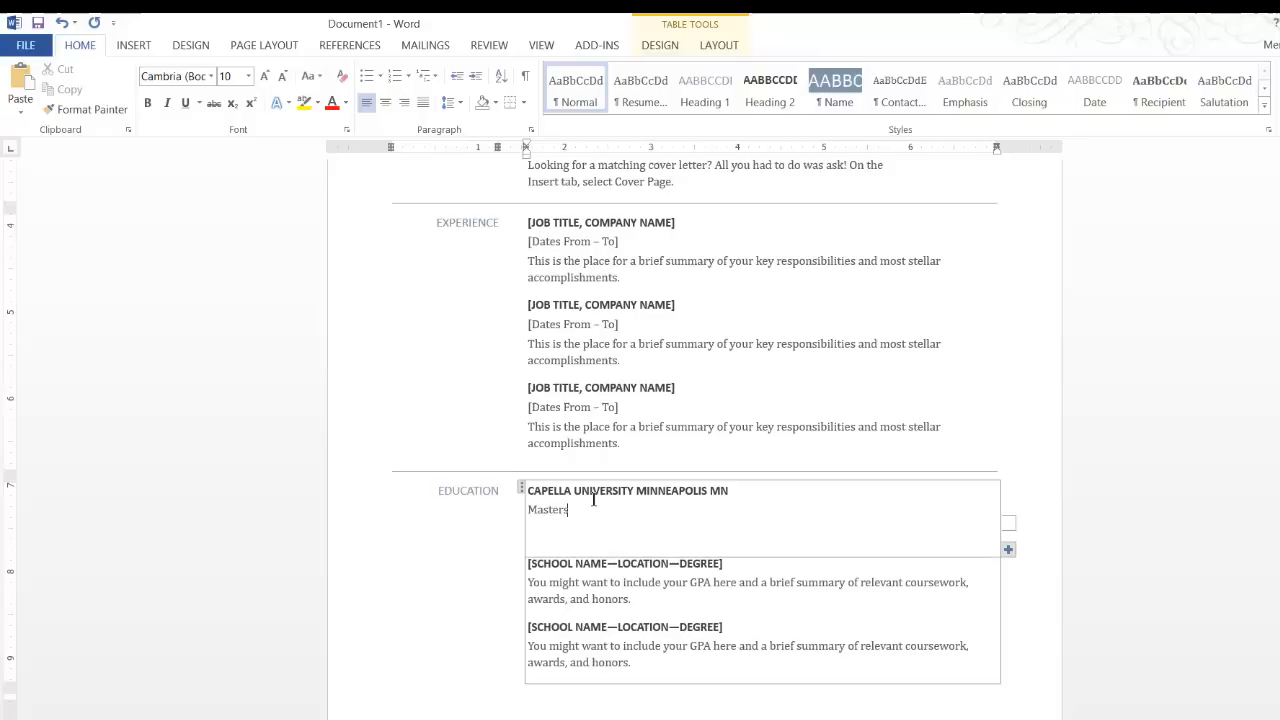
type("in INst")
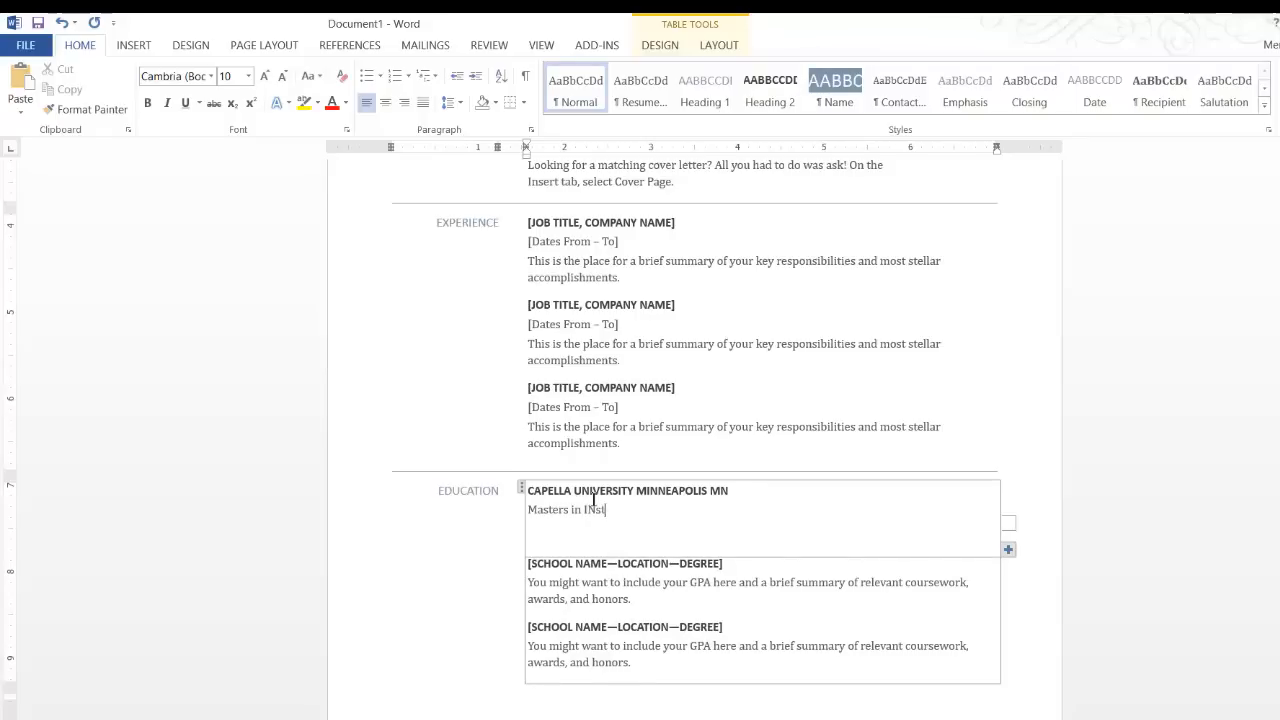
key("Backspace")
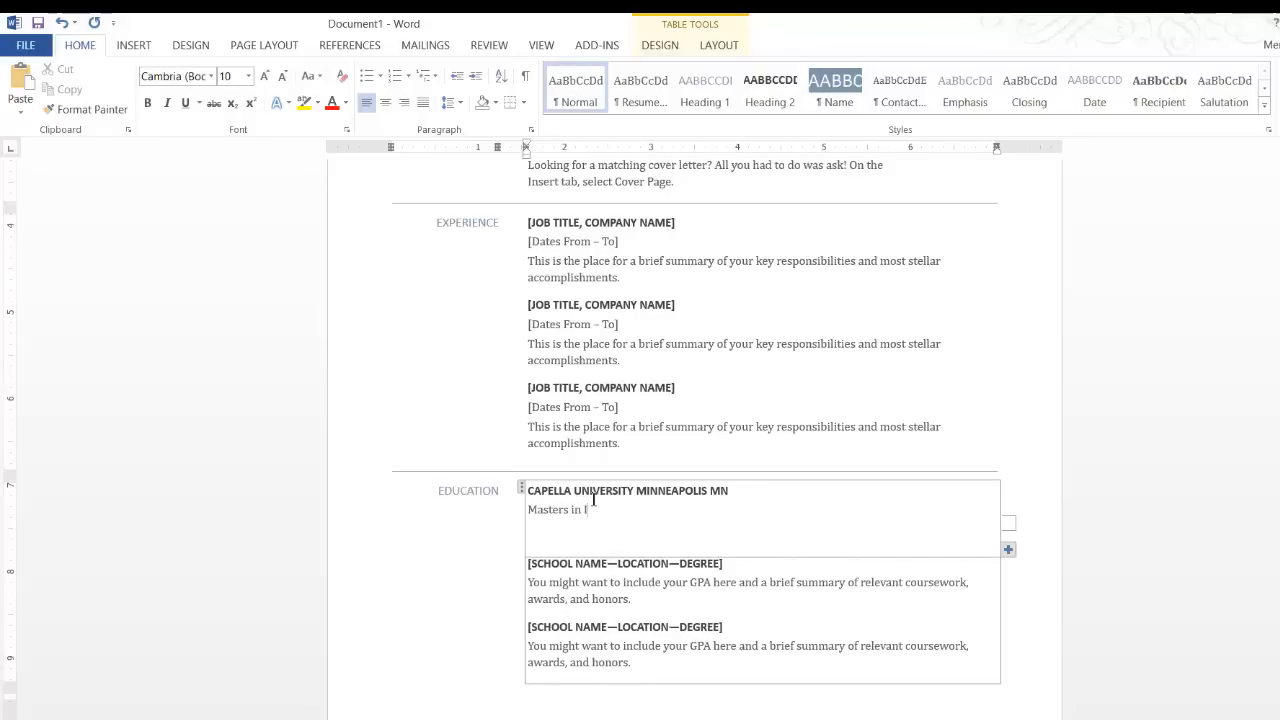
type("nstruc")
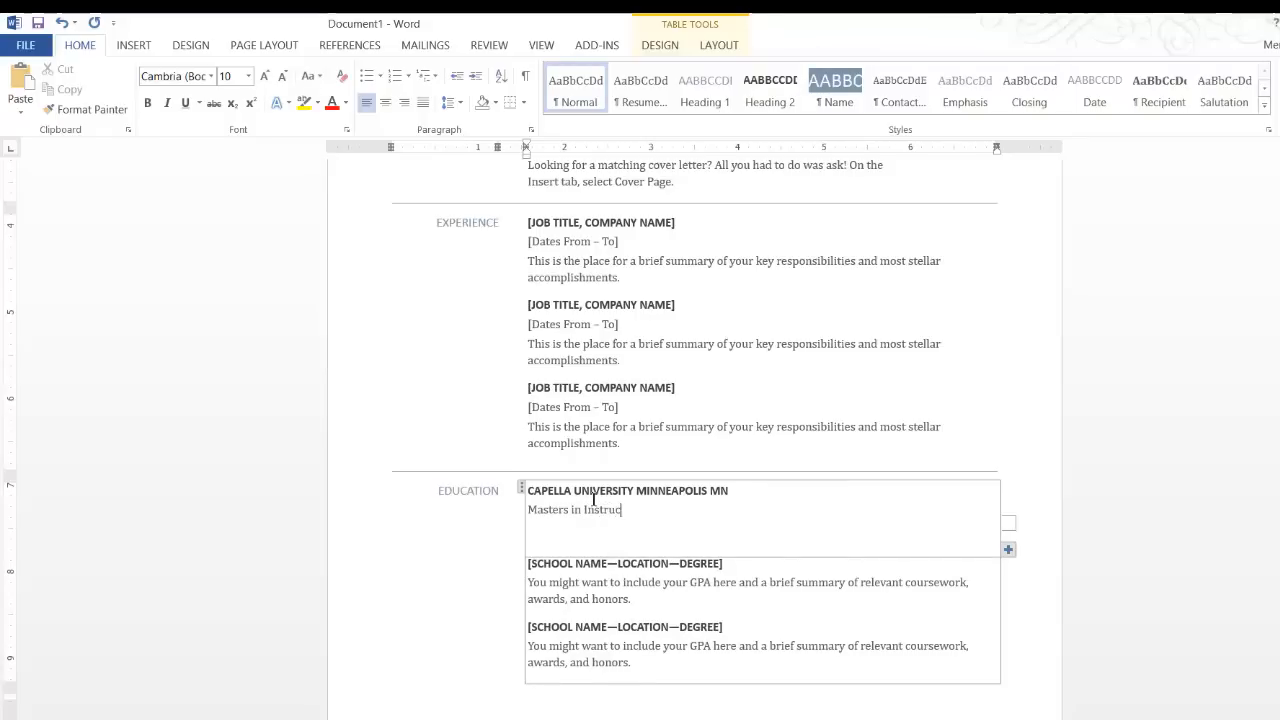
type("tional Design")
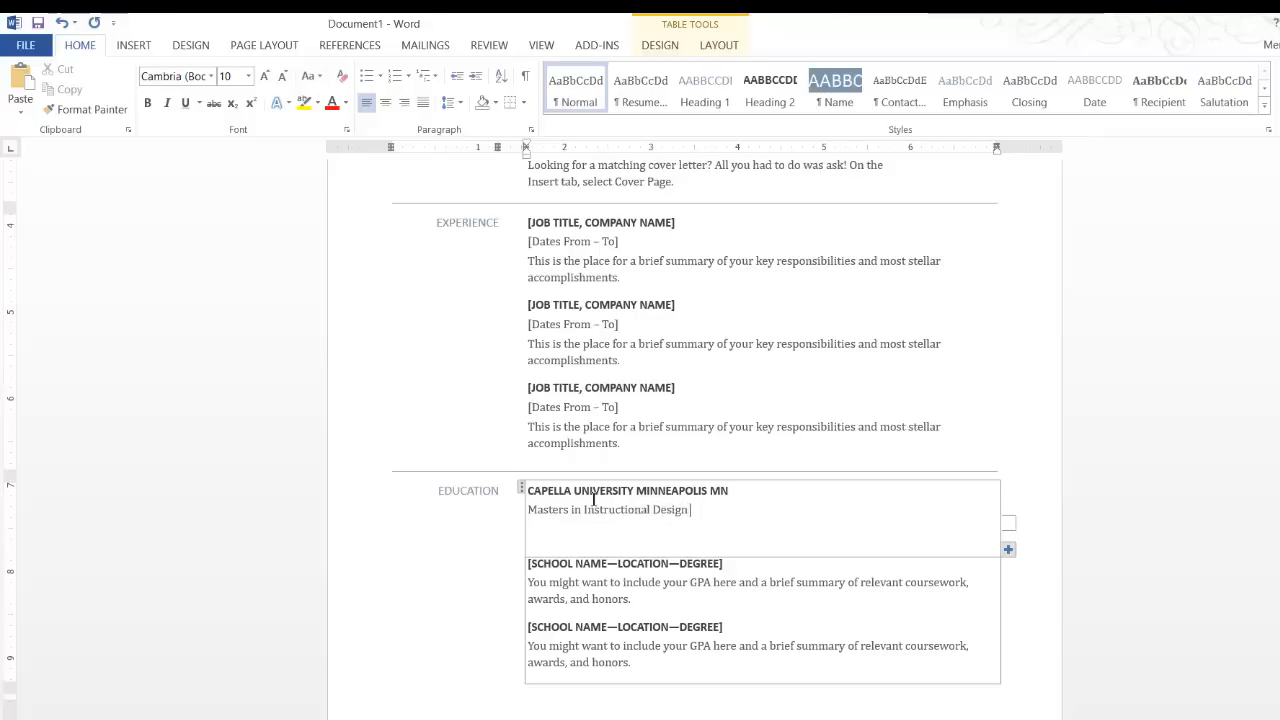
type("for ONL")
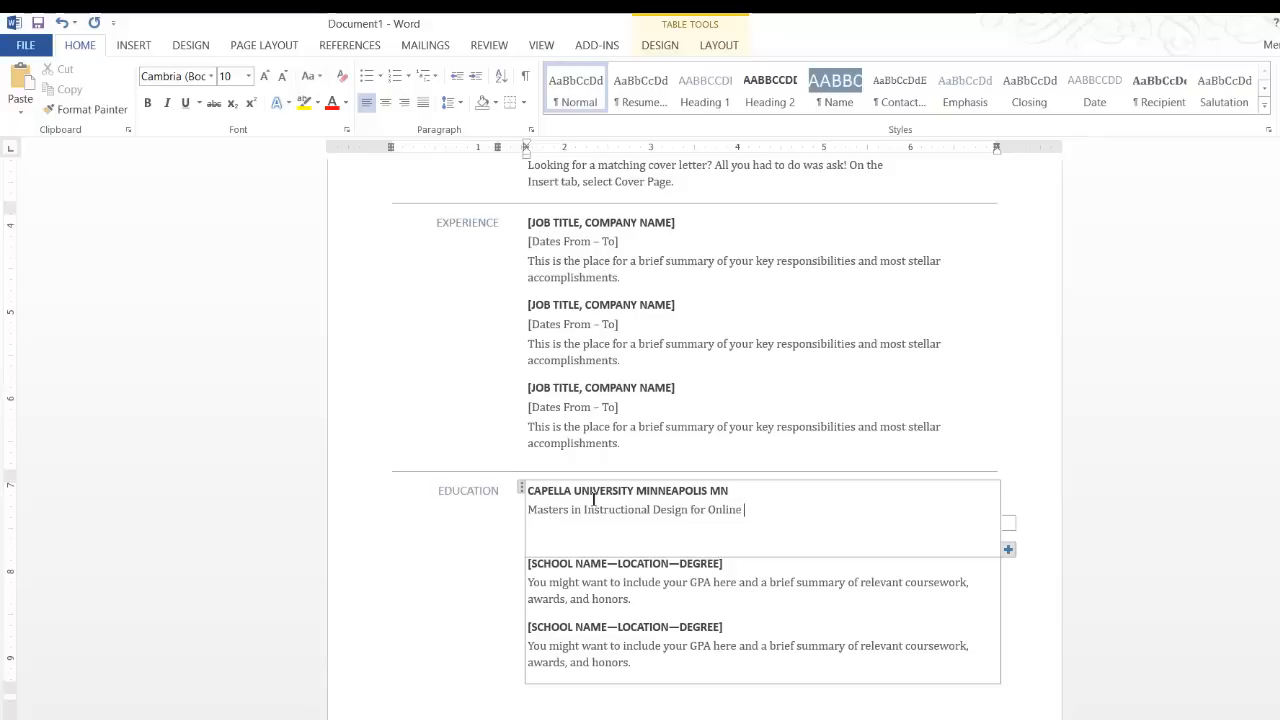
Finish the degree with 'Learning' and add 'Anticipated graduation: Fall of 2016'.
type("Learning")
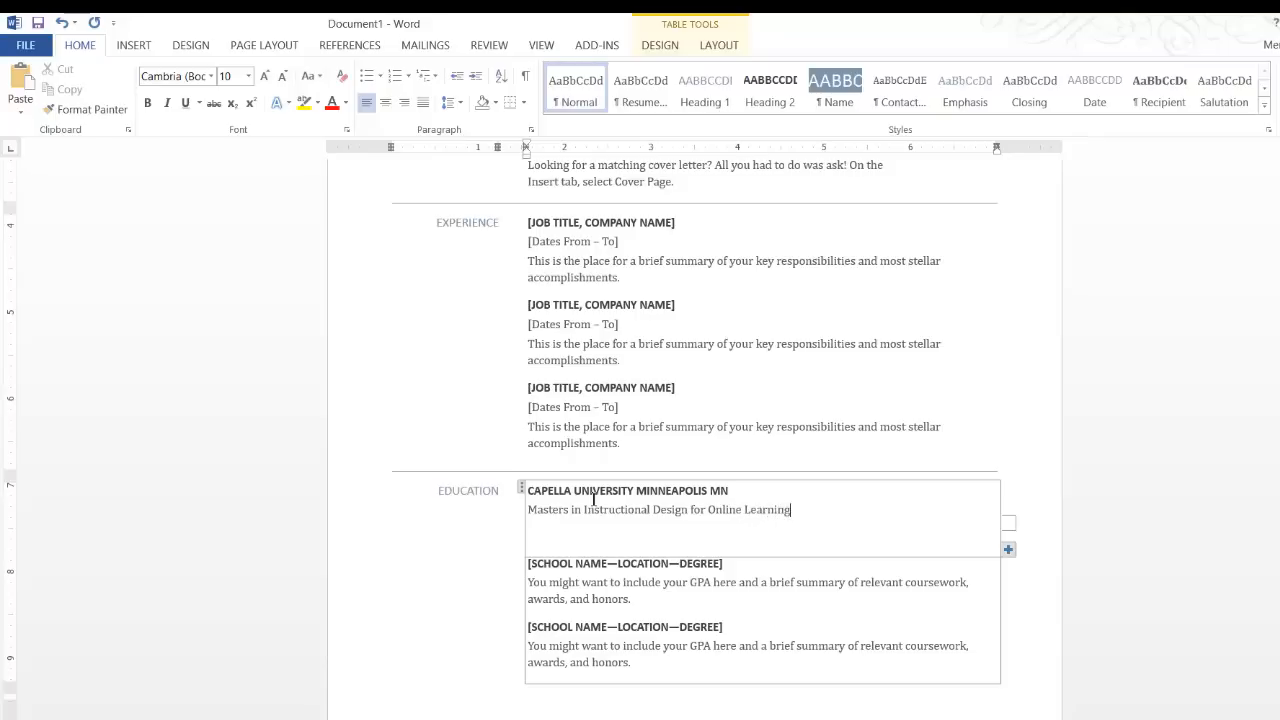
type("Anticipated gradua")
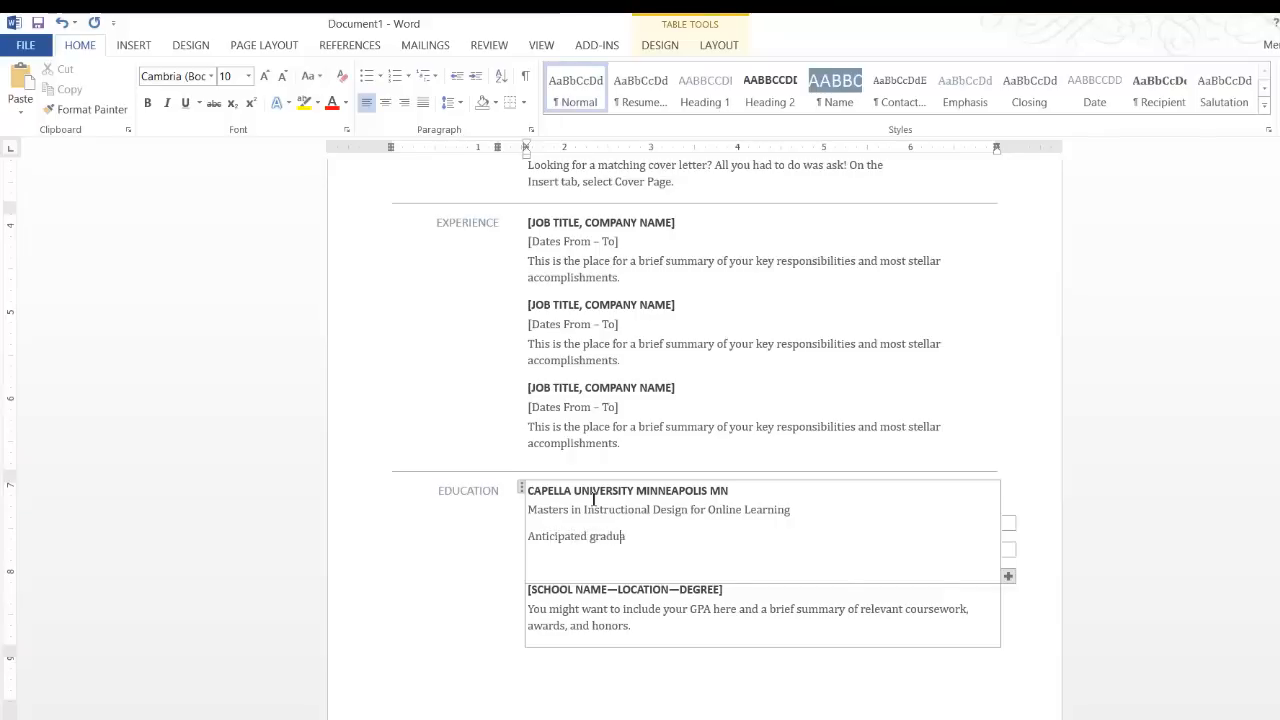
type("tion:")
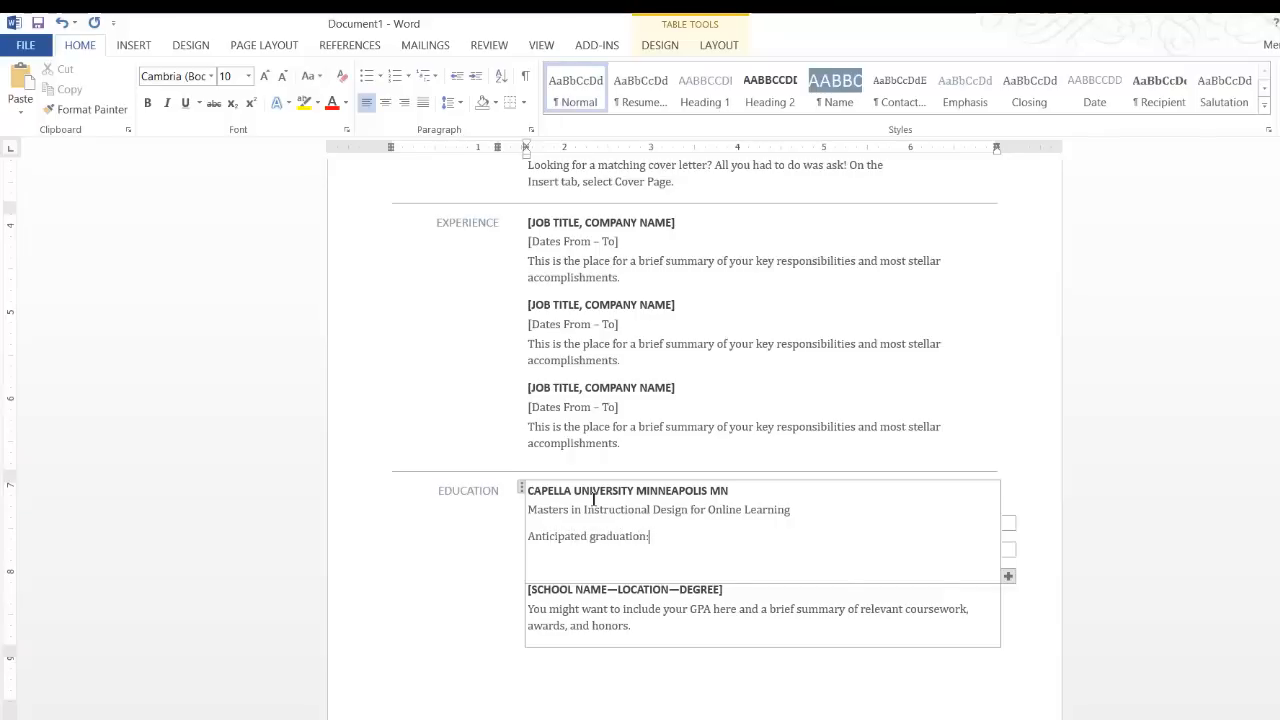
type("Fall")
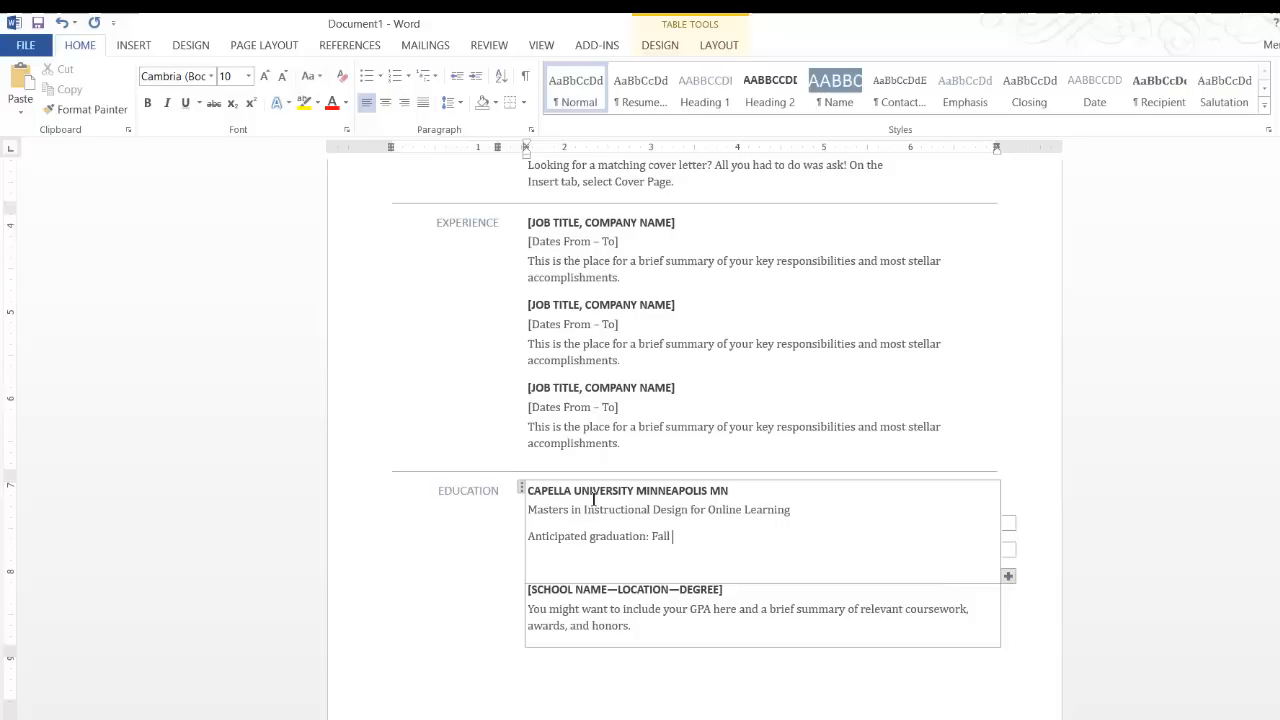
type("of 2016")
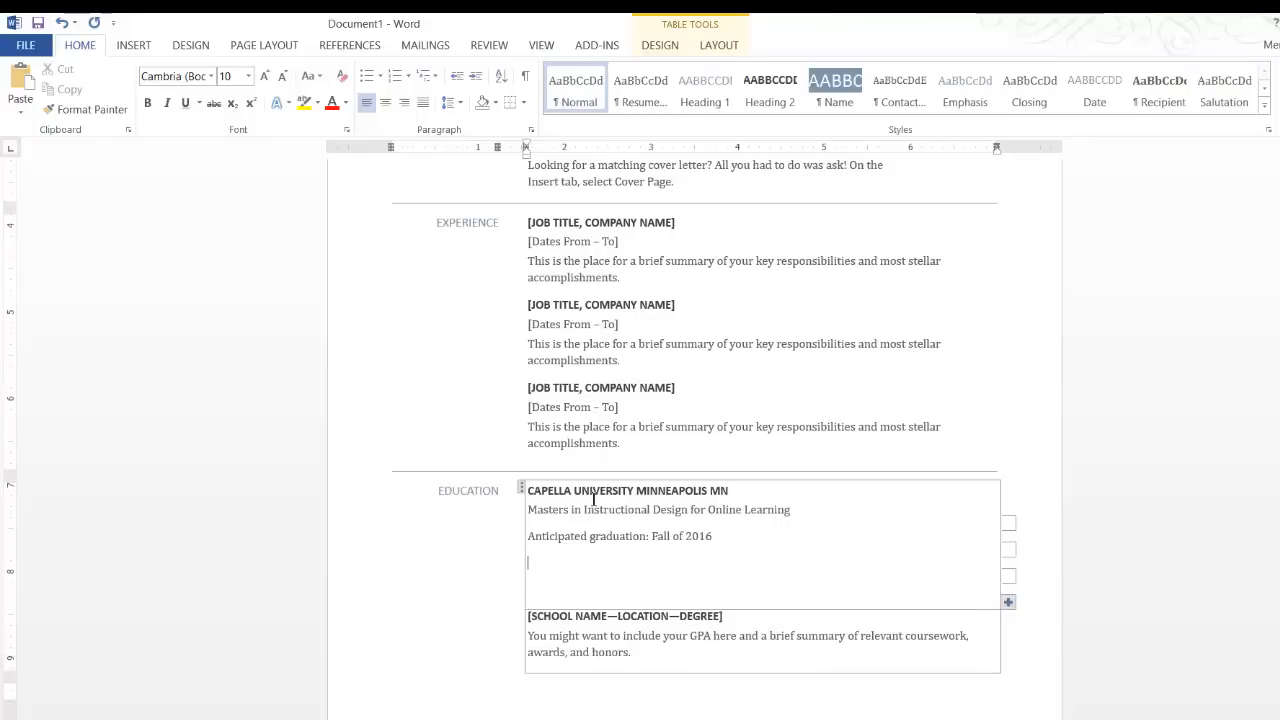
Add the psychology-and-technology studying sentence and 'GPA 4.0' to the entry.
type("Studying")
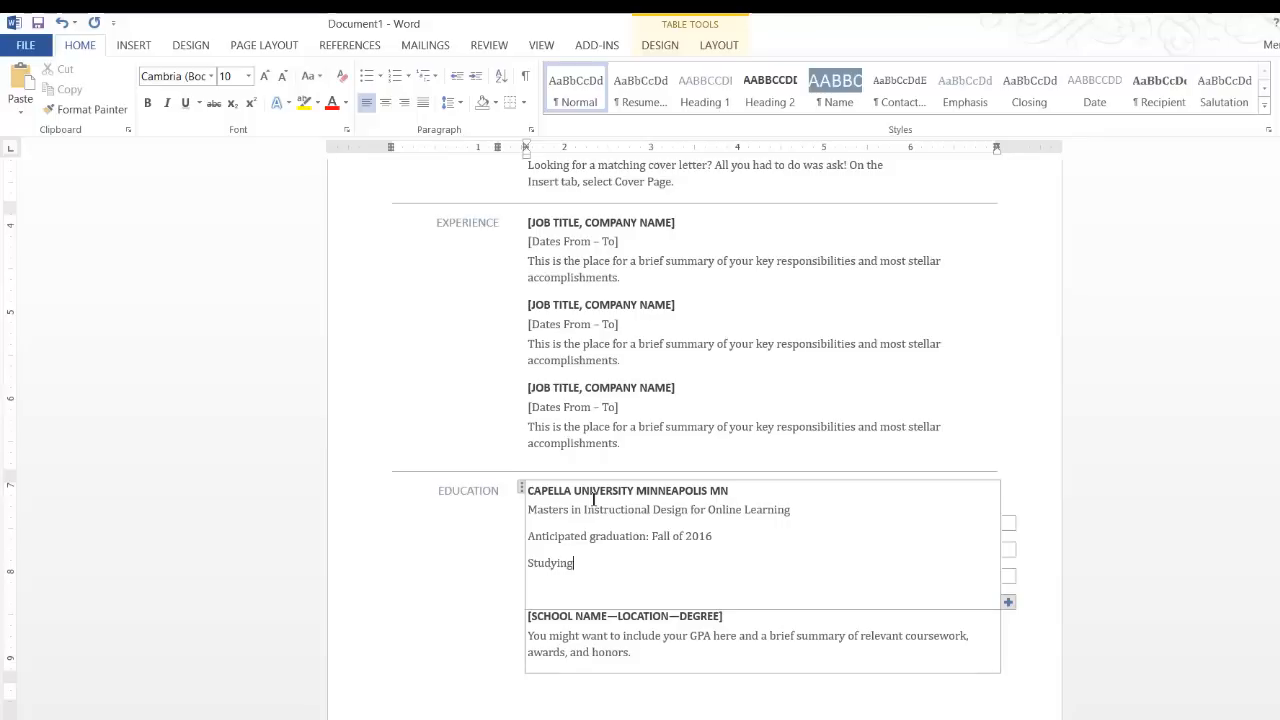
type("both the psycholo")
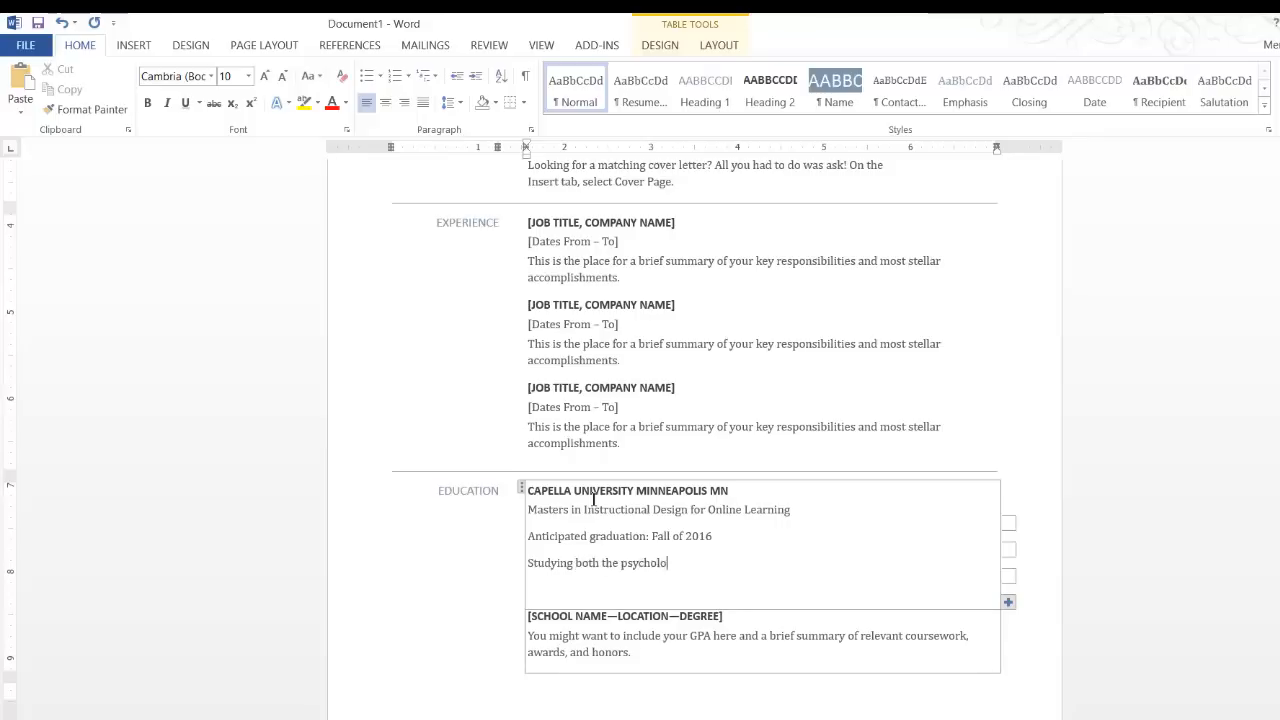
type("gy and techno")
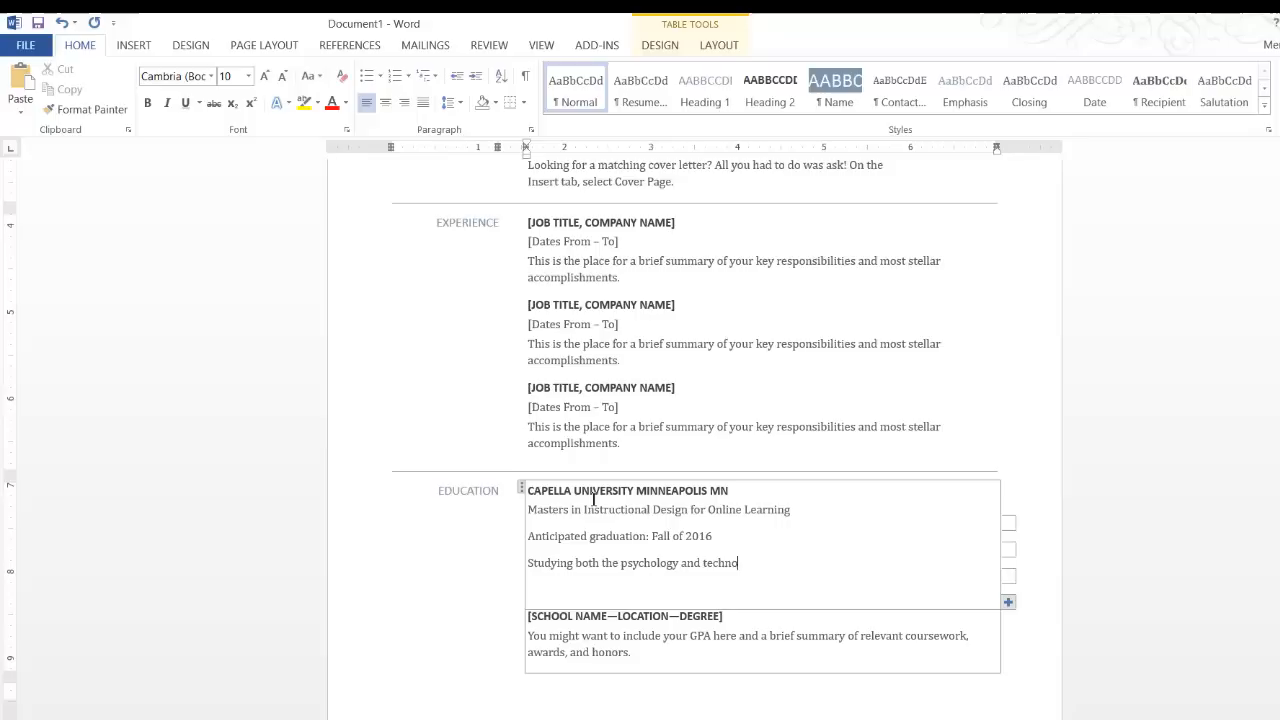
type("logy required for online")
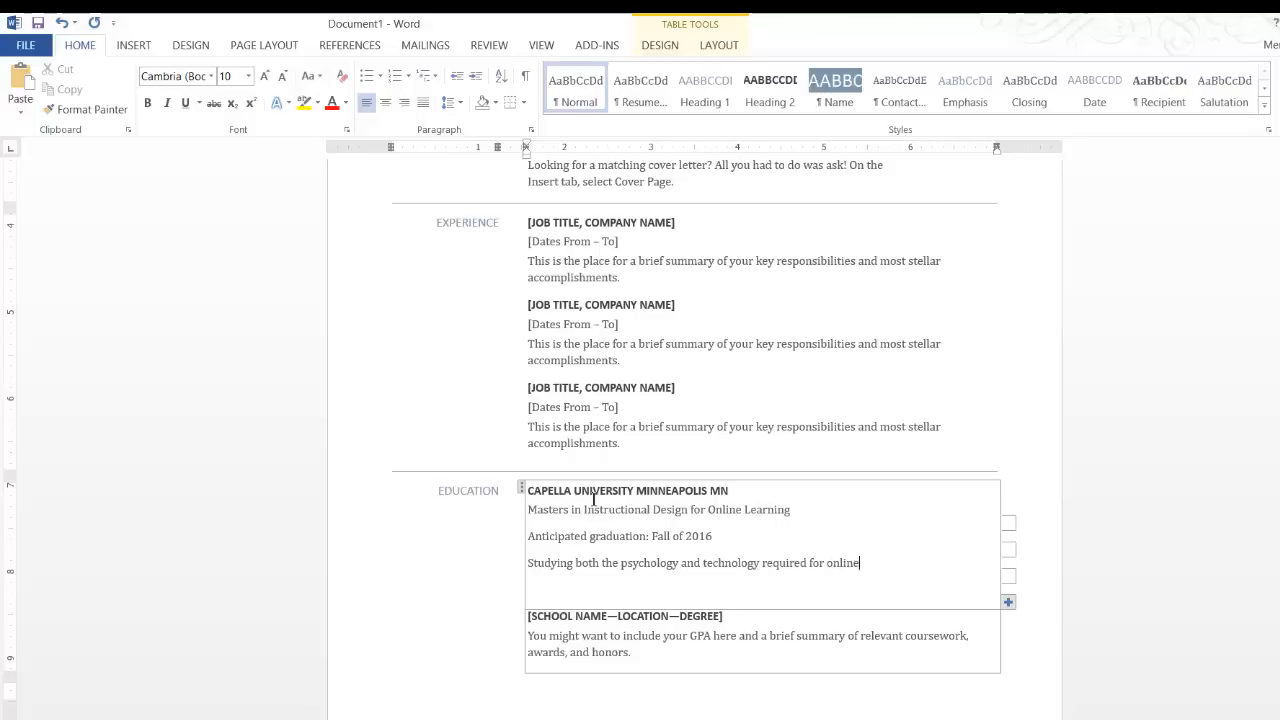
type("learning")
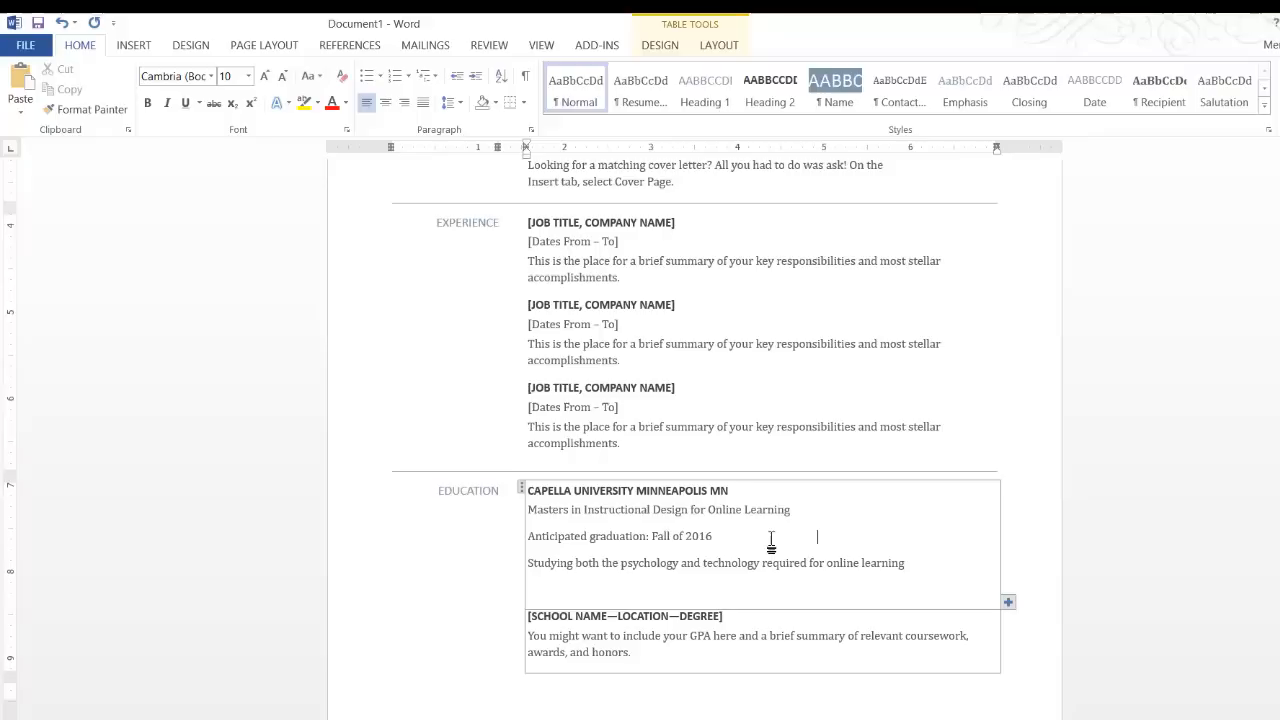
type("GP")
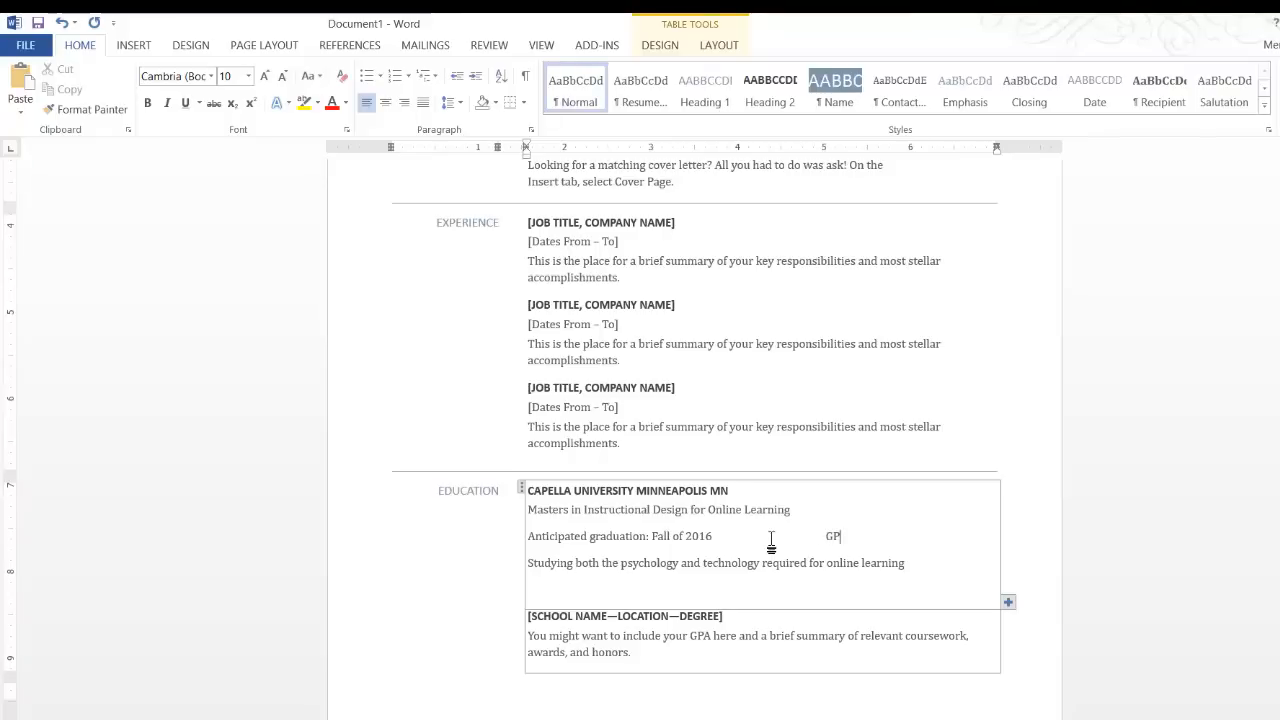
type("A 4.0")
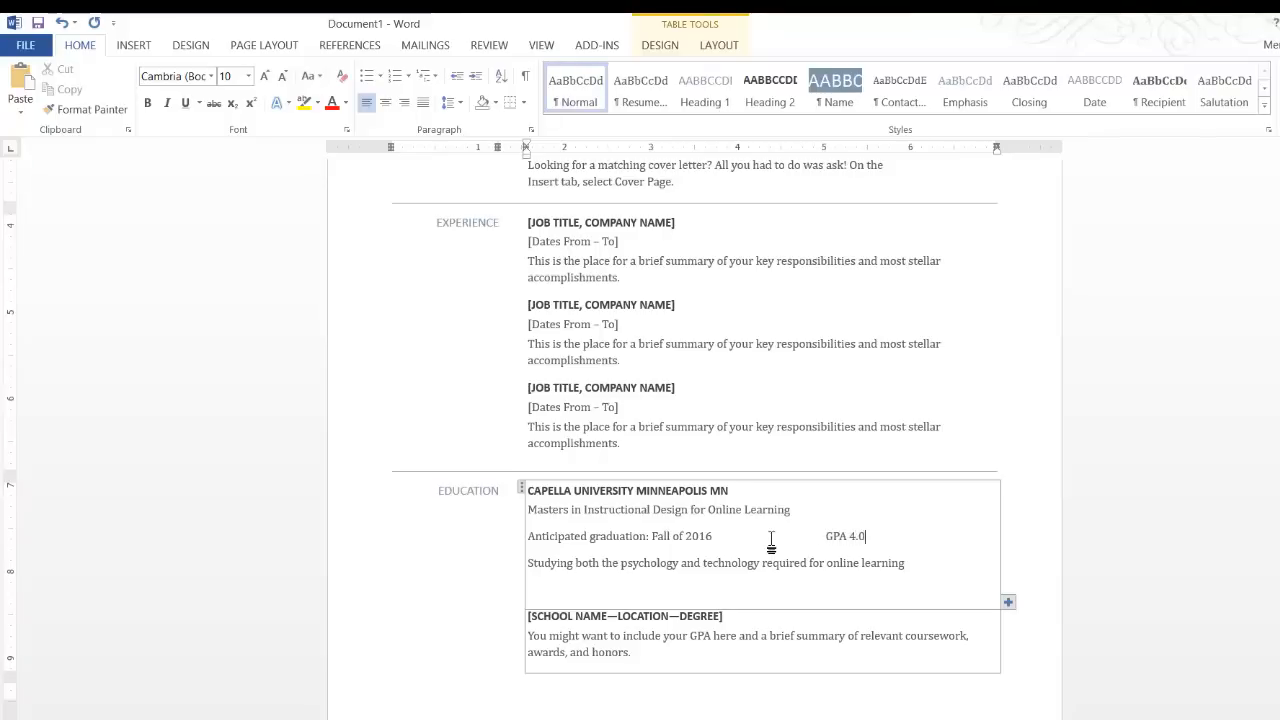
scroll("up", 3)
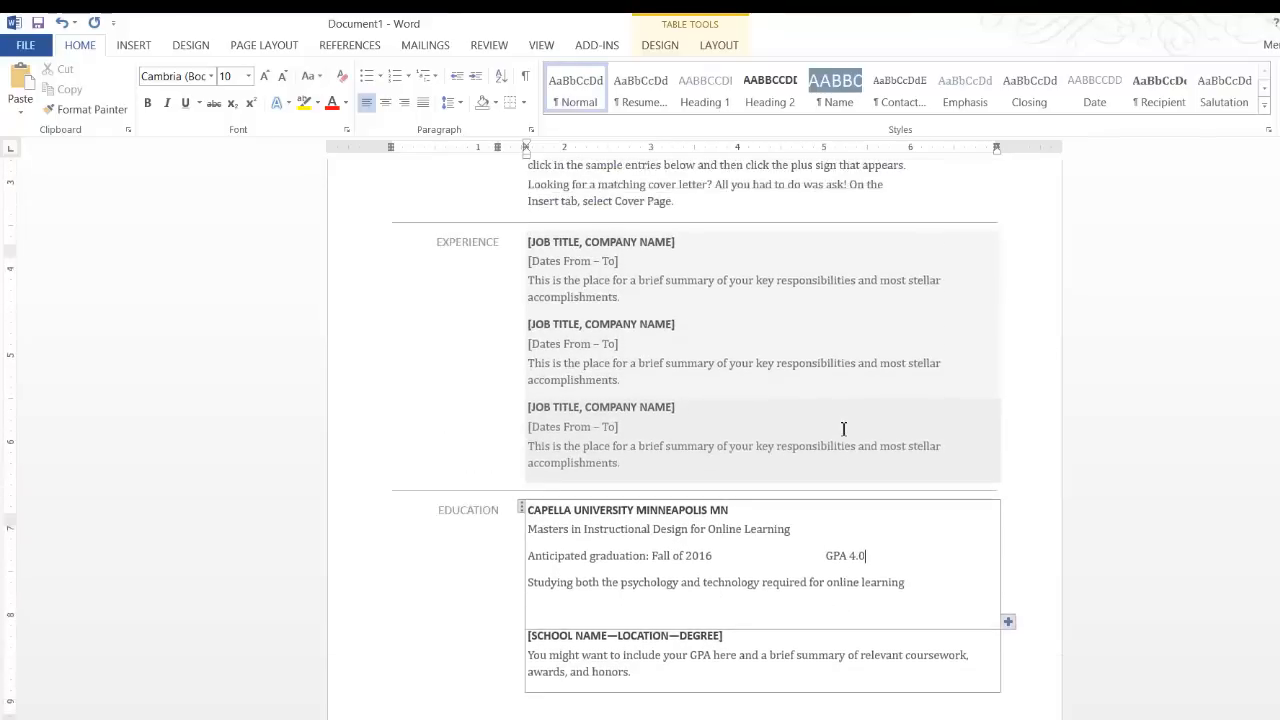
Scroll to the second page showing Communication, Leadership and References.
scroll("down", 3)
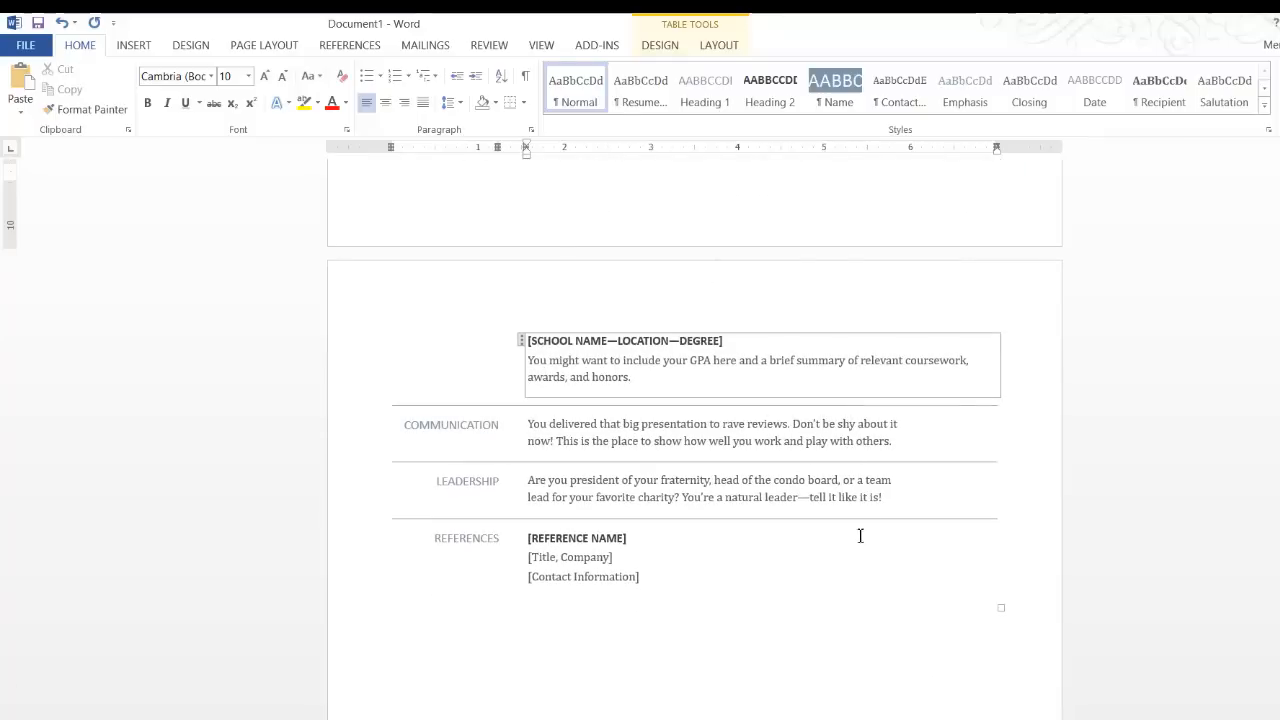
mouse_move(608, 482)
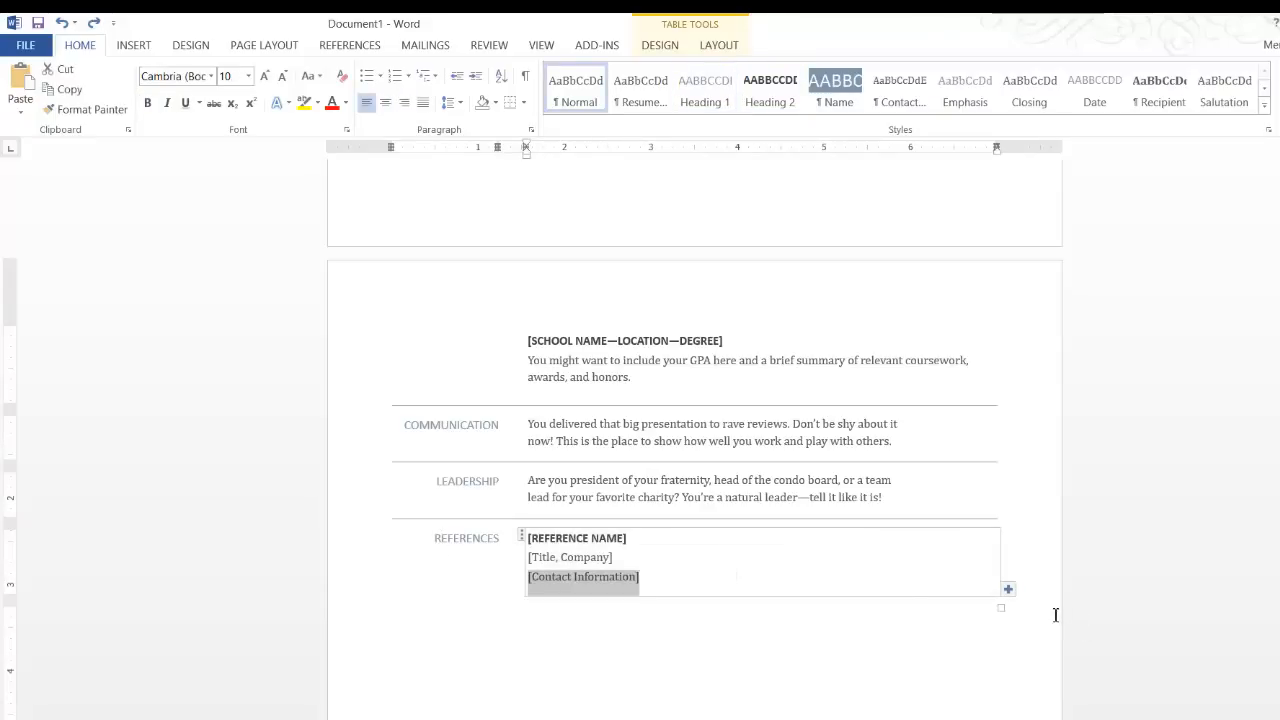
mouse_move(462, 568)
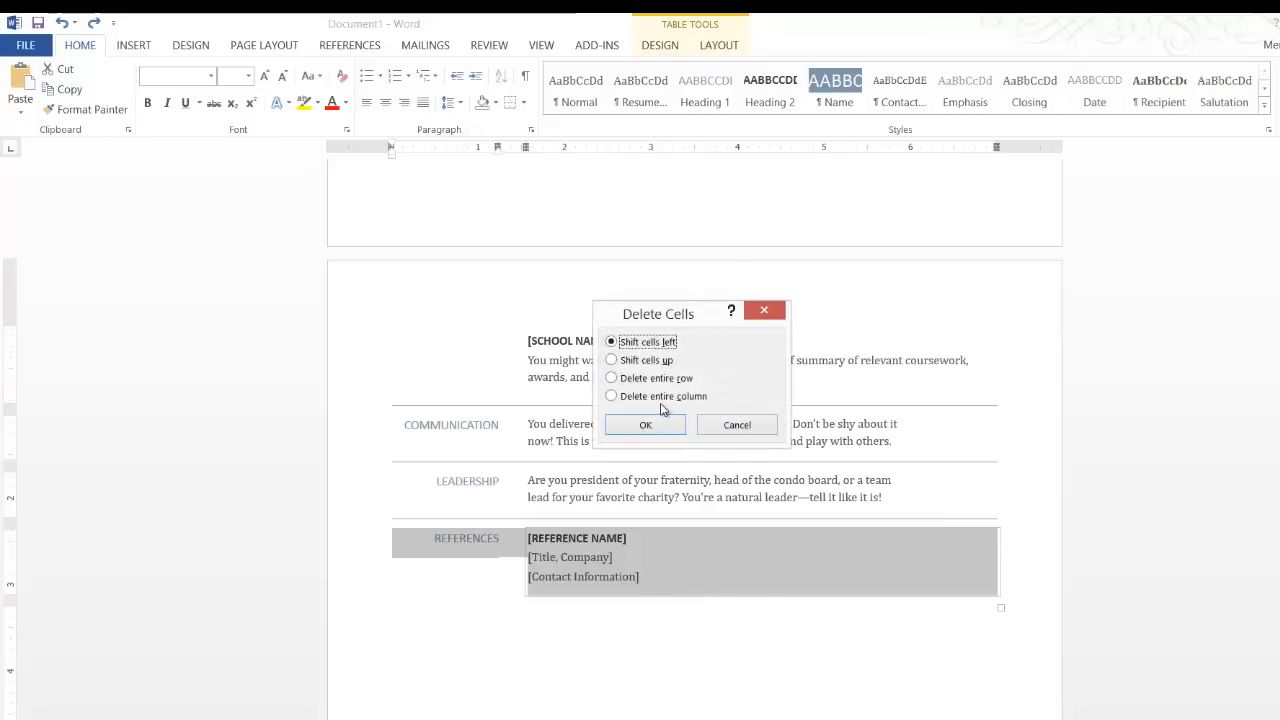
Delete the References section by removing its entire table row.
left_click(612, 378)
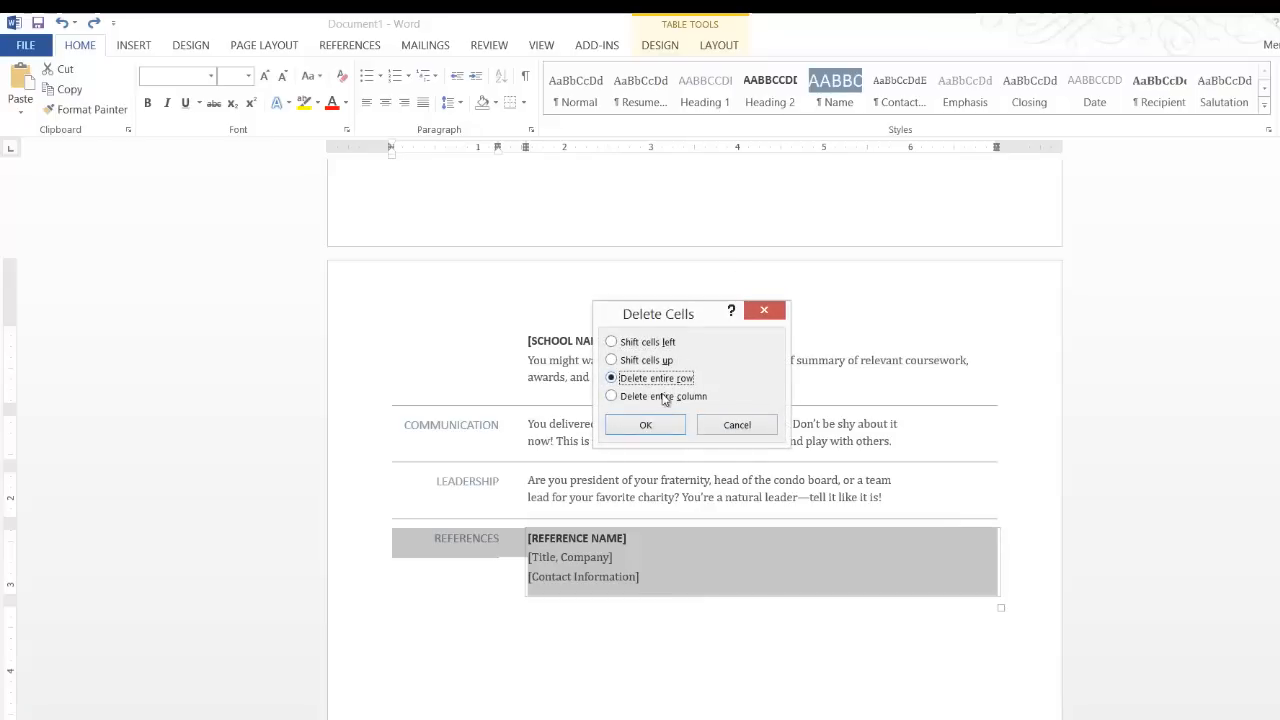
left_click(644, 424)
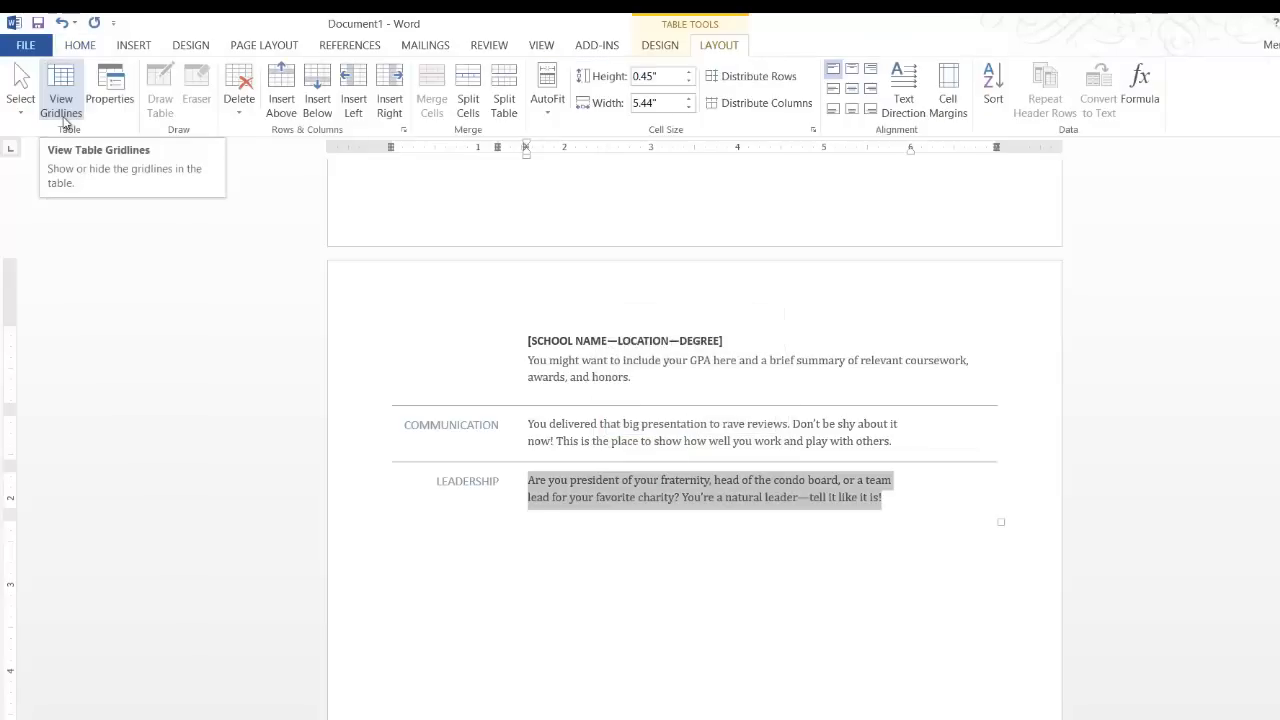
left_click(62, 90)
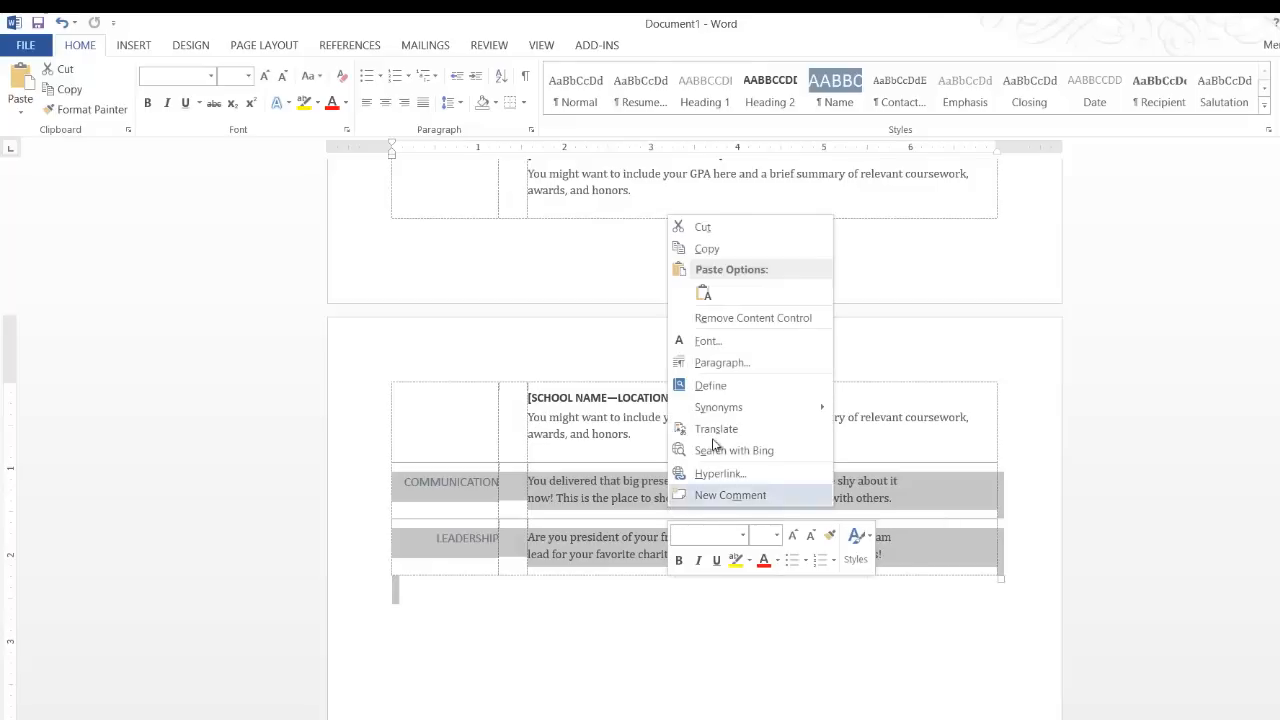
mouse_move(718, 408)
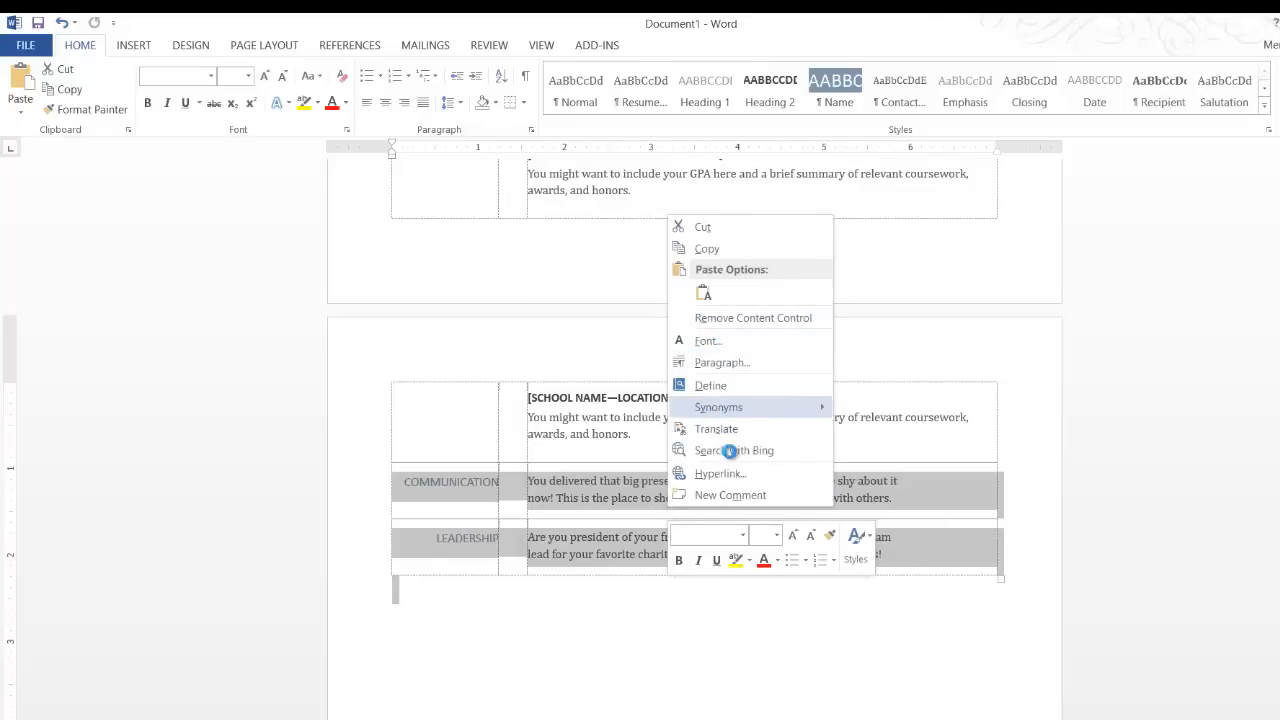
mouse_move(752, 316)
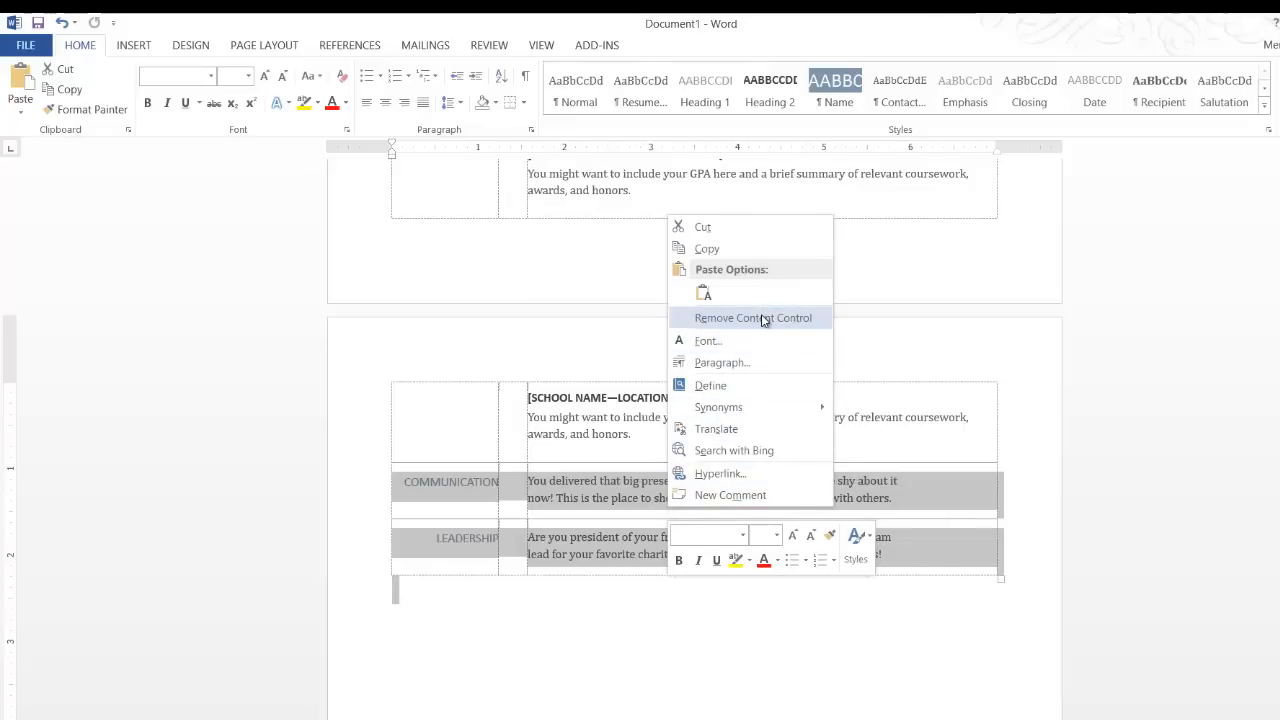
mouse_move(708, 340)
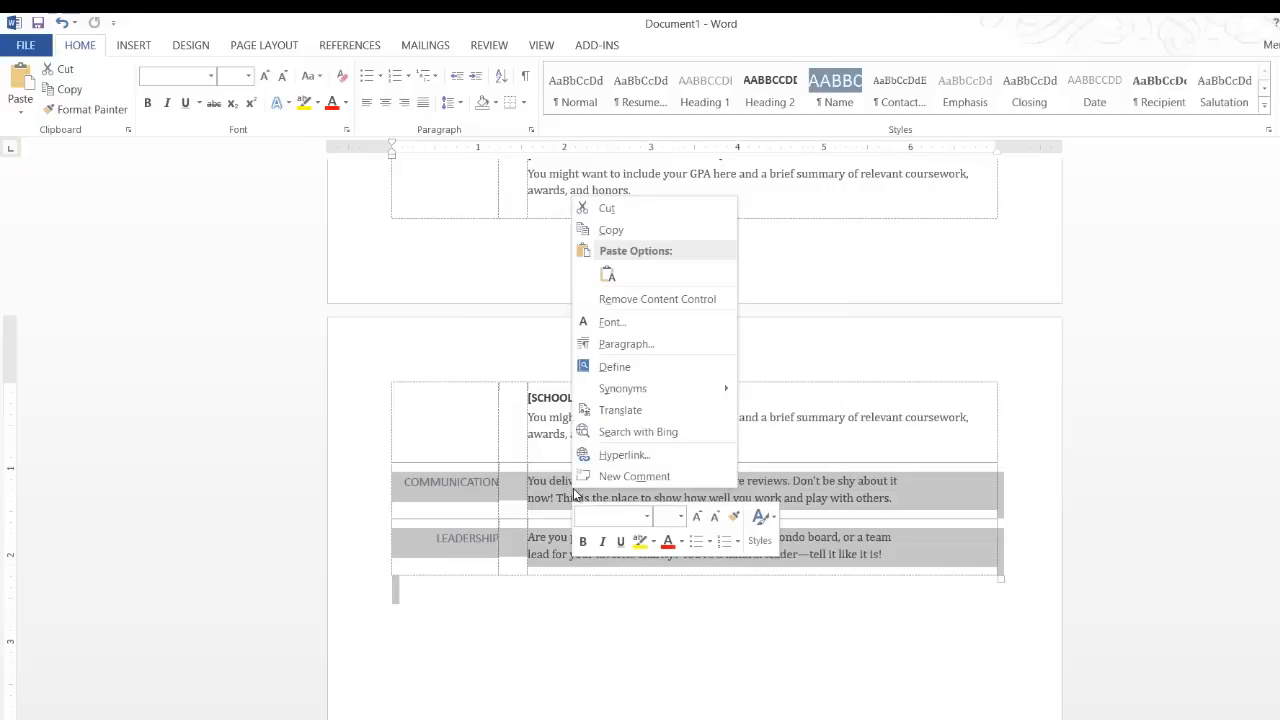
mouse_move(606, 208)
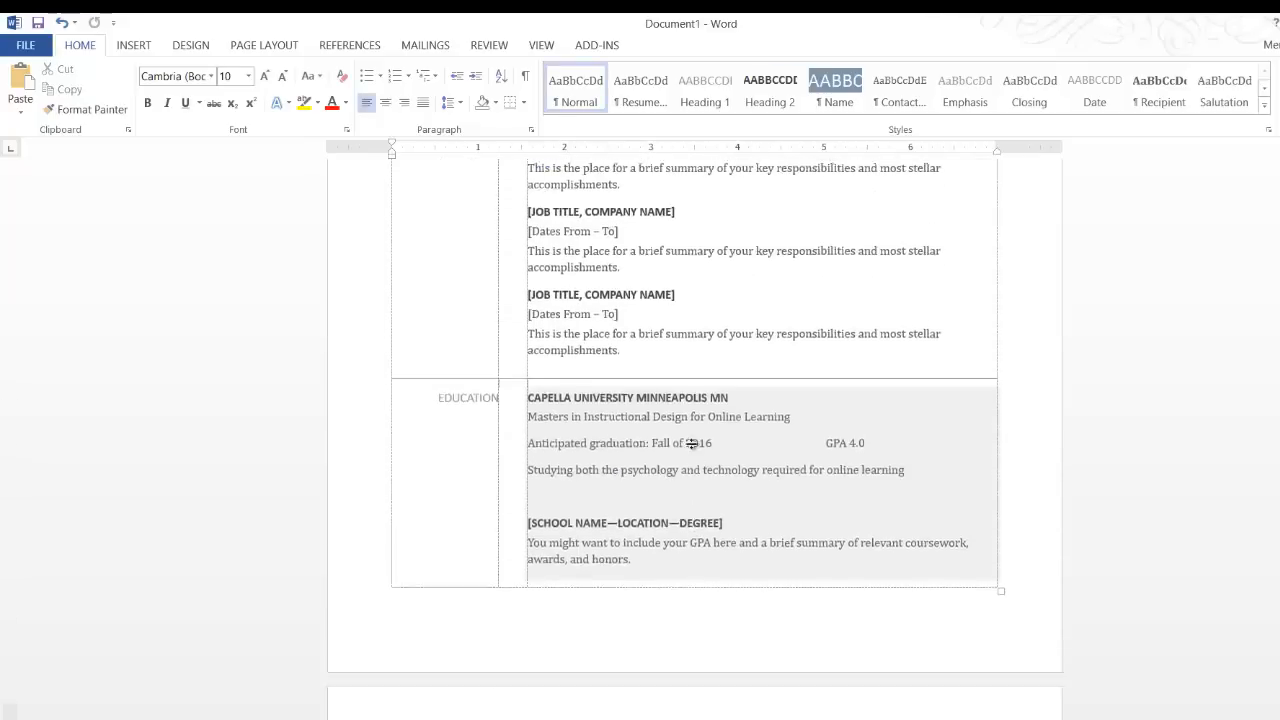
Scroll through the resume to review the education entry, then show the Design options.
scroll("up", 3)
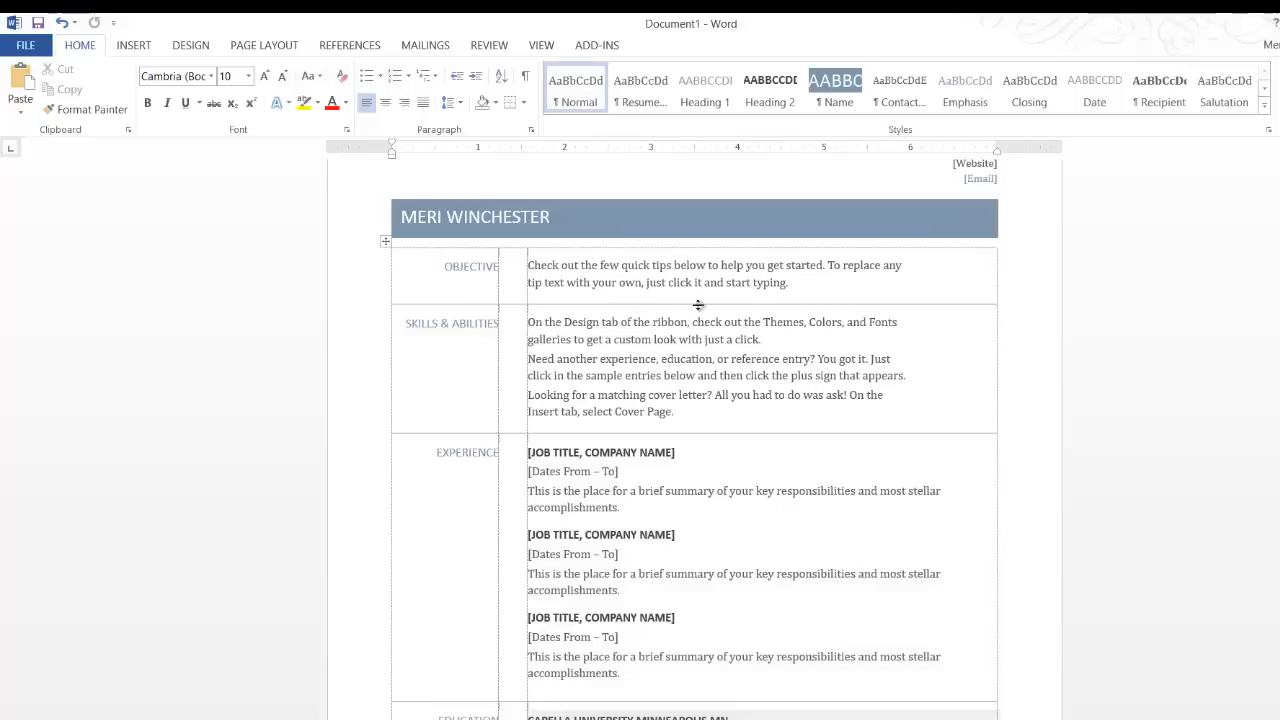
mouse_move(592, 356)
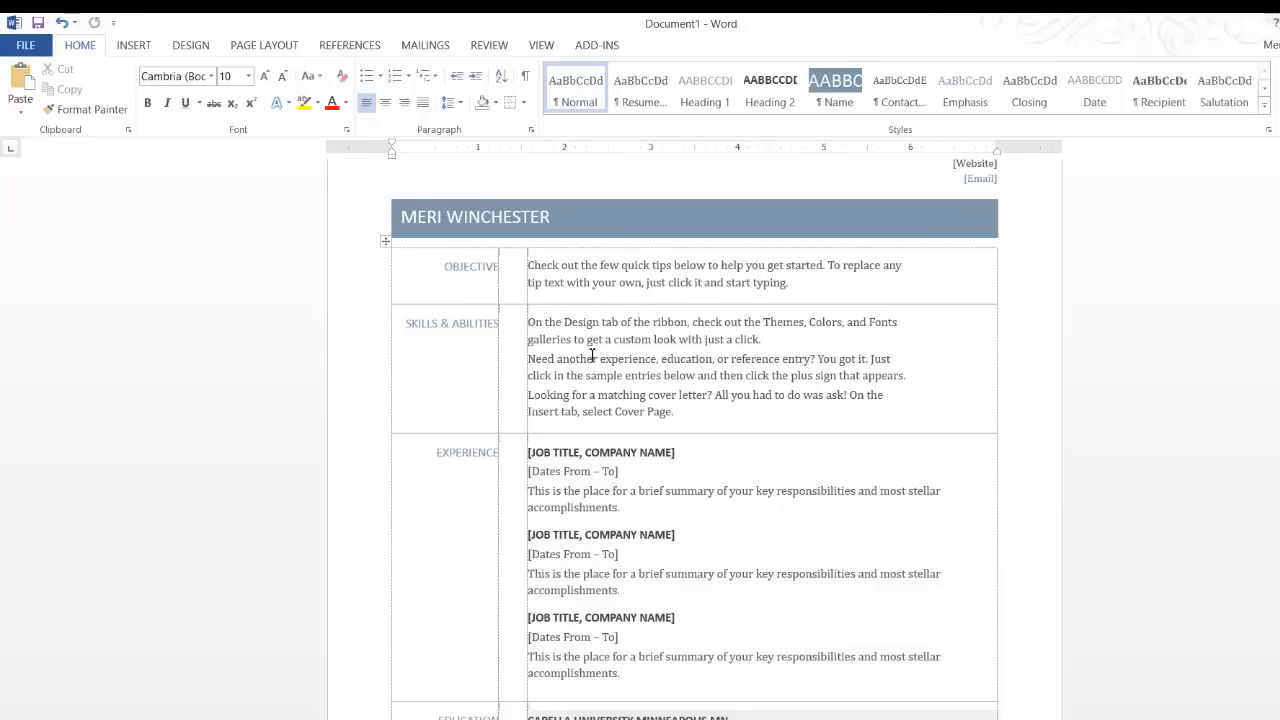
mouse_move(460, 352)
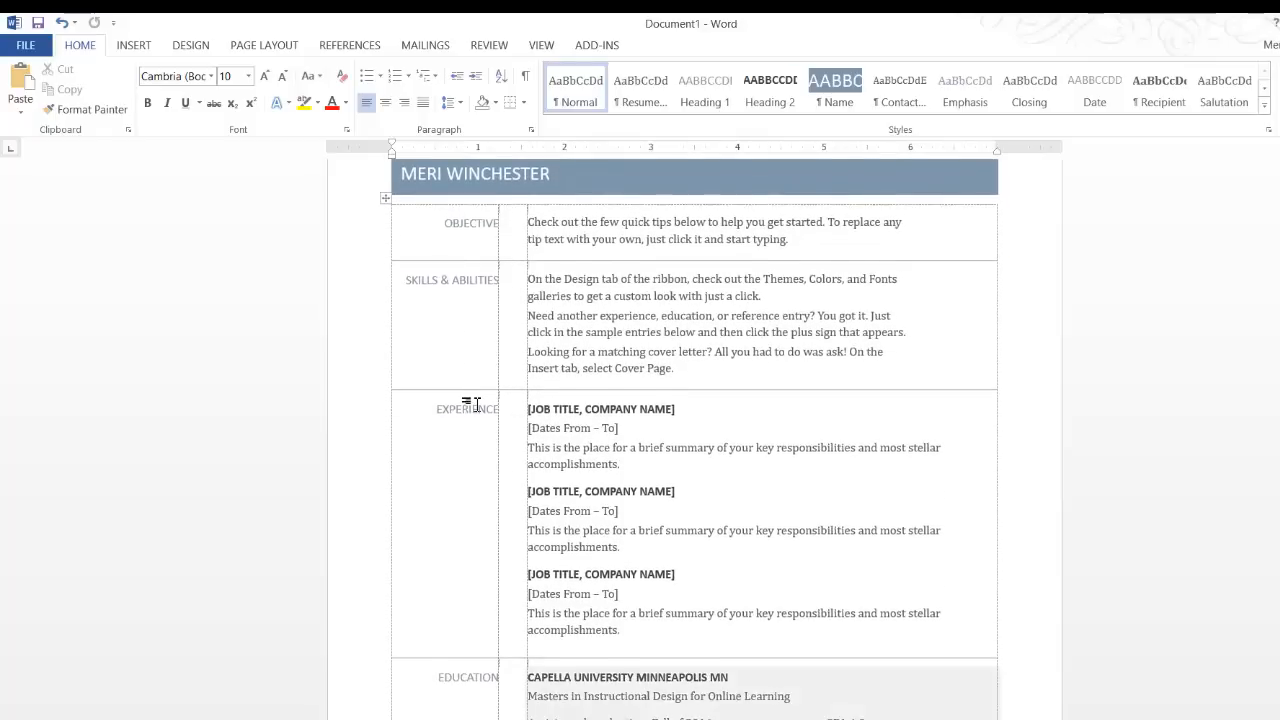
scroll("down", 3)
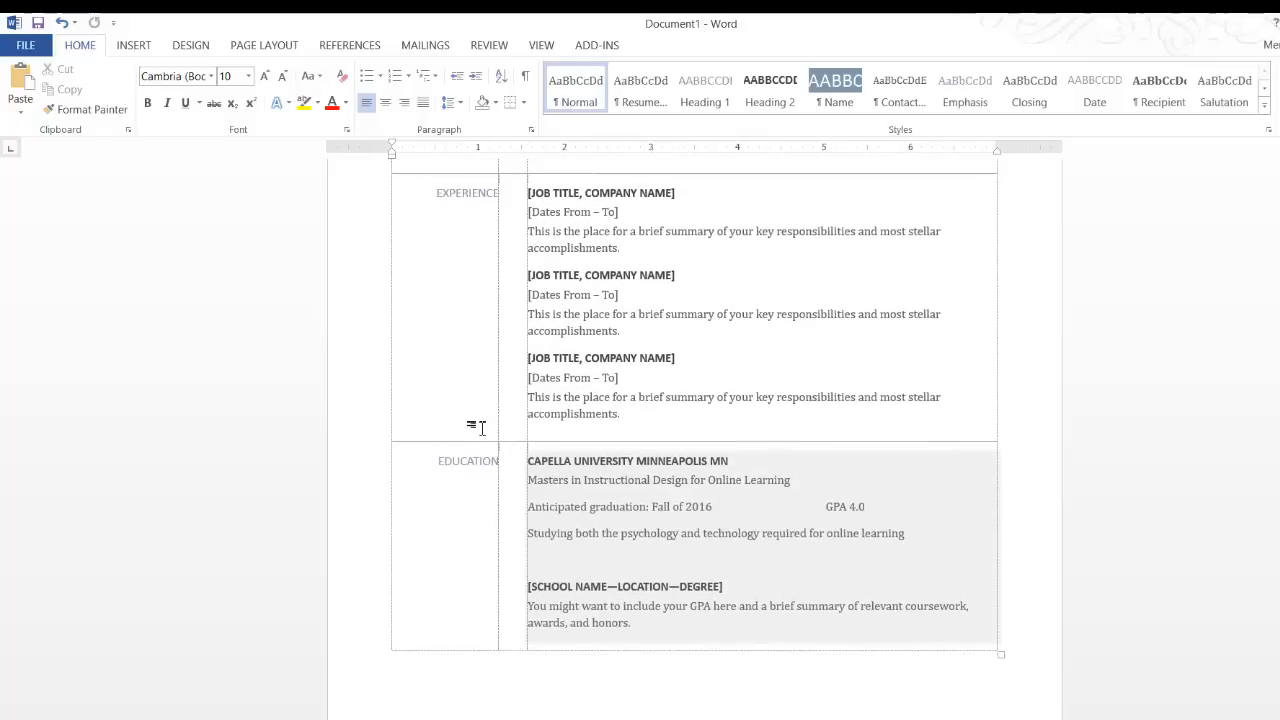
scroll("down", 3)
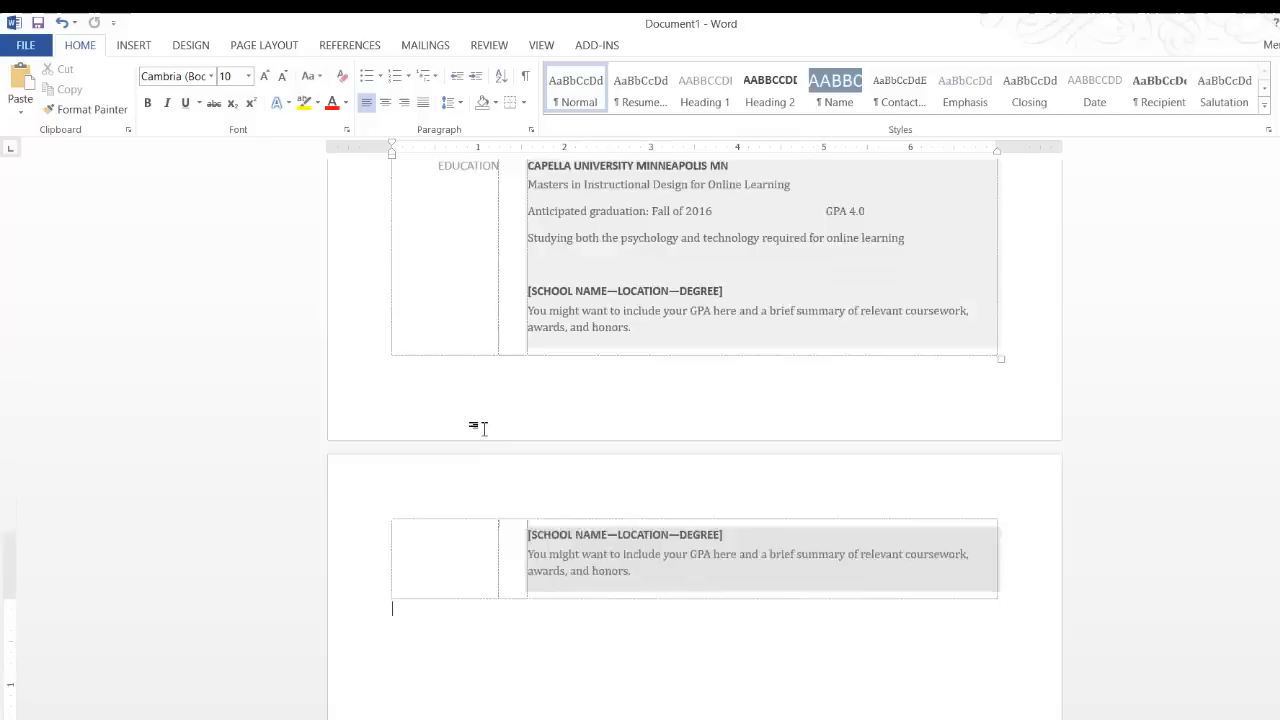
scroll("up", 3)
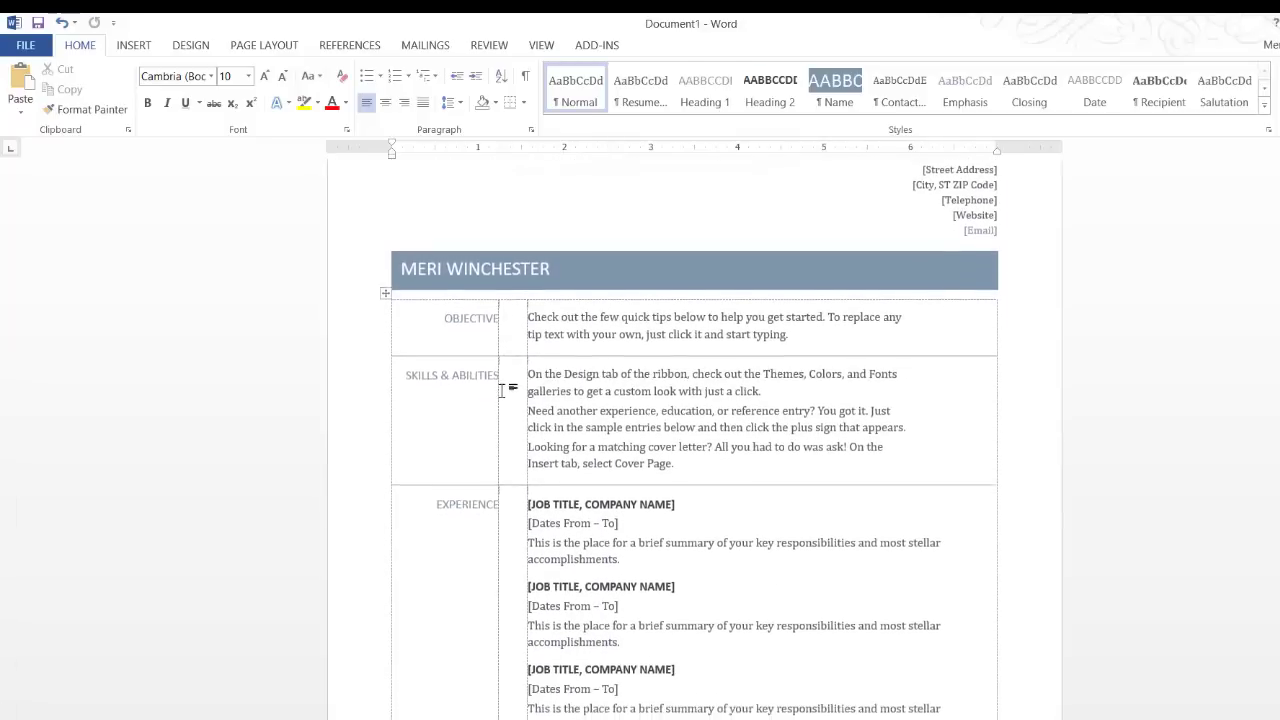
scroll("up", 3)
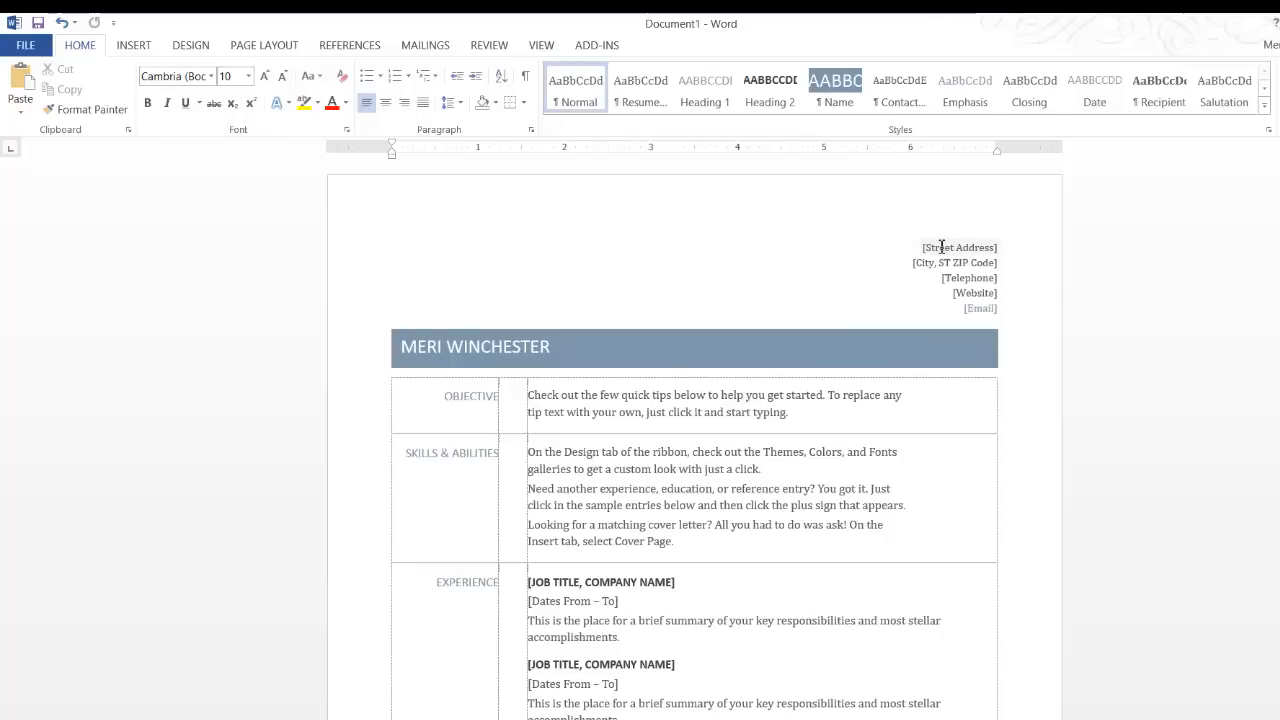
mouse_move(908, 262)
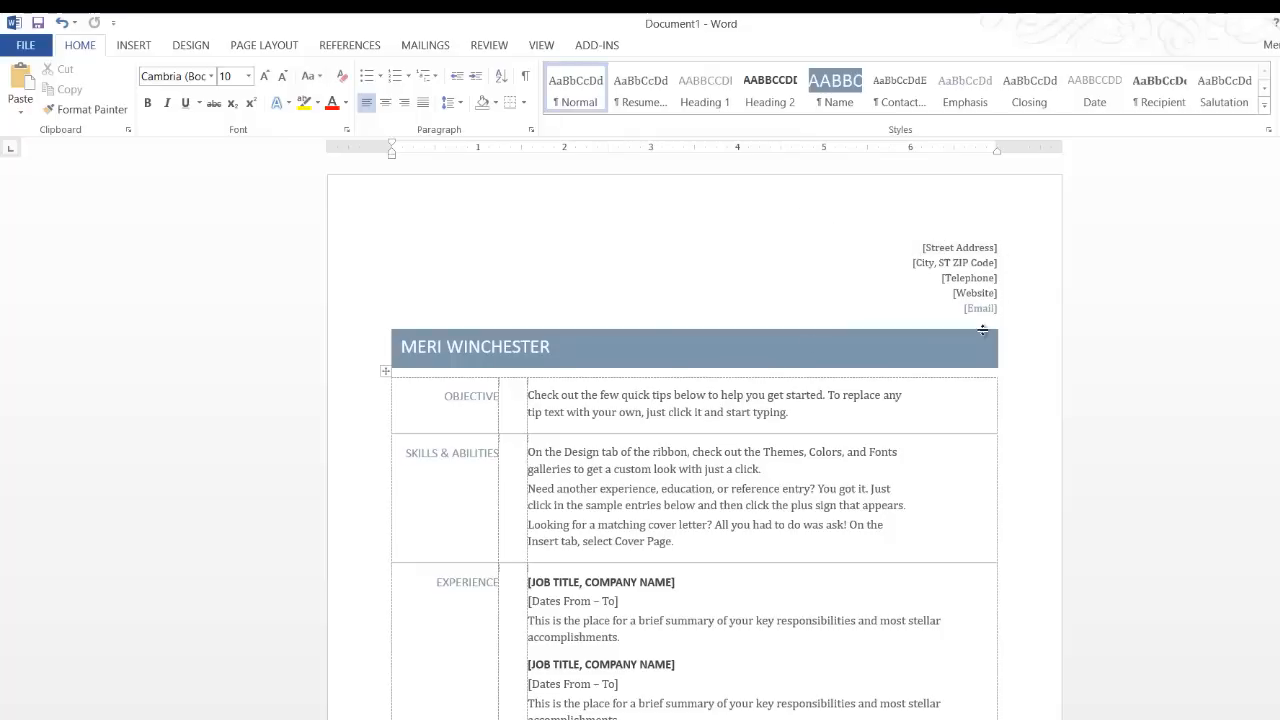
scroll("down", 3)
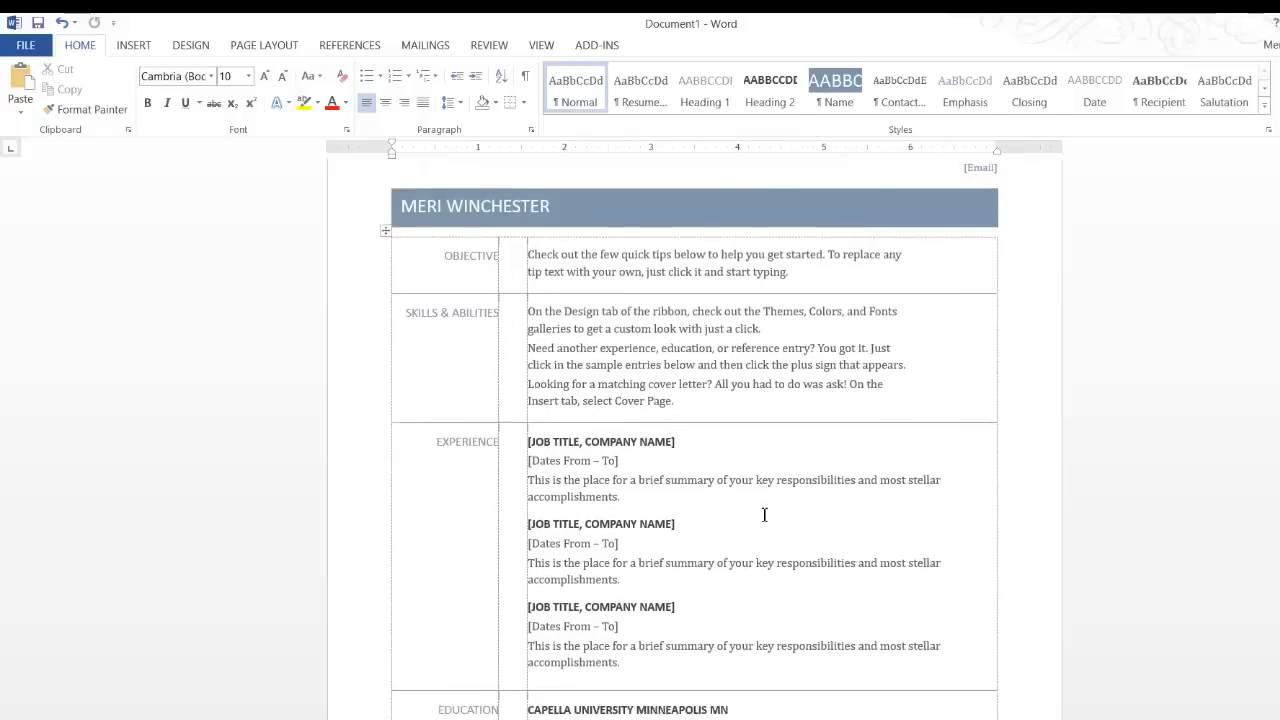
scroll("up", 3)
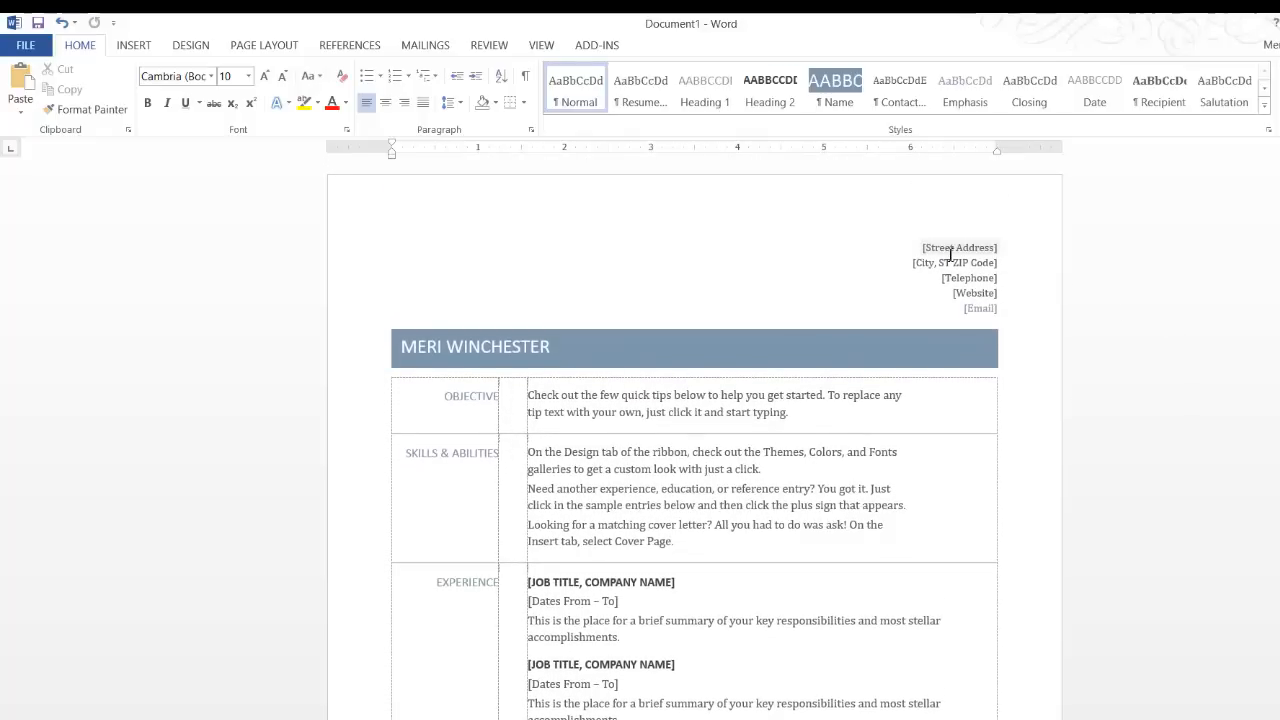
mouse_move(976, 332)
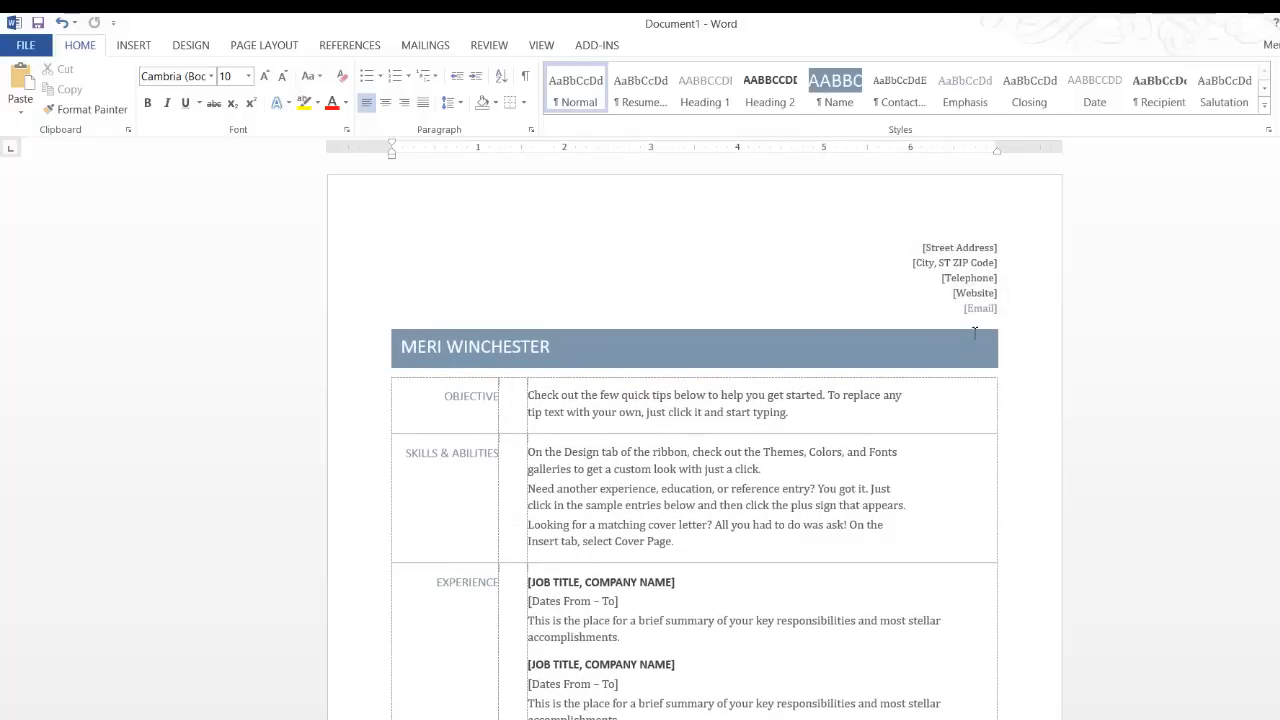
scroll("down", 3)
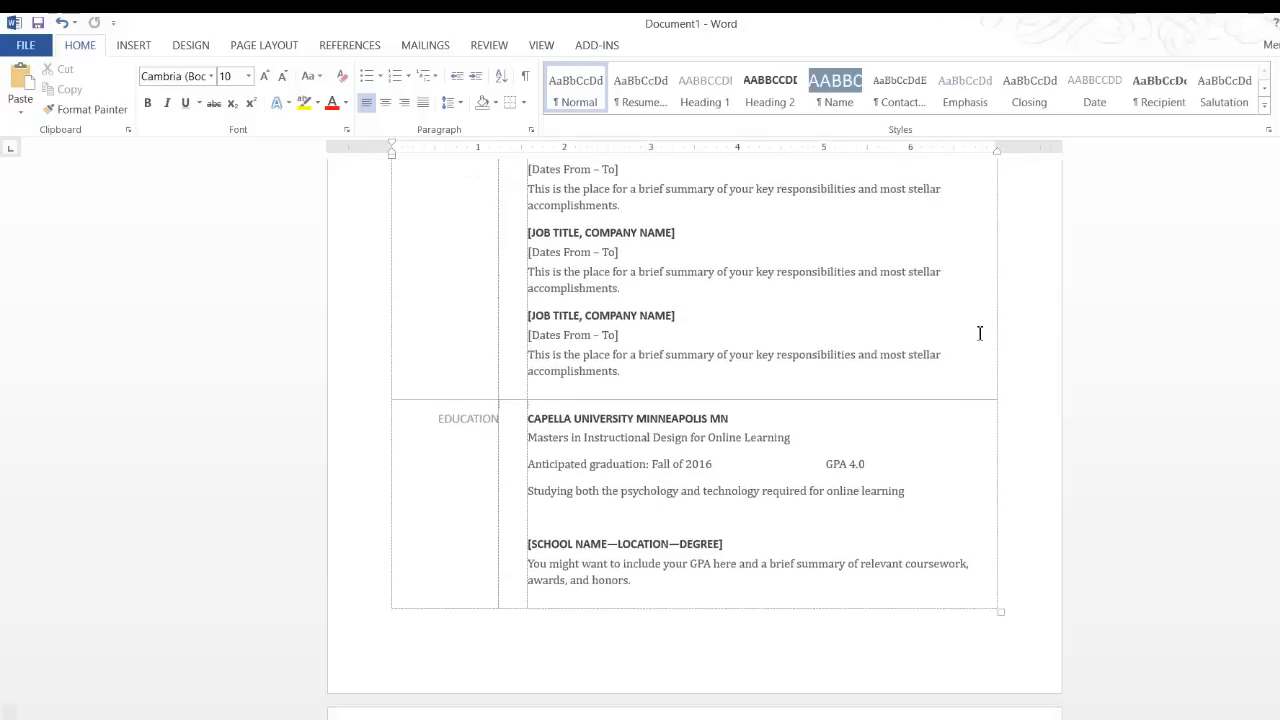
scroll("up", 3)
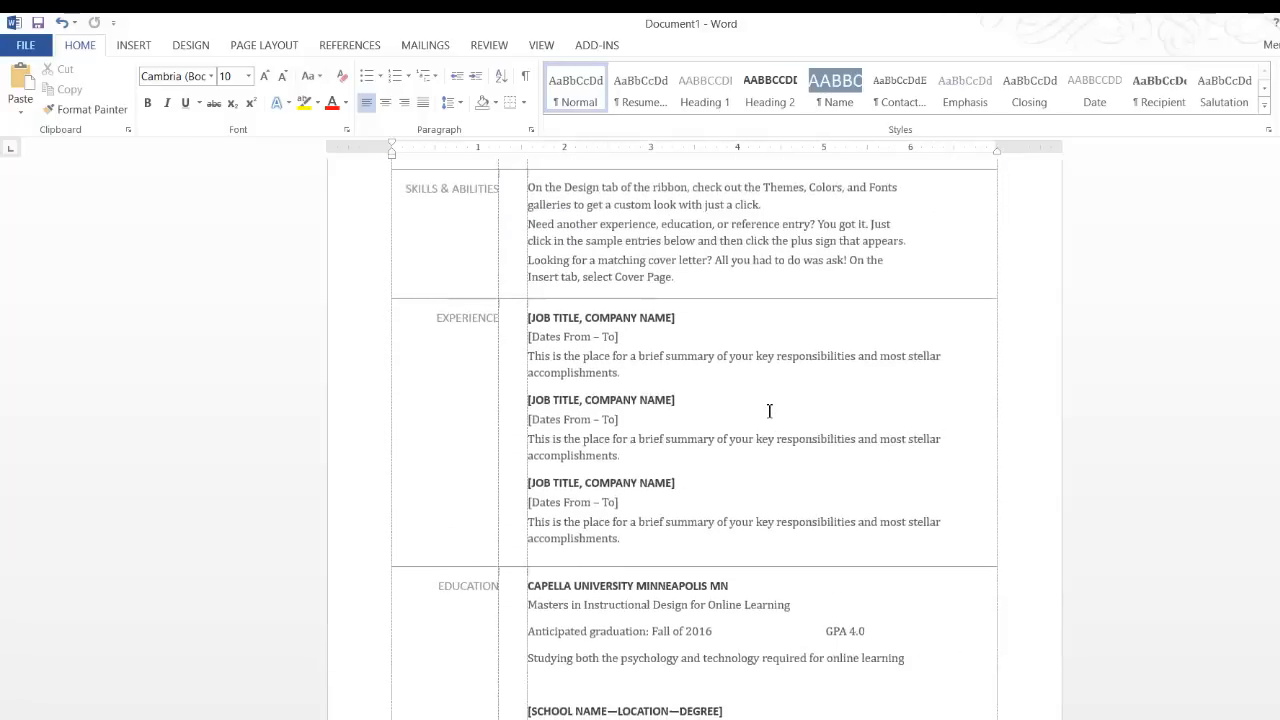
scroll("up", 3)
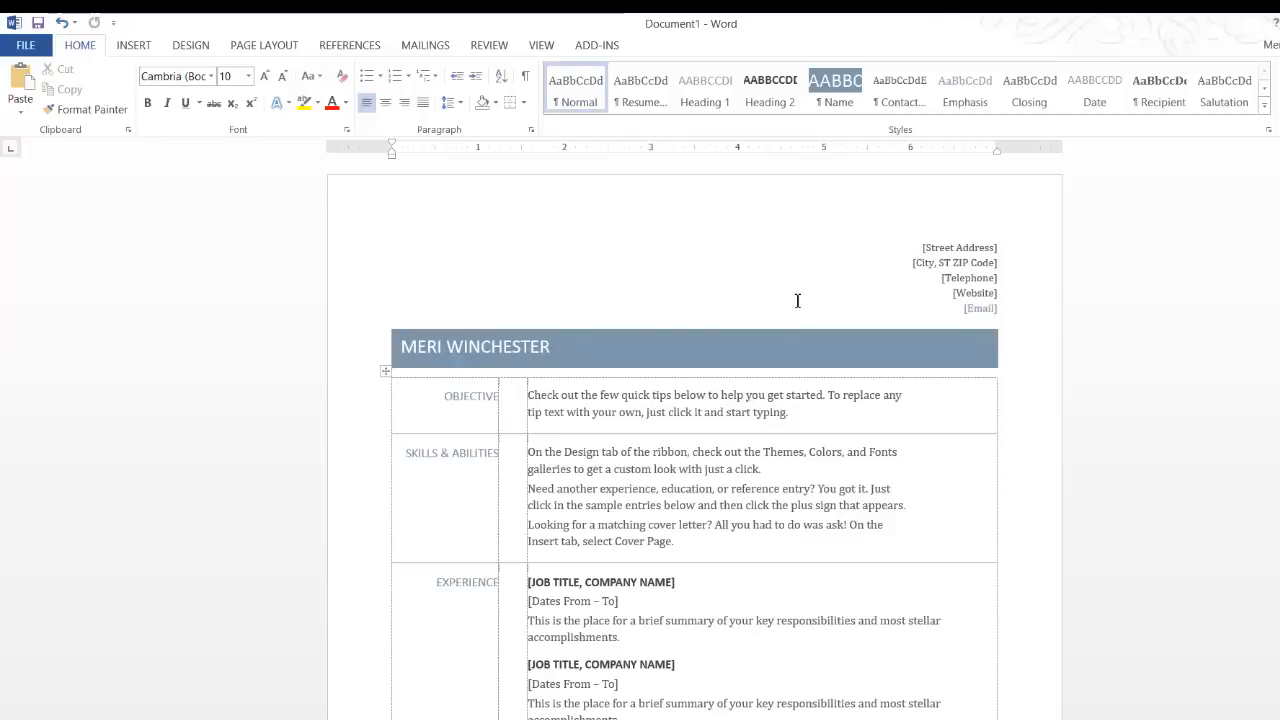
mouse_move(488, 20)
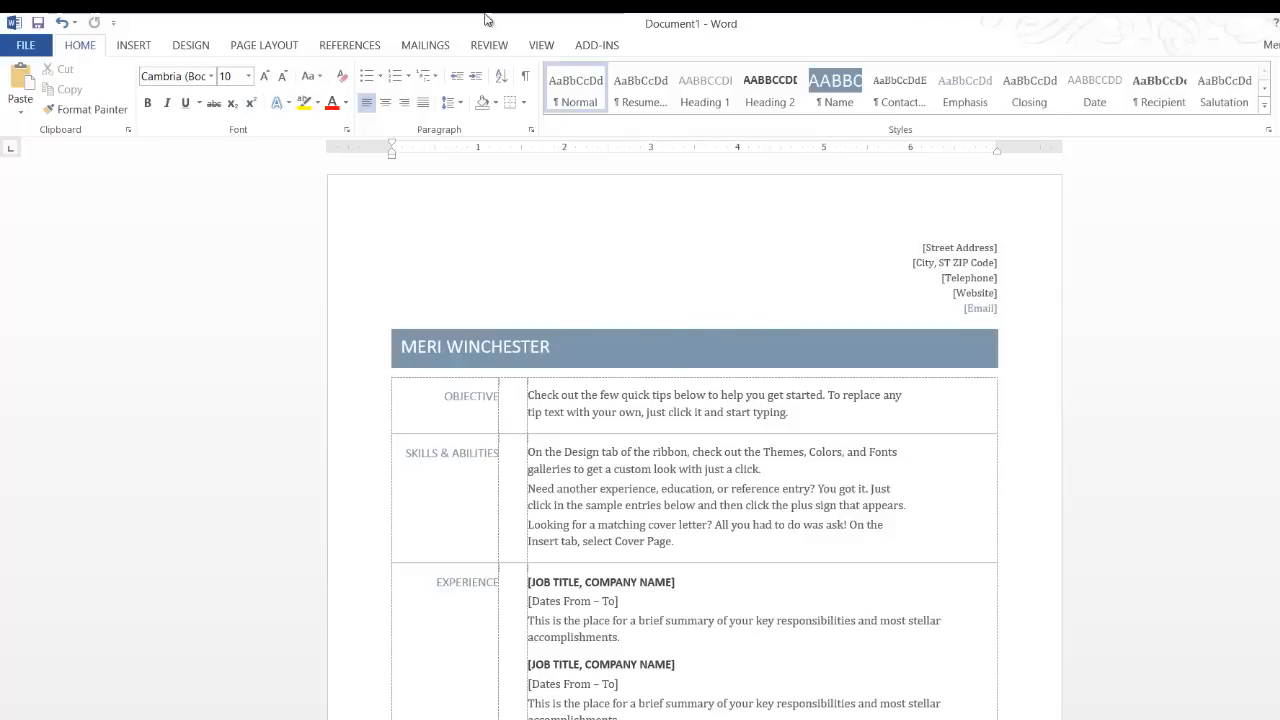
left_click(190, 44)
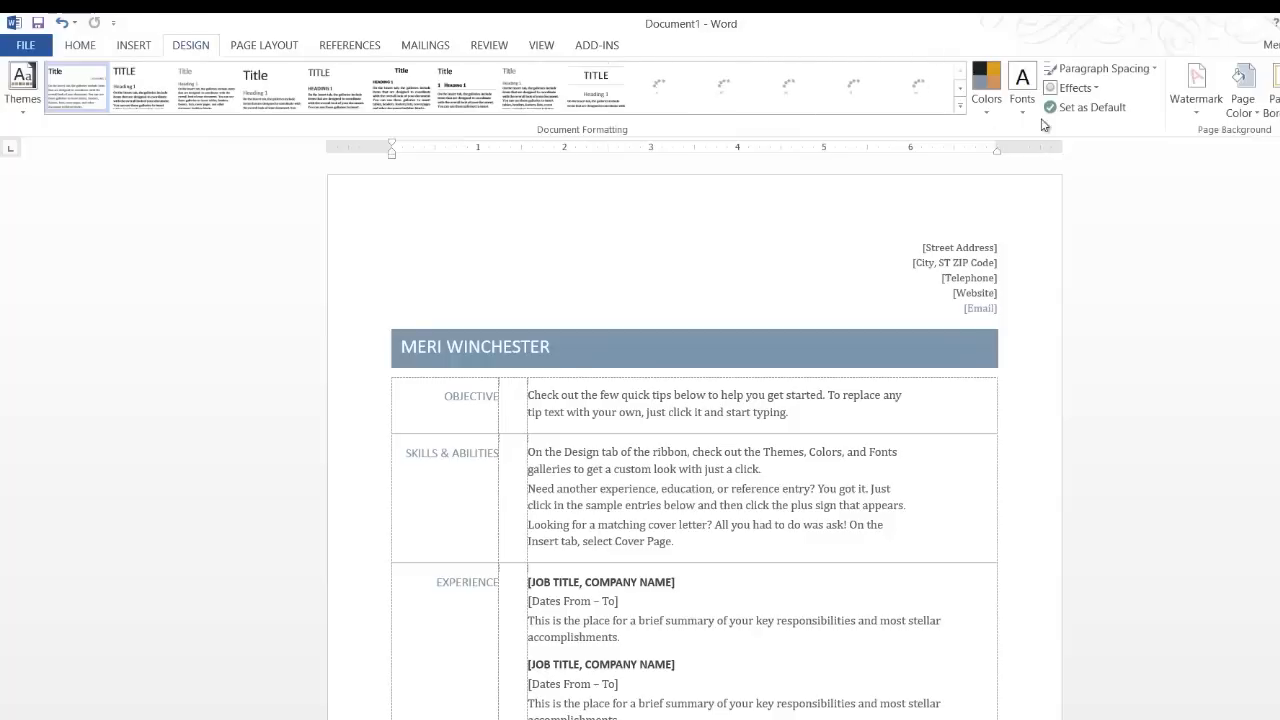
Preview several colour palettes and apply a blue-teal colour set to the resume.
left_click(986, 84)
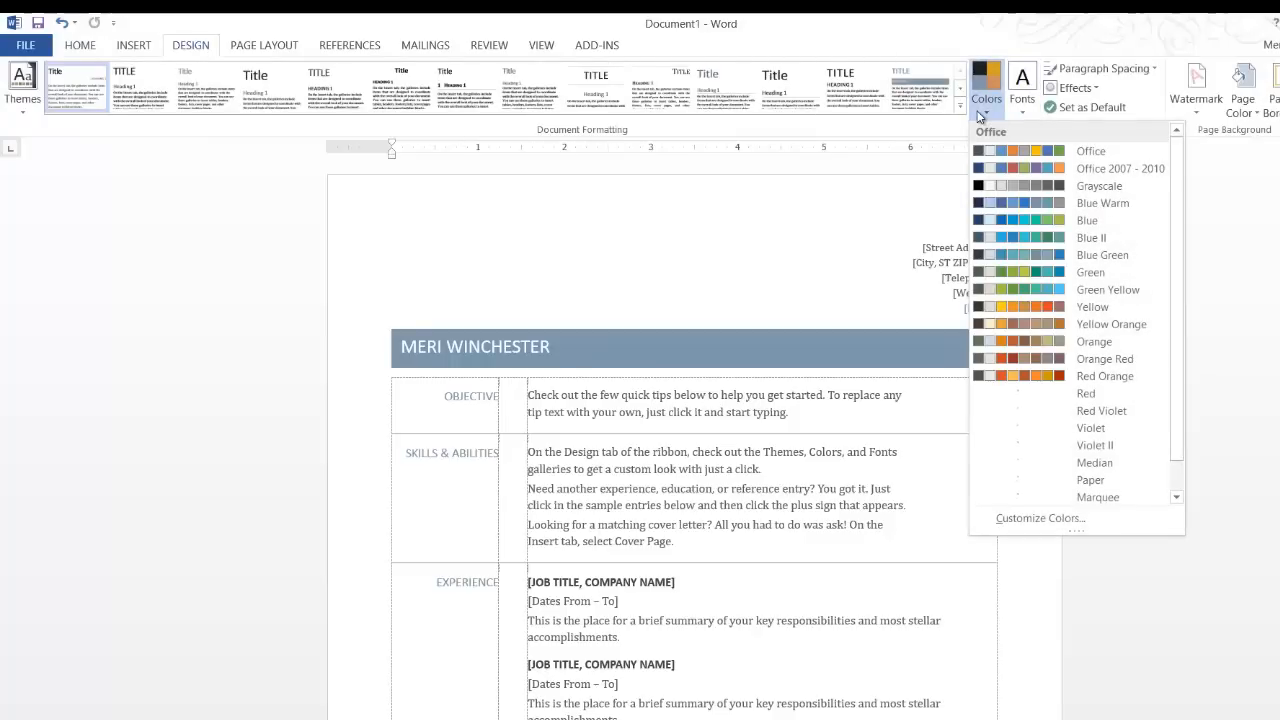
left_click(1104, 376)
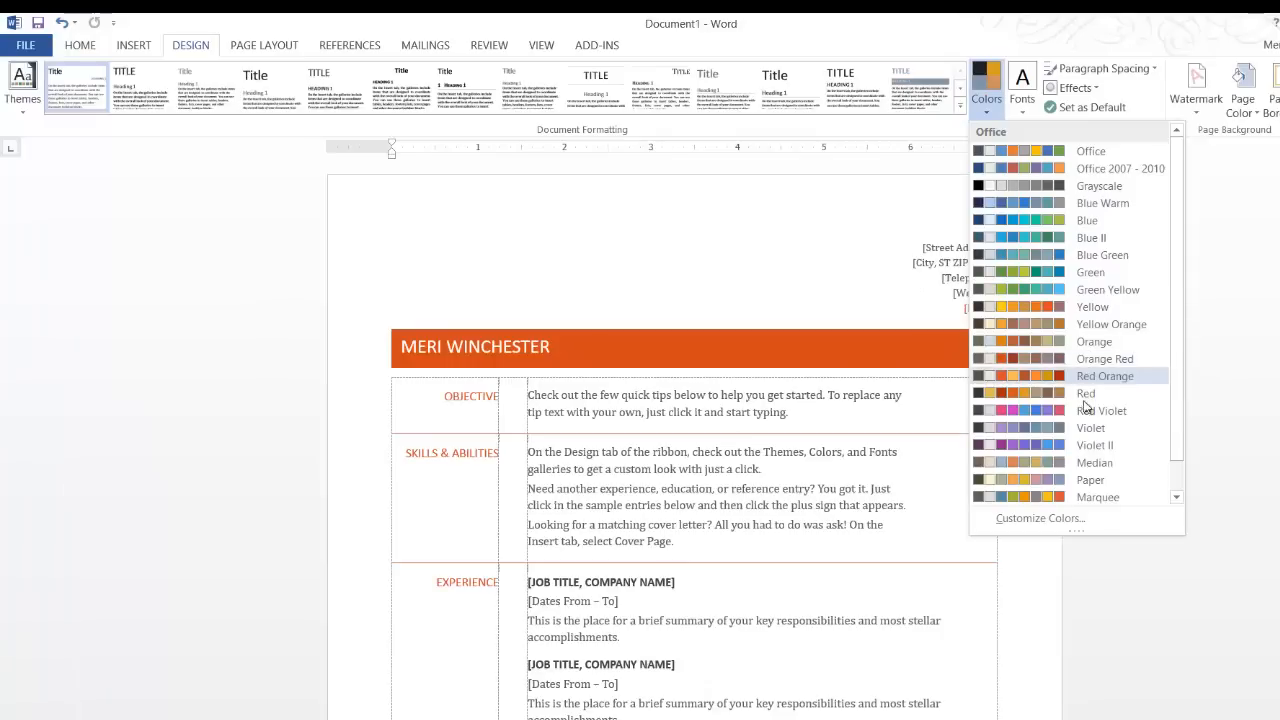
mouse_move(1096, 444)
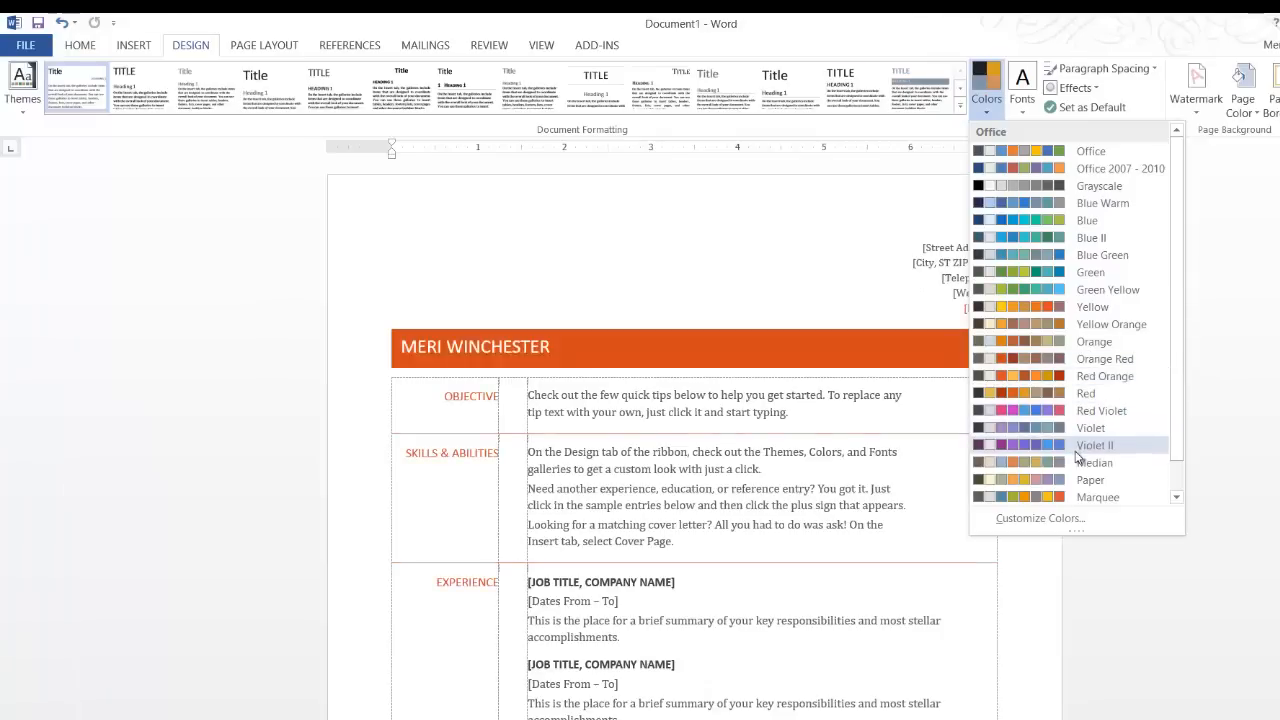
mouse_move(1090, 480)
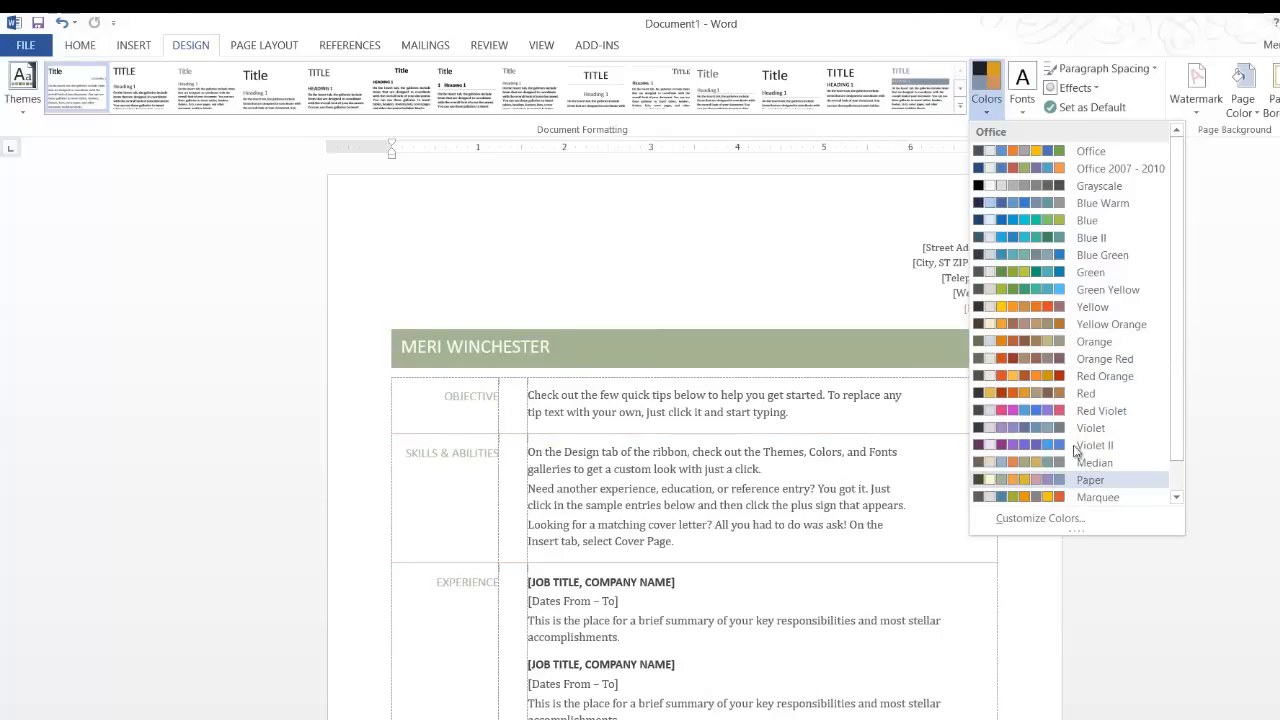
left_click(1090, 272)
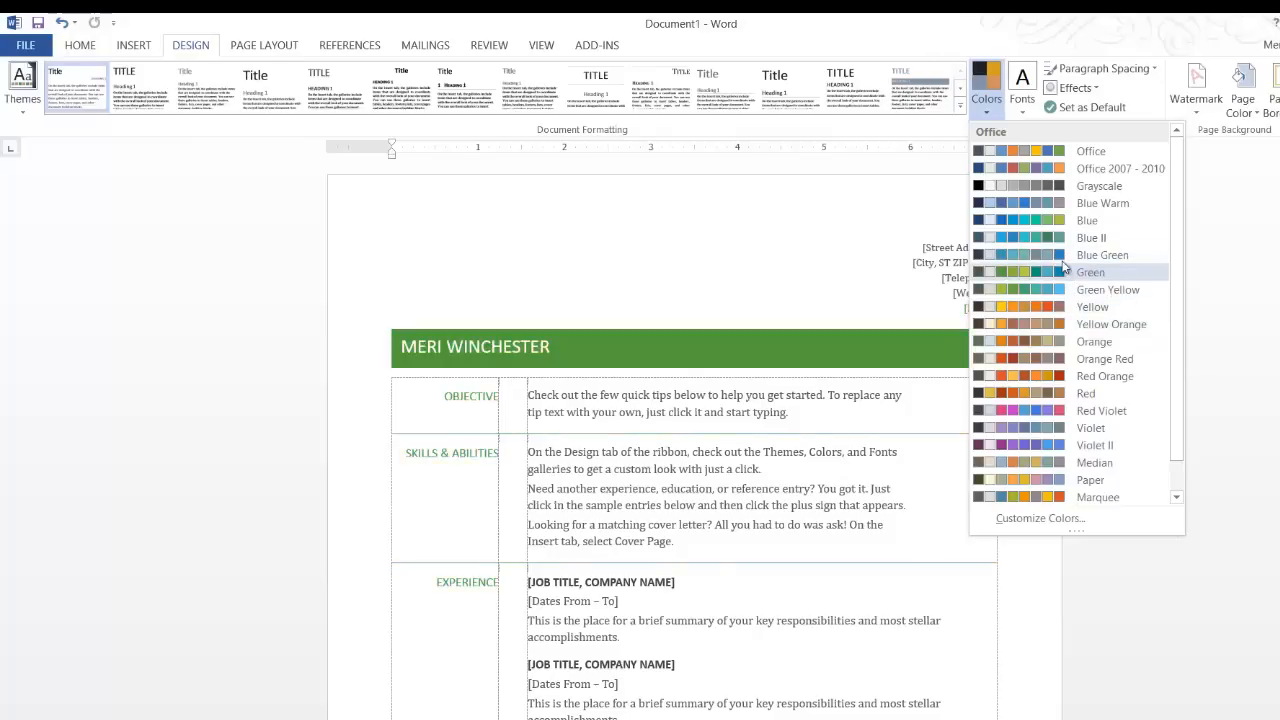
left_click(1090, 236)
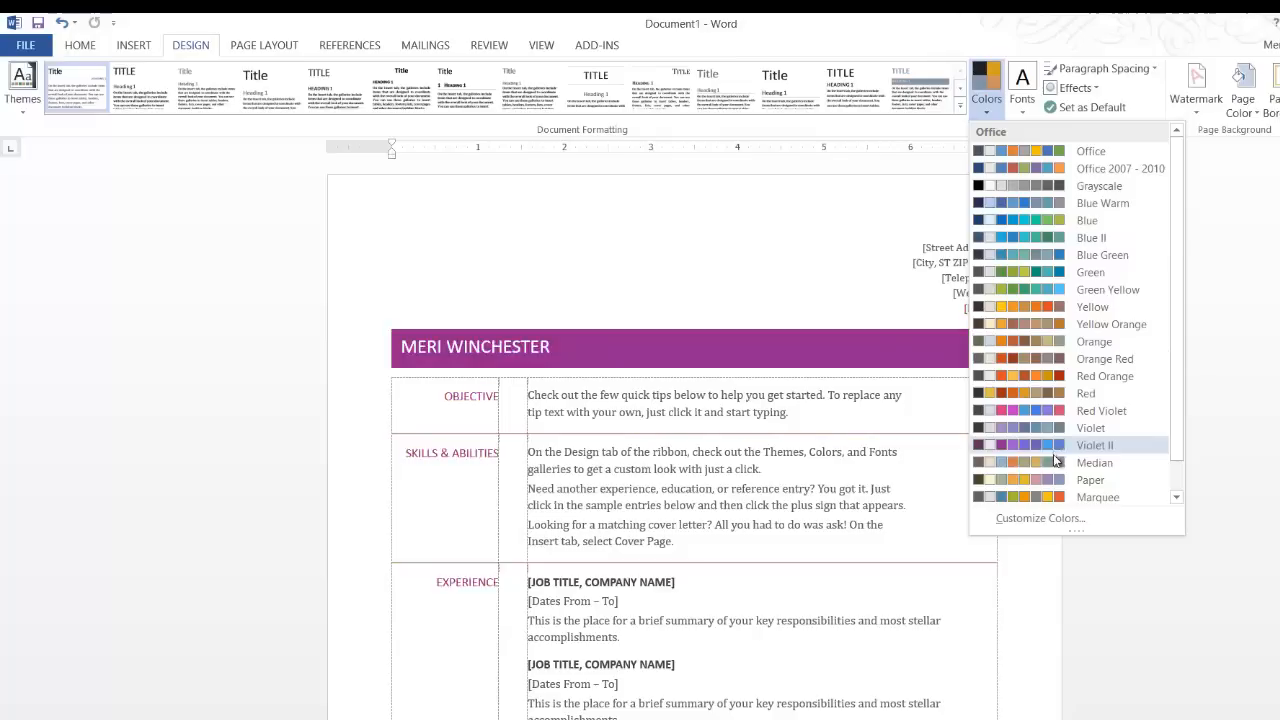
mouse_move(1056, 496)
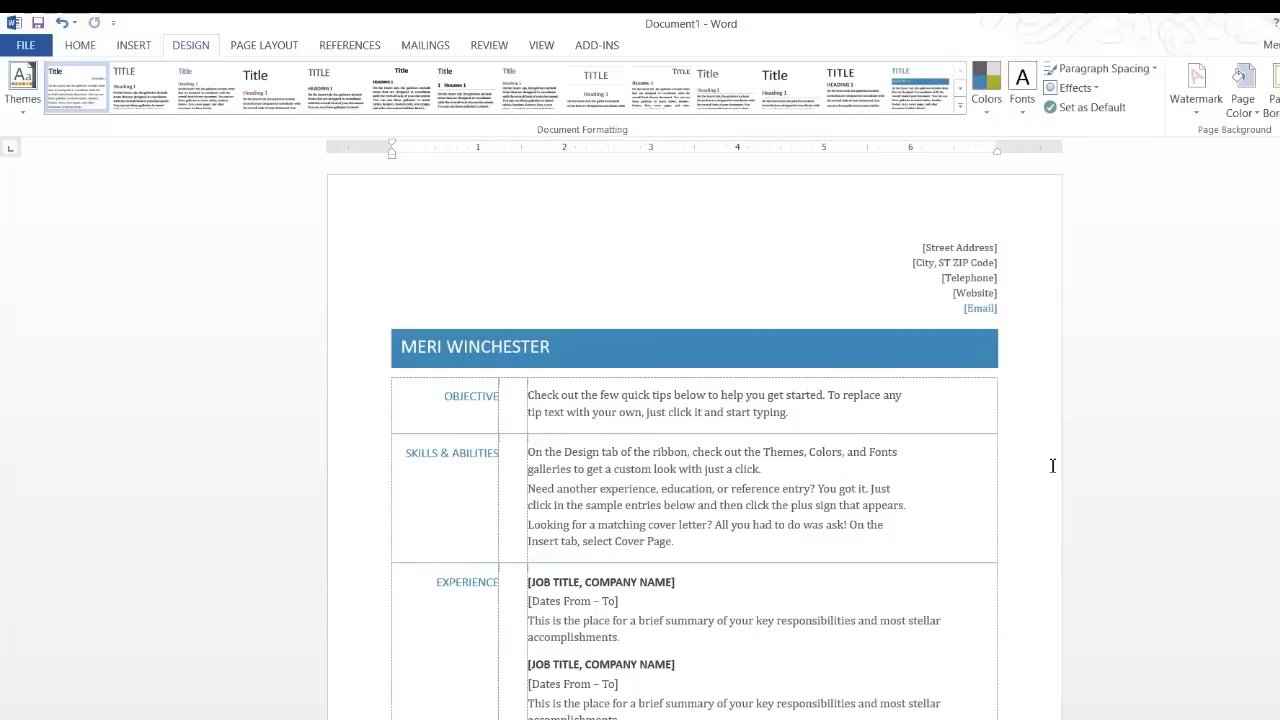
mouse_move(1084, 386)
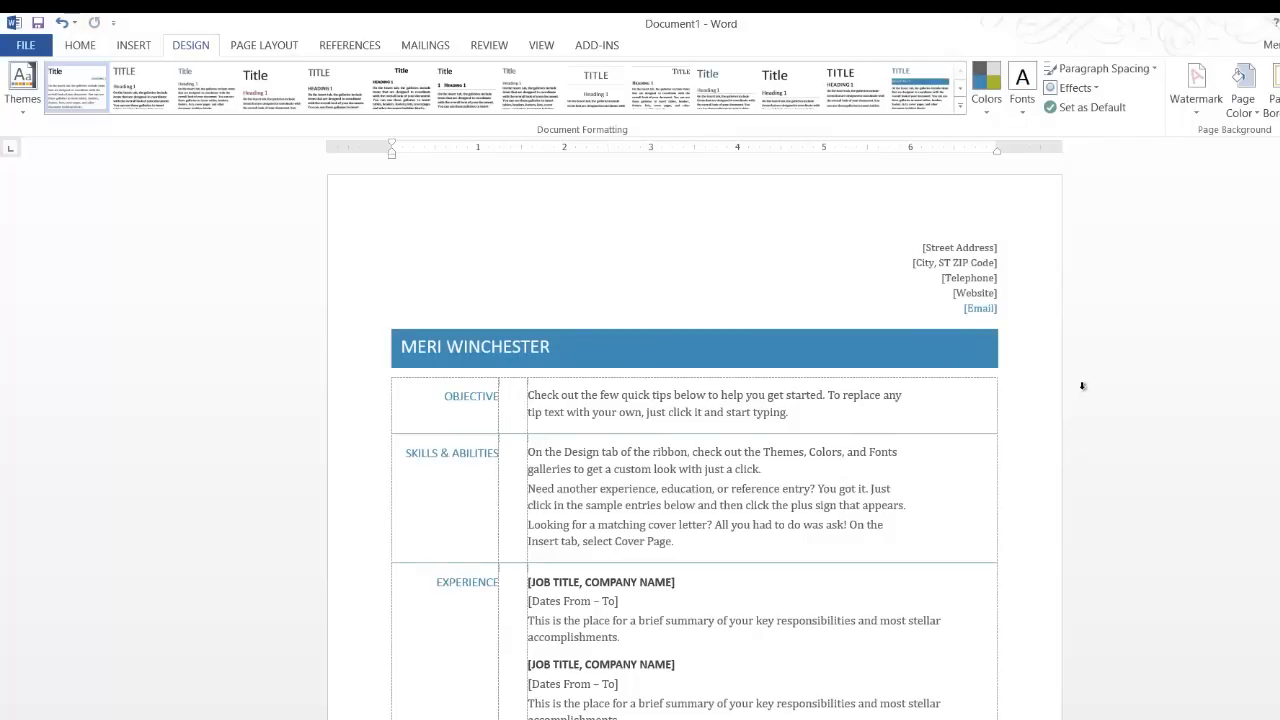
mouse_move(772, 300)
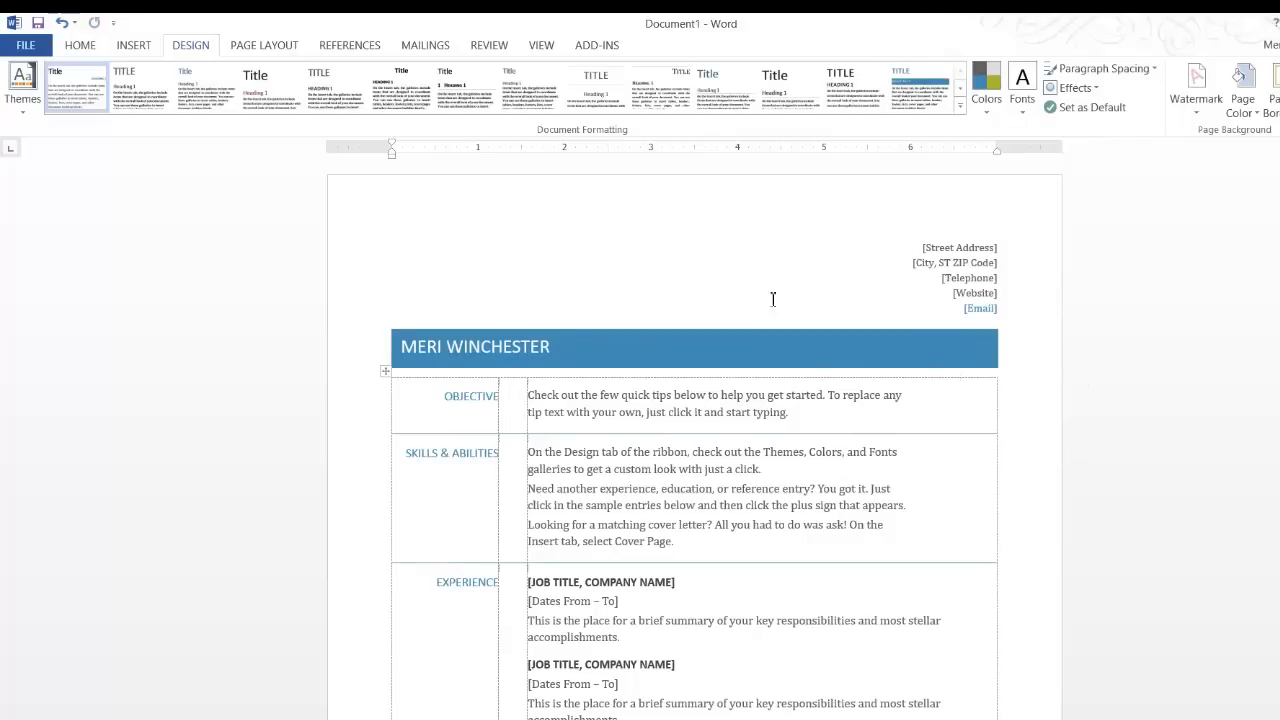
left_click(22, 84)
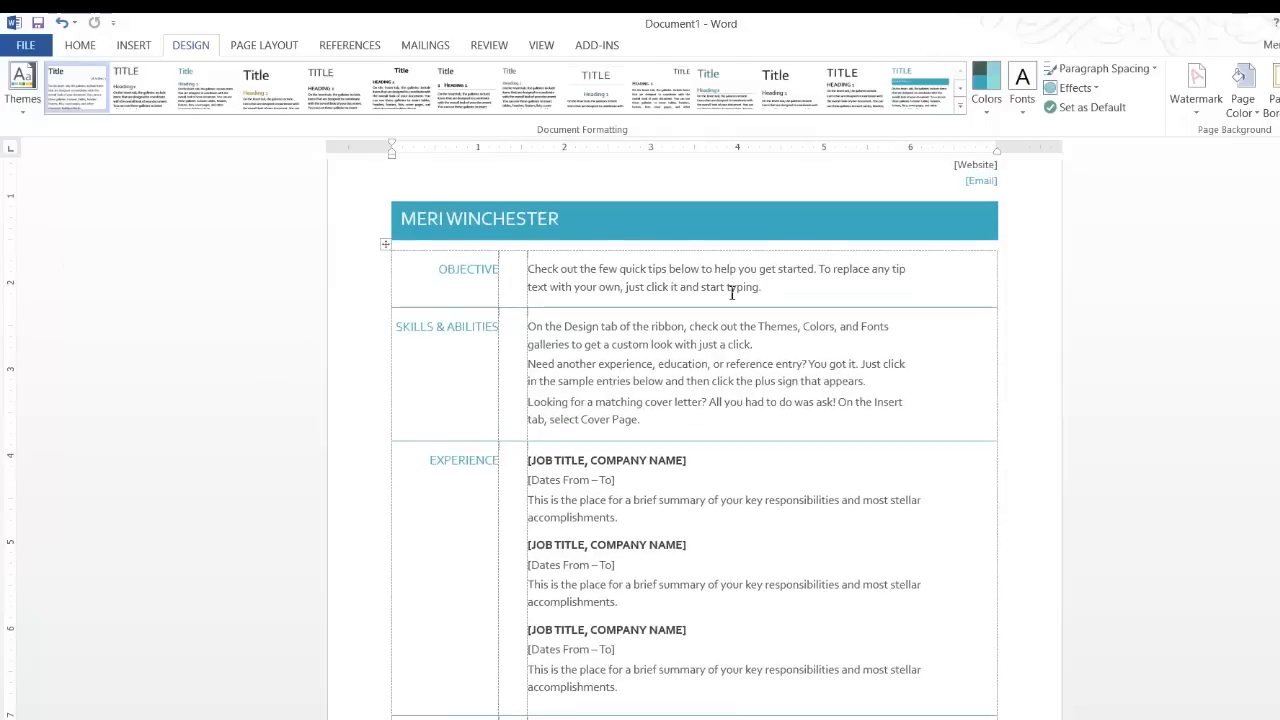
scroll("down", 3)
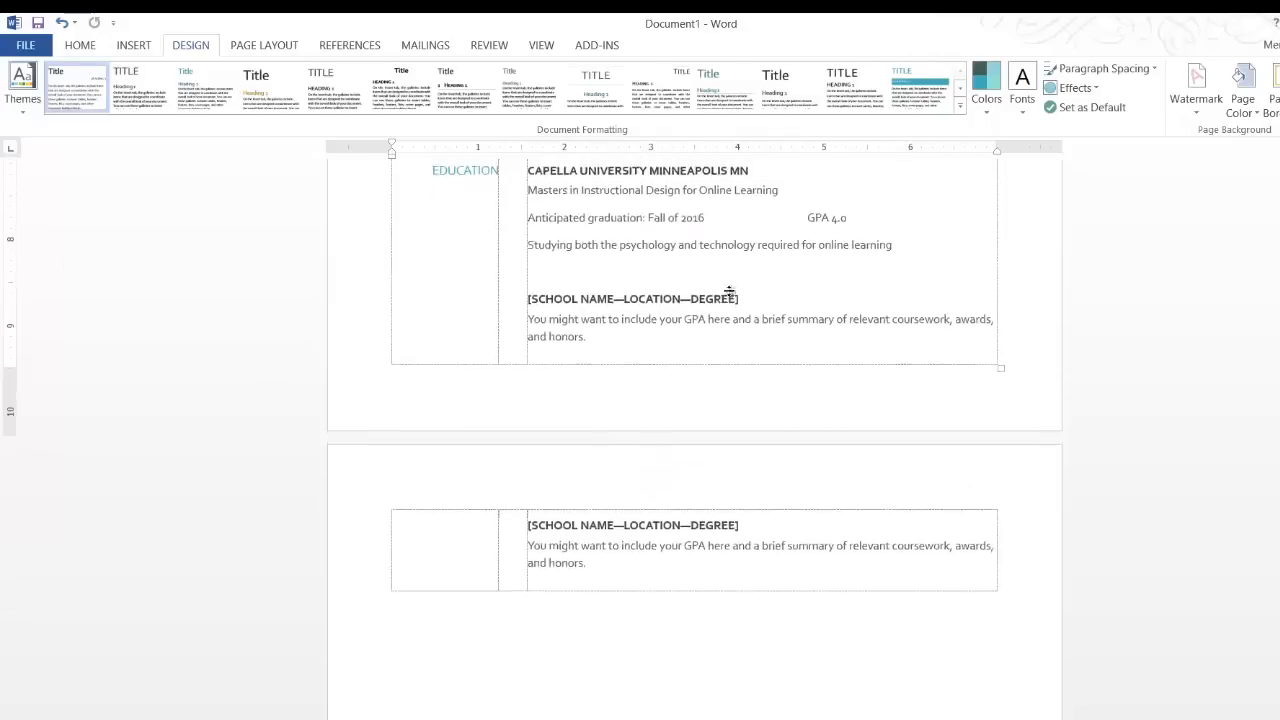
scroll("up", 3)
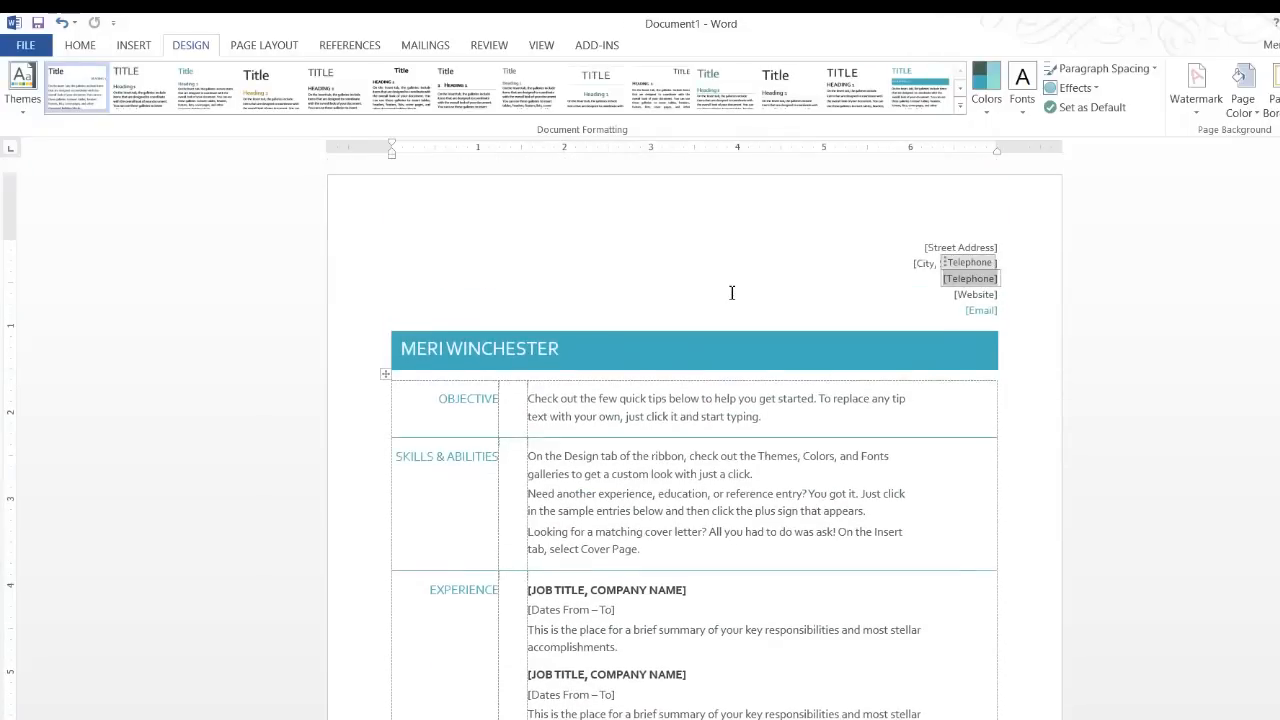